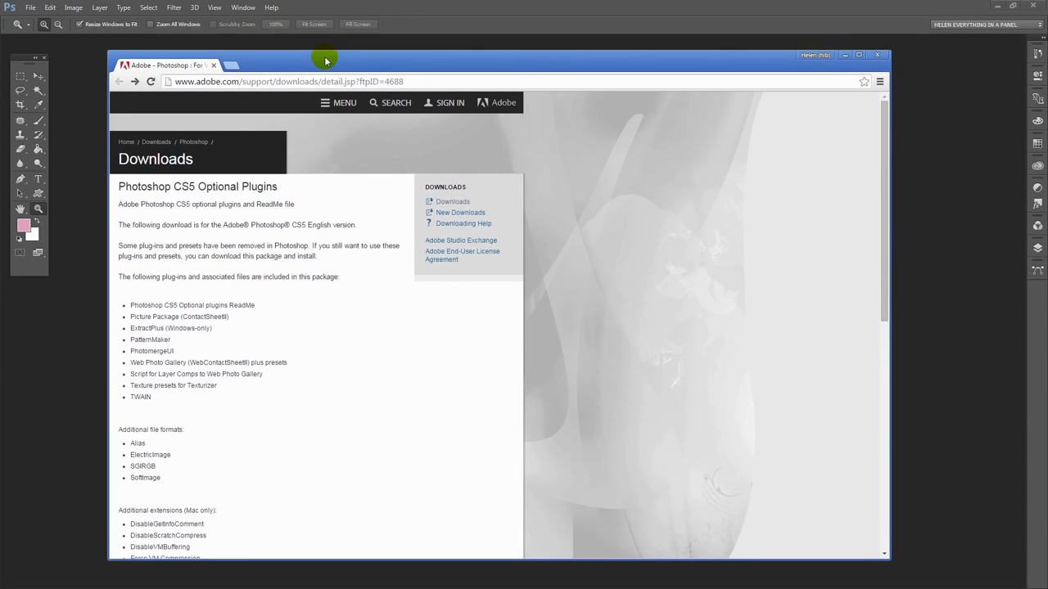
mouse_move(674, 170)
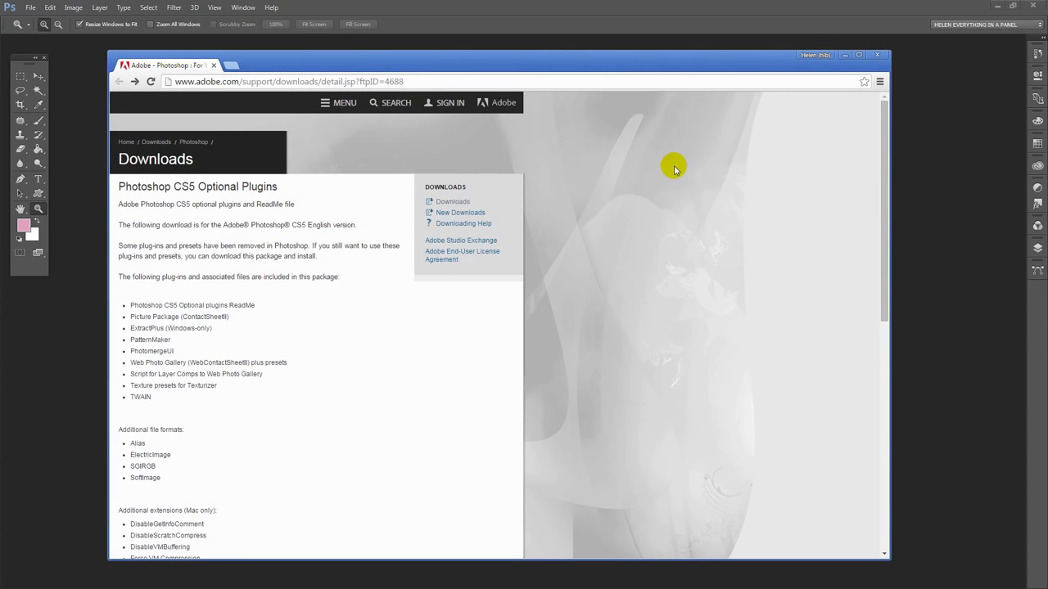
mouse_move(504, 110)
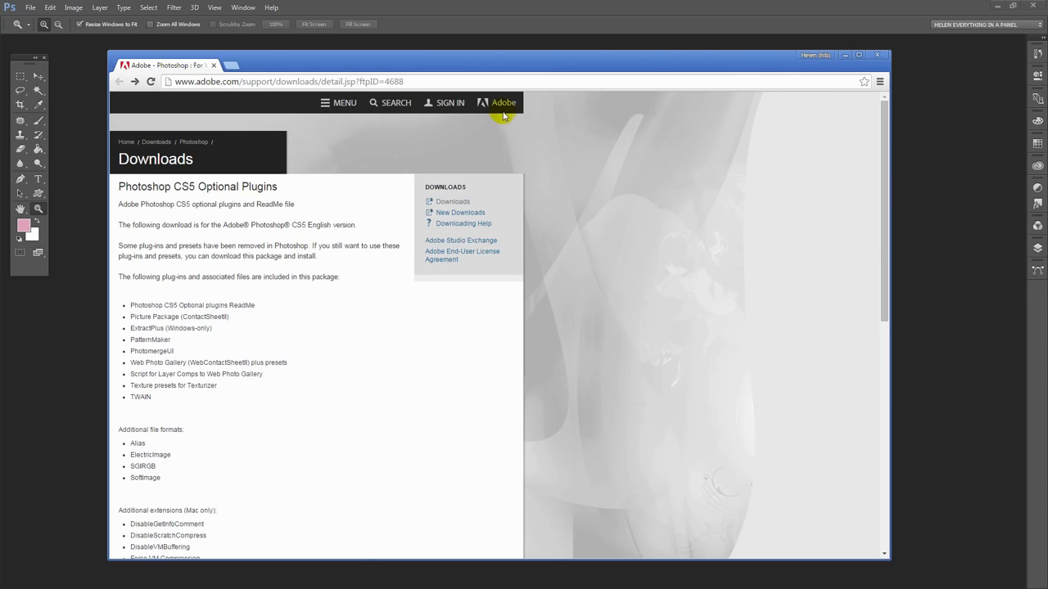
mouse_move(273, 99)
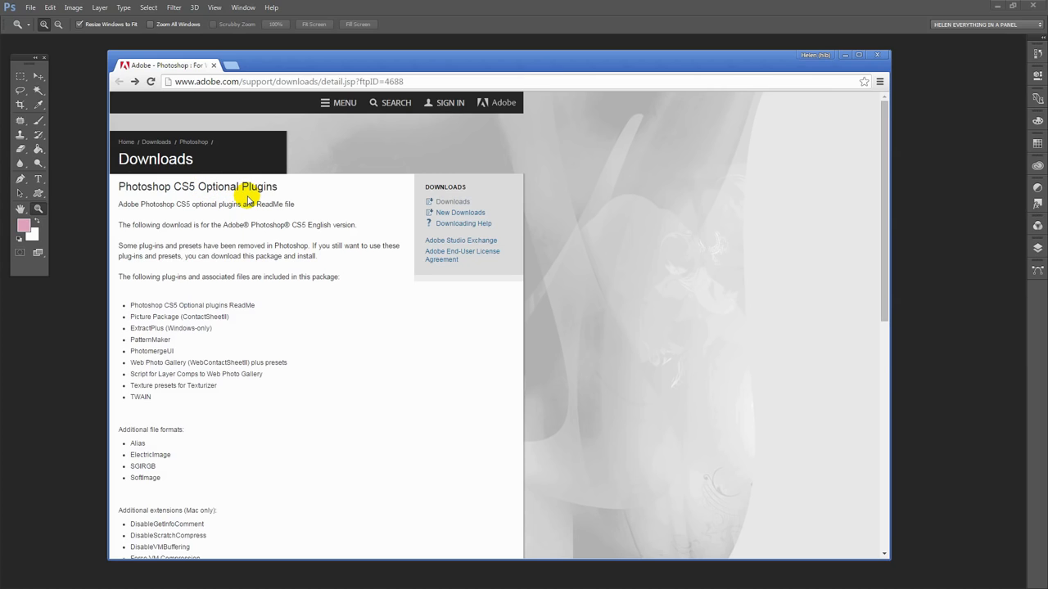
mouse_move(324, 189)
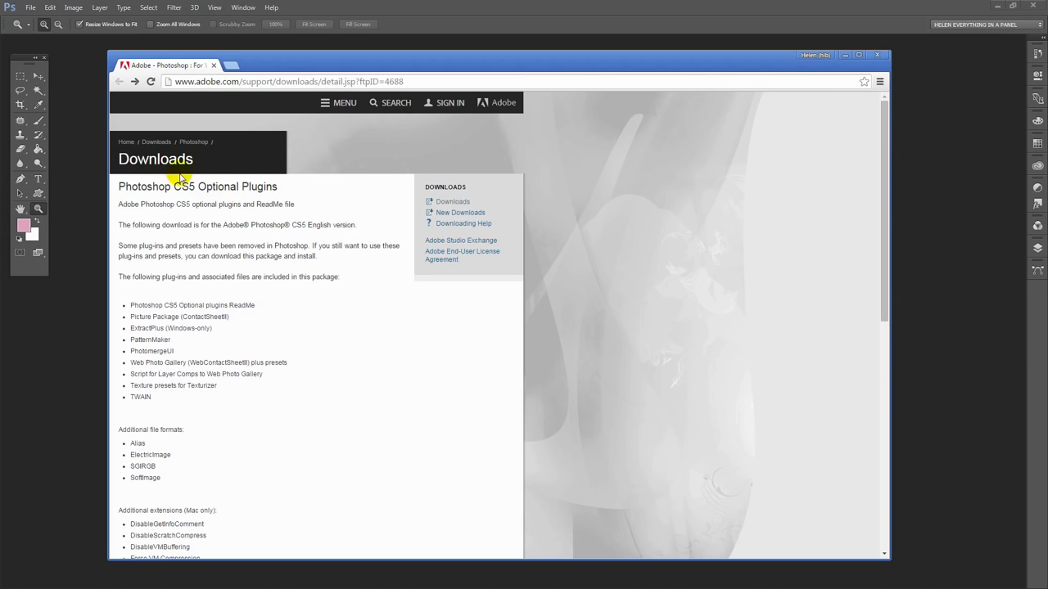
mouse_move(178, 200)
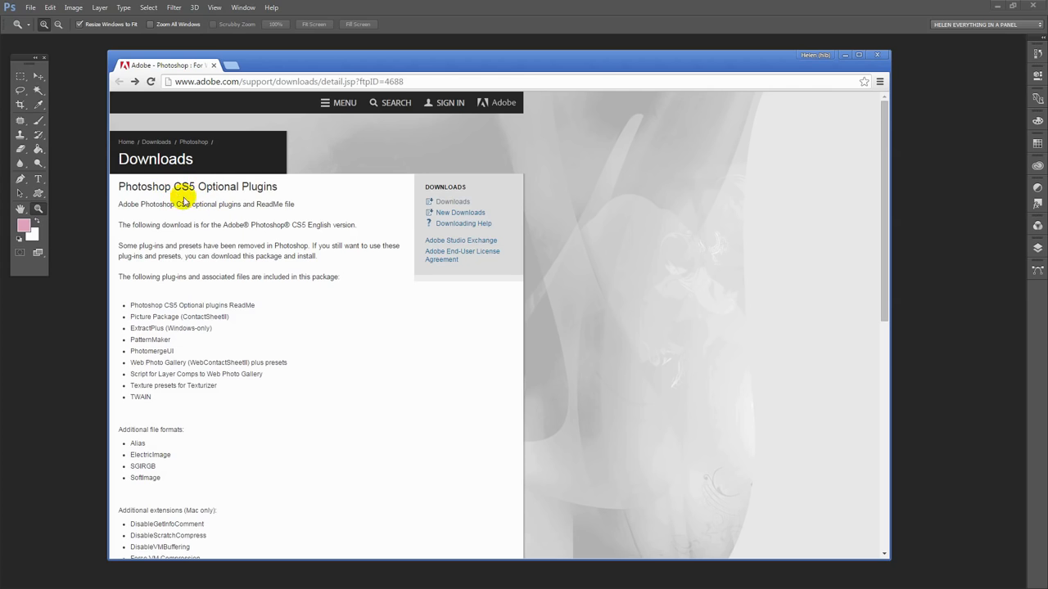
mouse_move(258, 307)
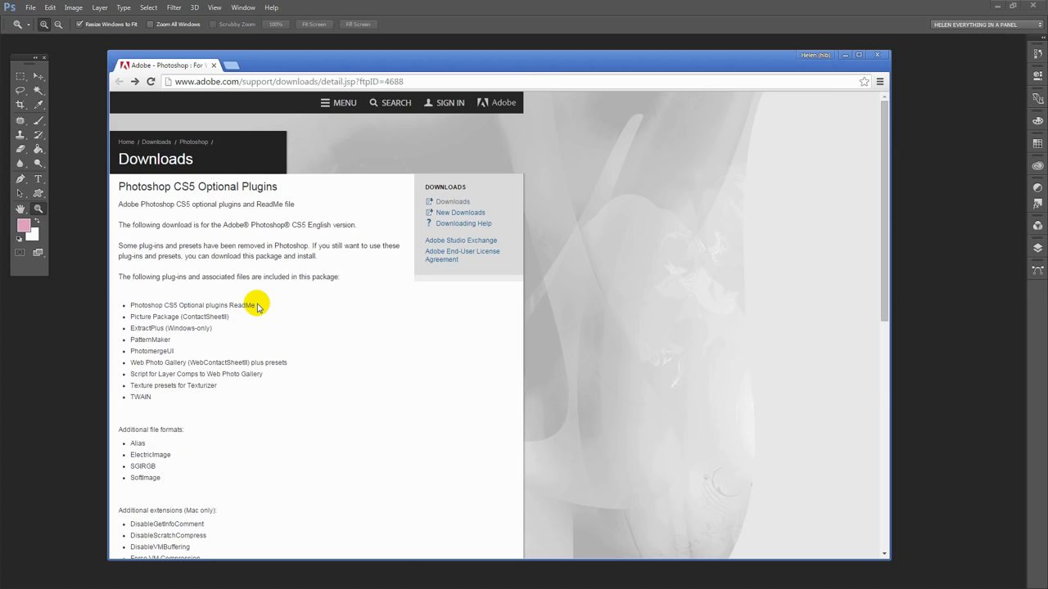
Download PSCS5OptionalPlugins_Win_en_US.zip from Adobe's CS5 Optional Plugins page.
scroll("down", 3)
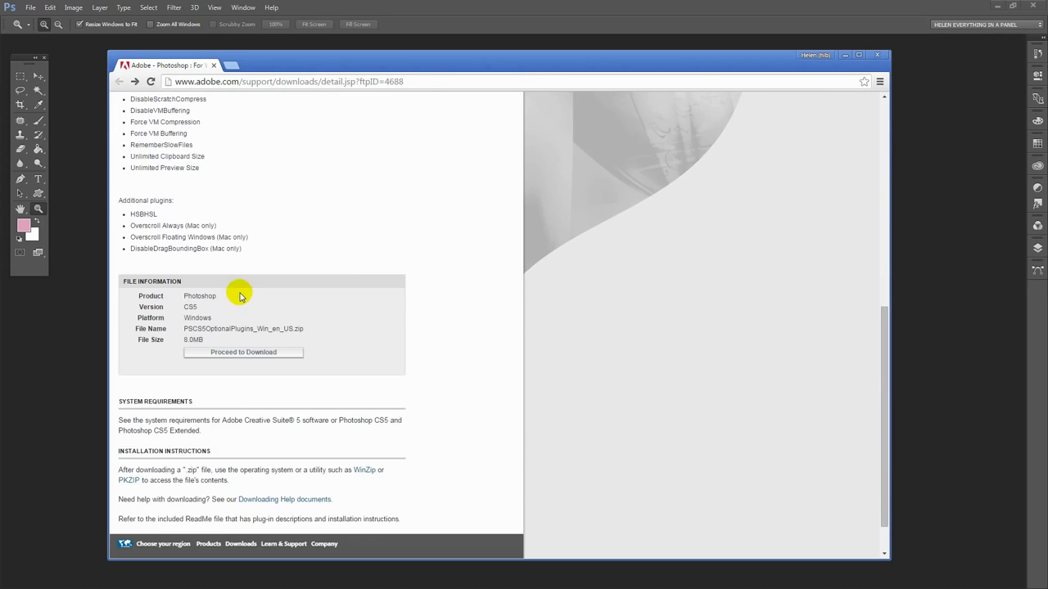
mouse_move(163, 321)
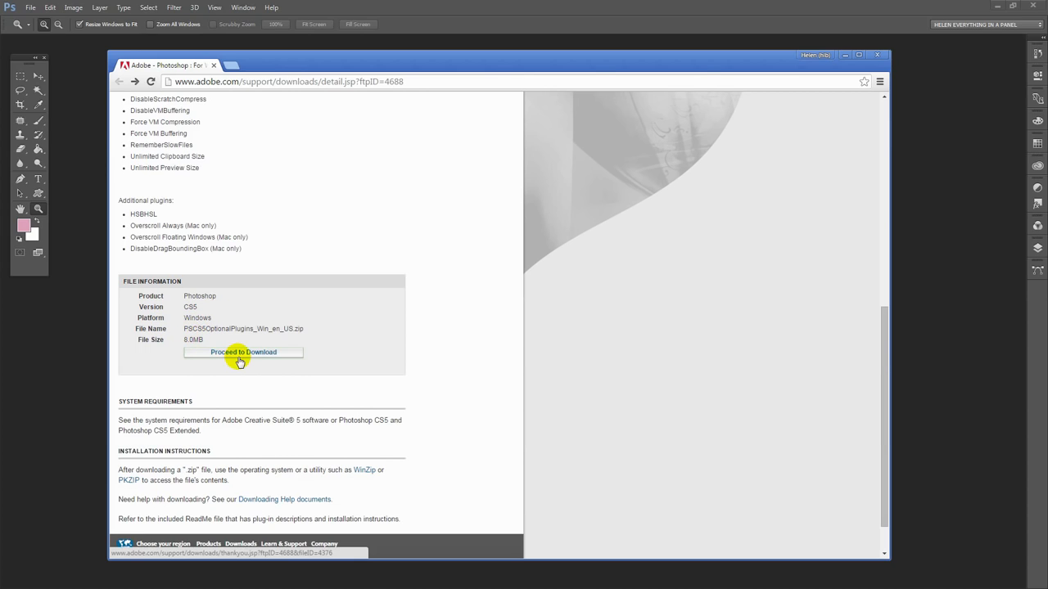
left_click(243, 352)
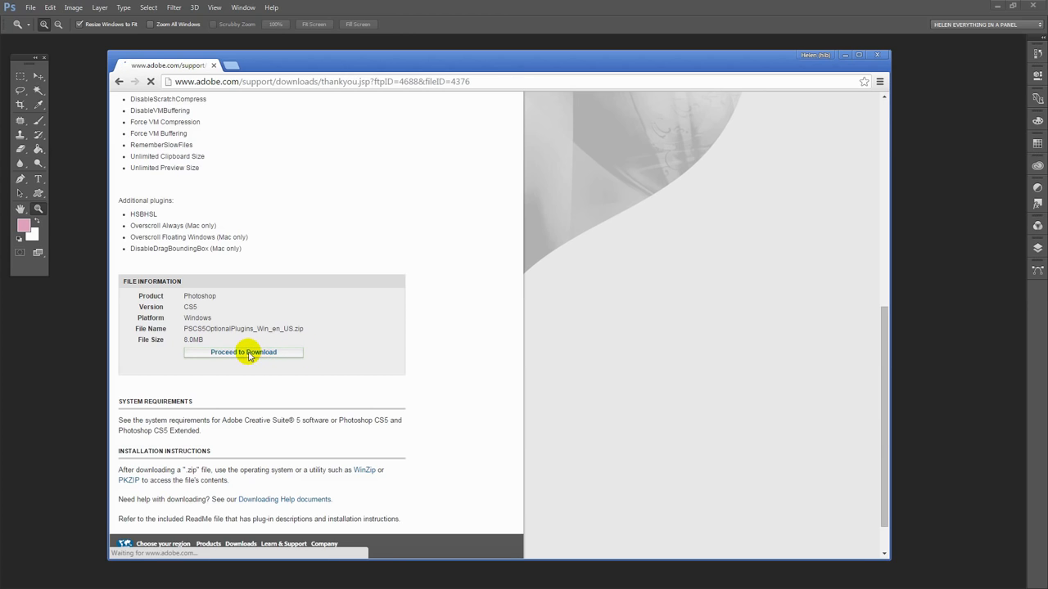
left_click(243, 352)
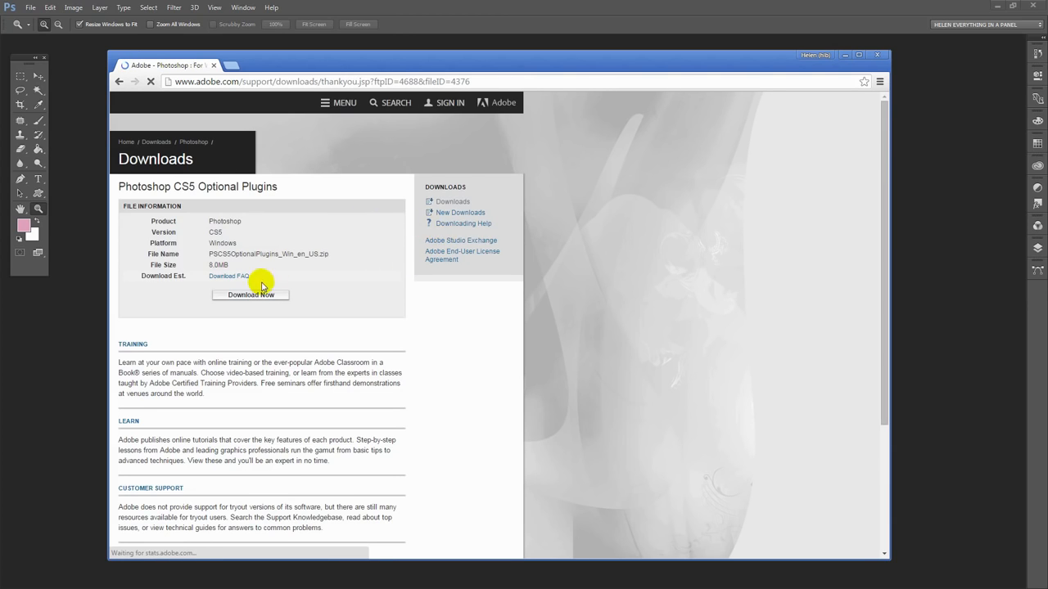
left_click(251, 294)
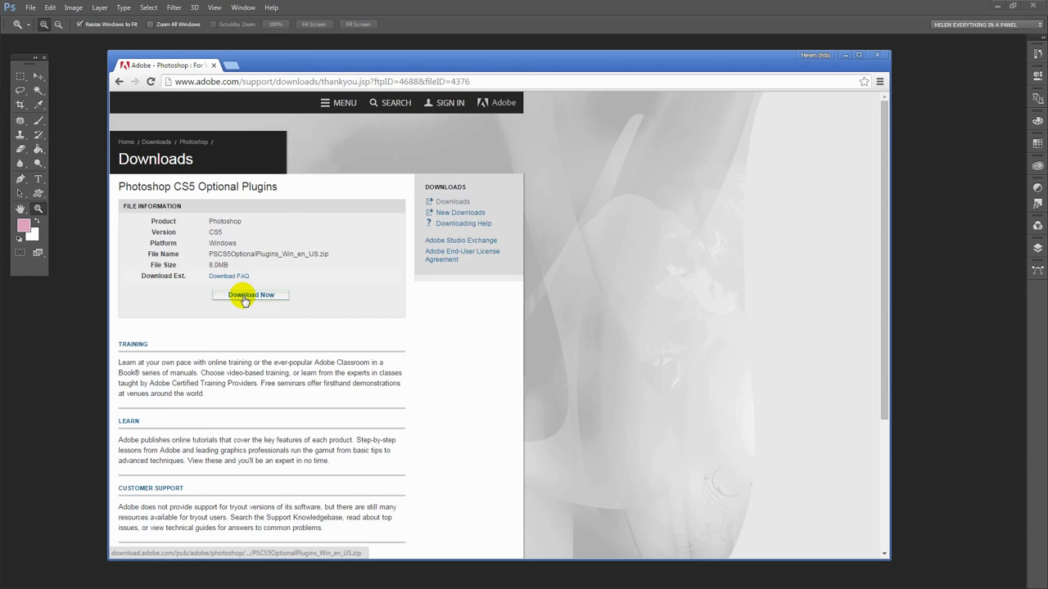
mouse_move(277, 65)
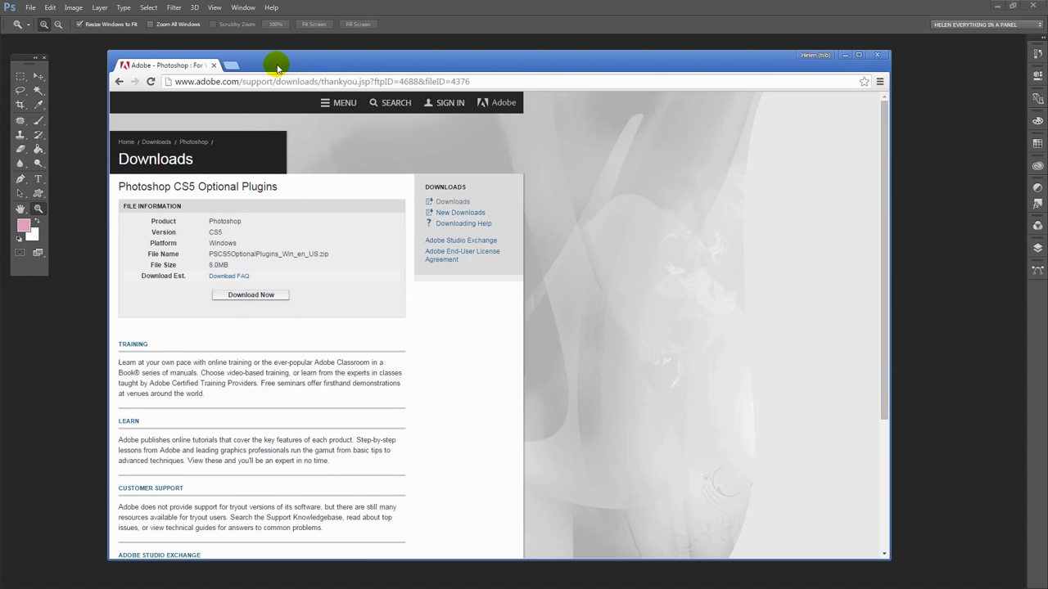
Open the plugins zip, browse to its Presets folder, select Textures and shift the window right.
left_click(877, 55)
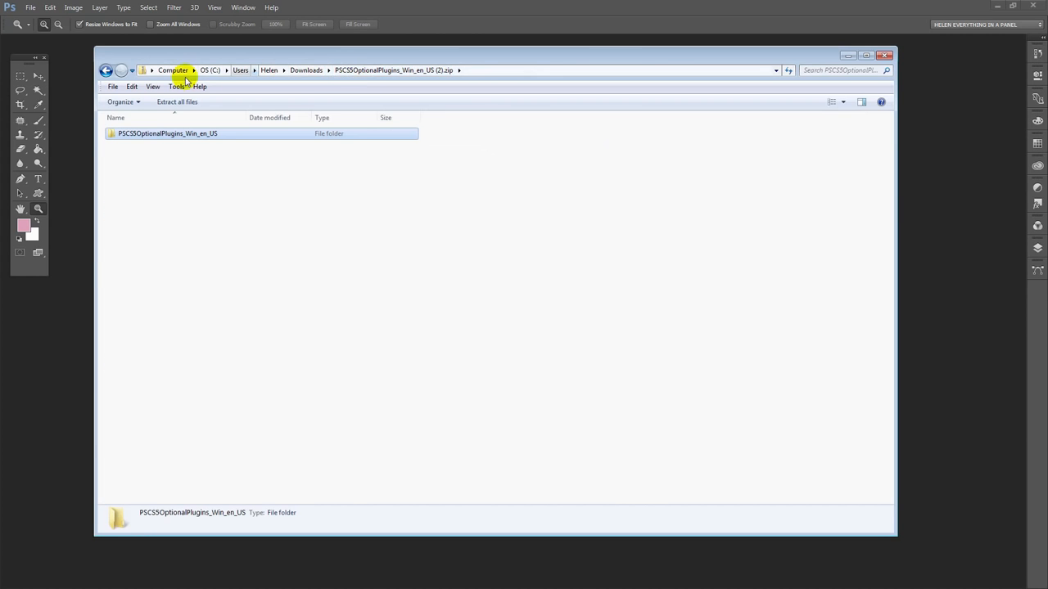
mouse_move(300, 91)
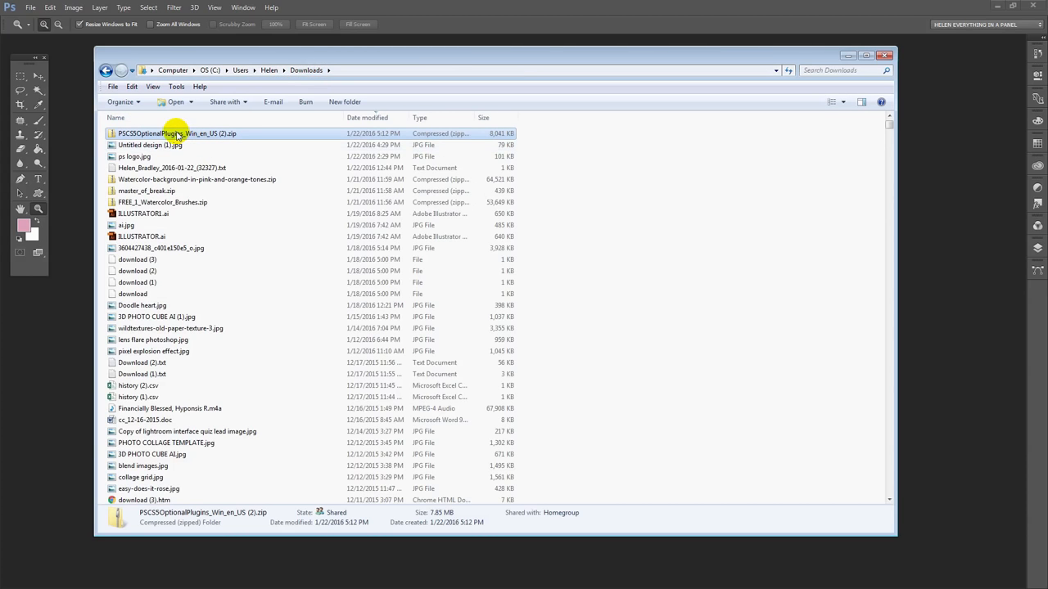
double_click(177, 134)
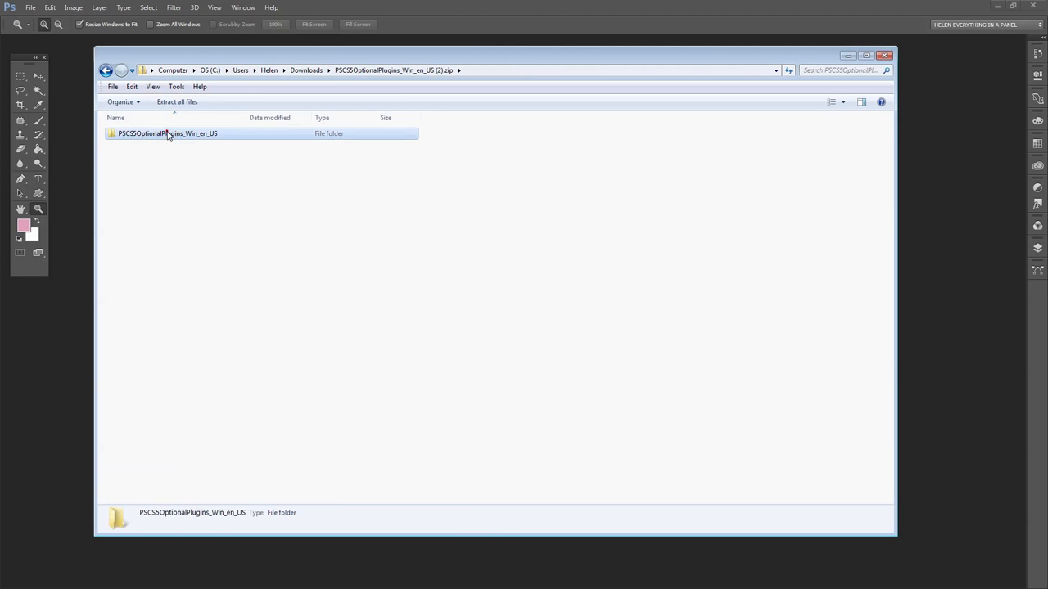
double_click(168, 134)
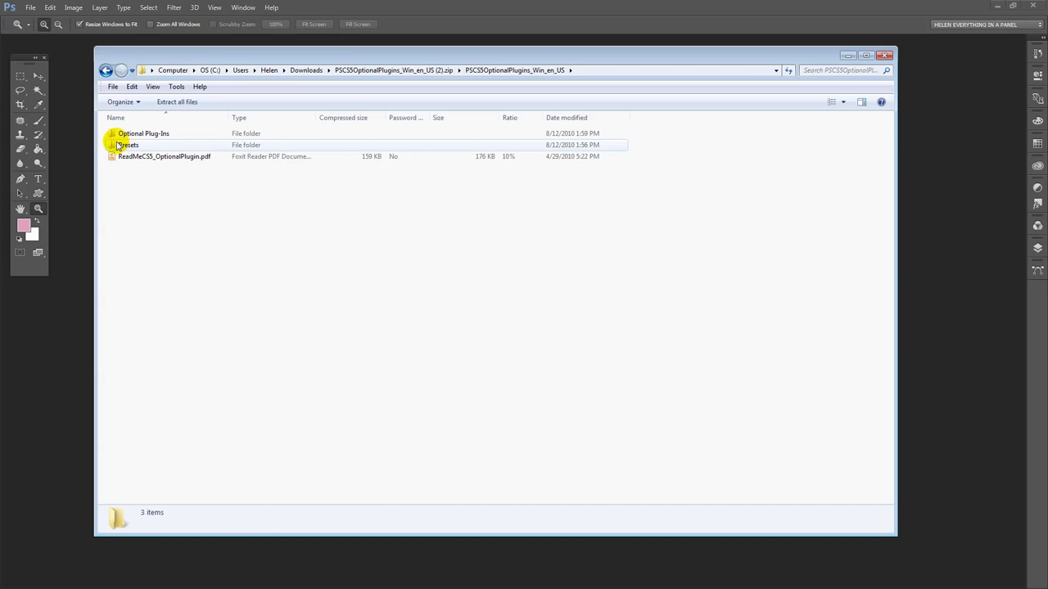
double_click(127, 145)
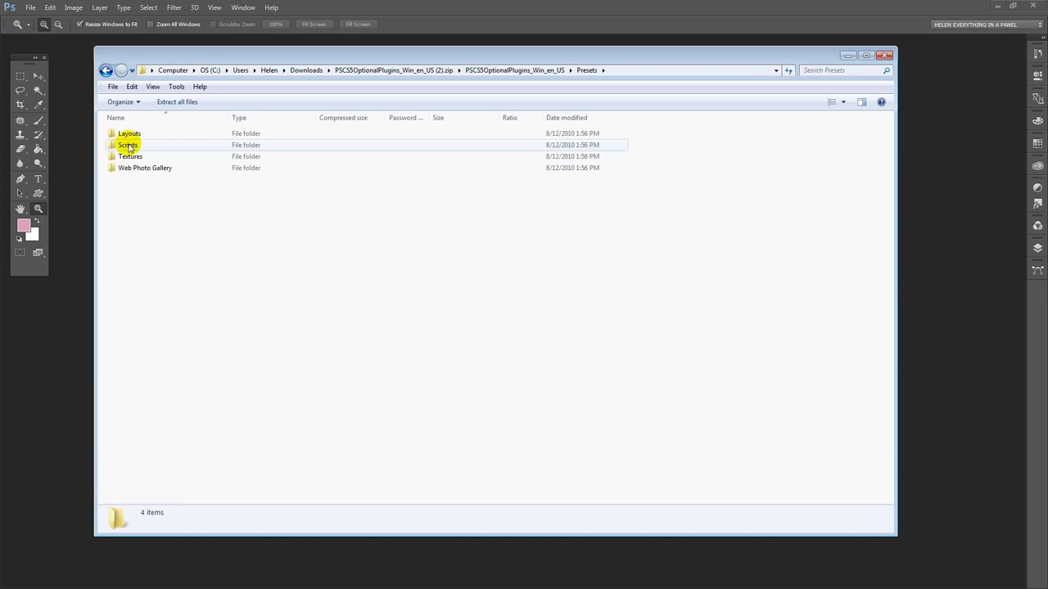
left_click(130, 156)
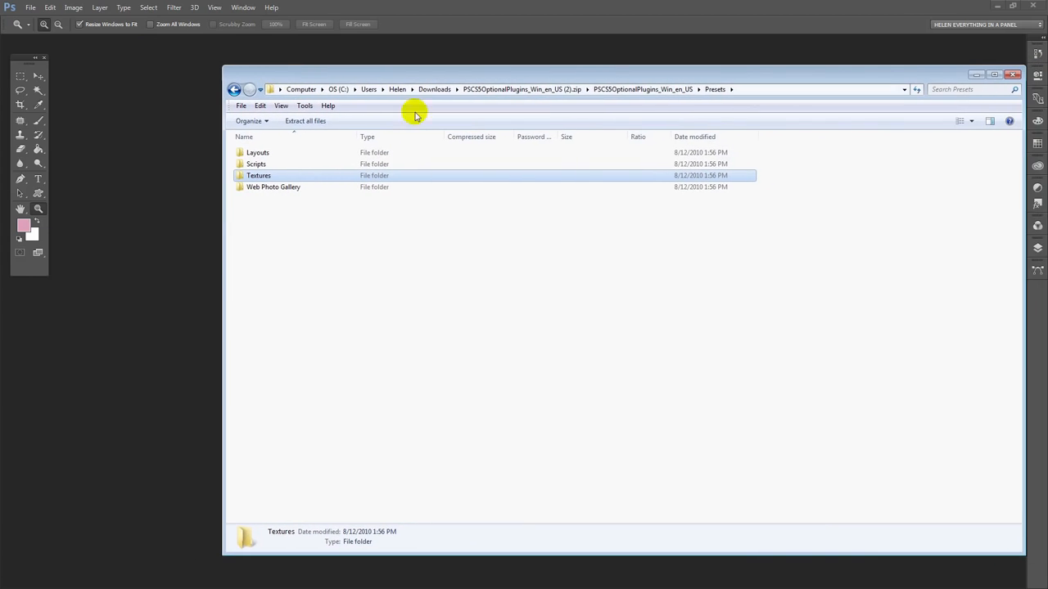
left_click_drag(1021, 314, 554, 314)
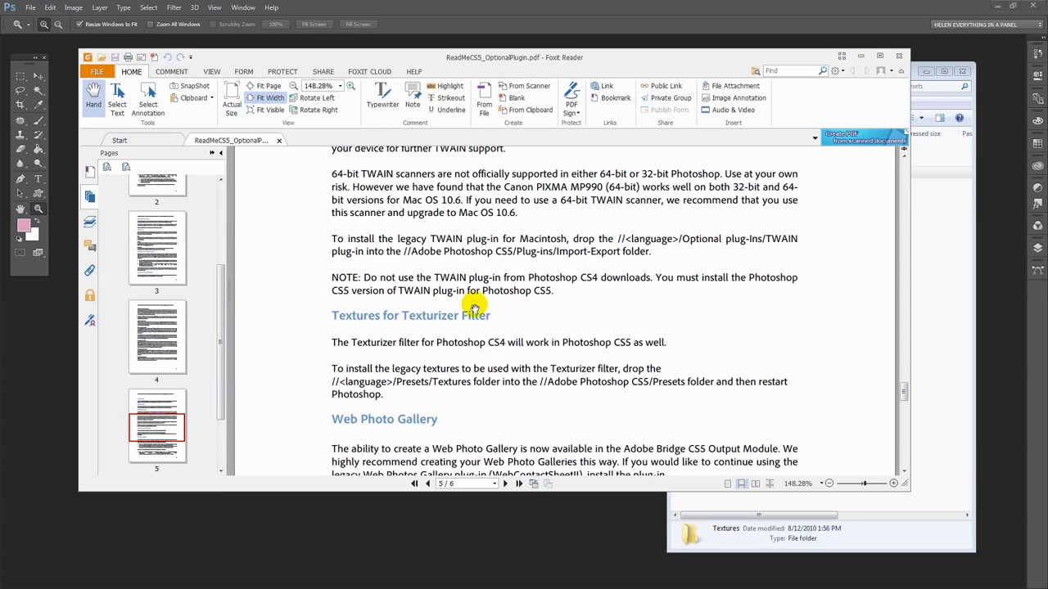
mouse_move(339, 334)
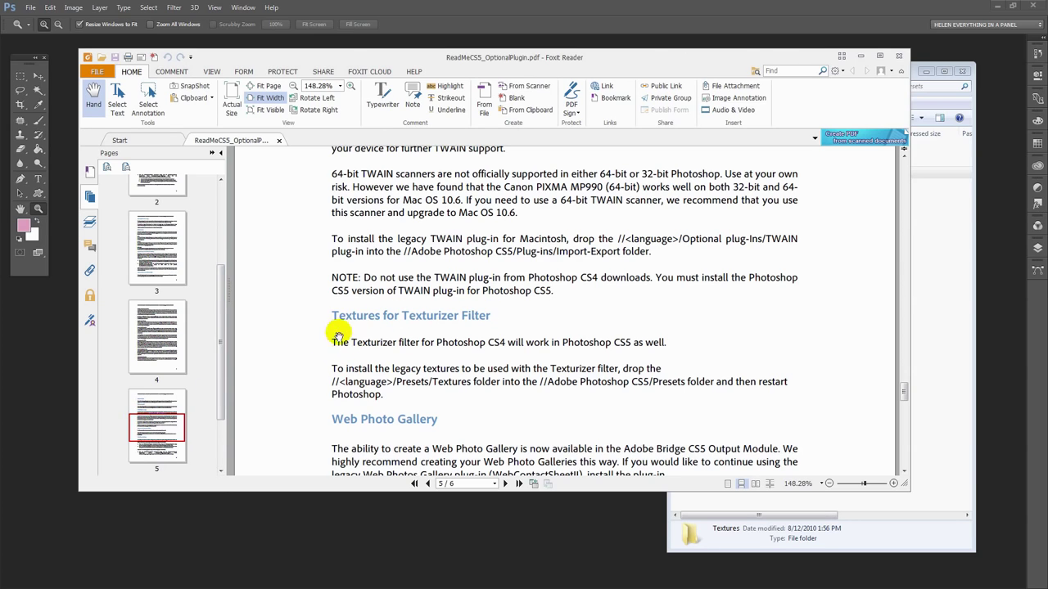
mouse_move(430, 341)
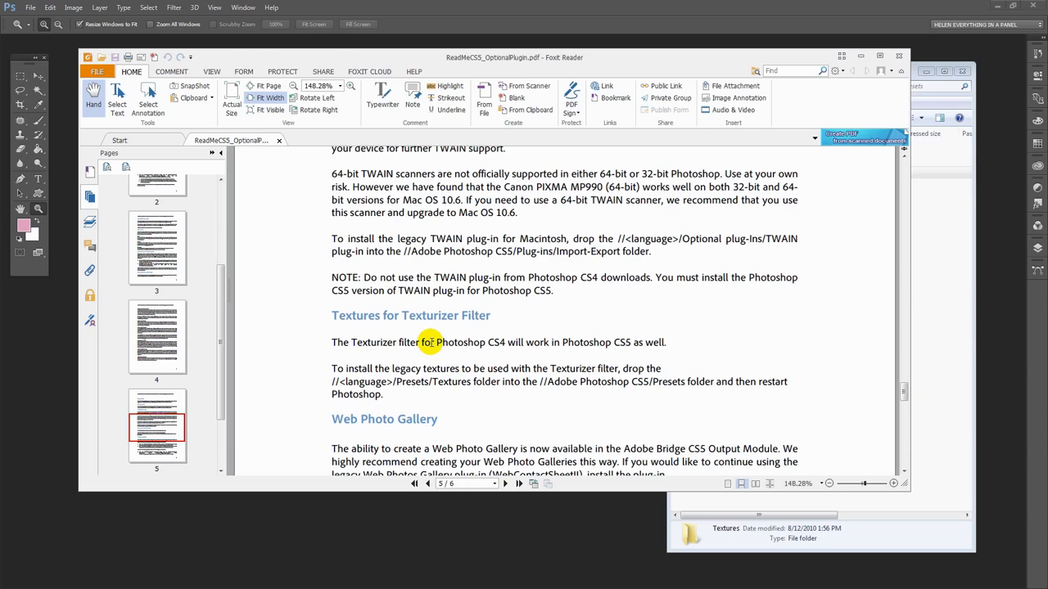
mouse_move(606, 338)
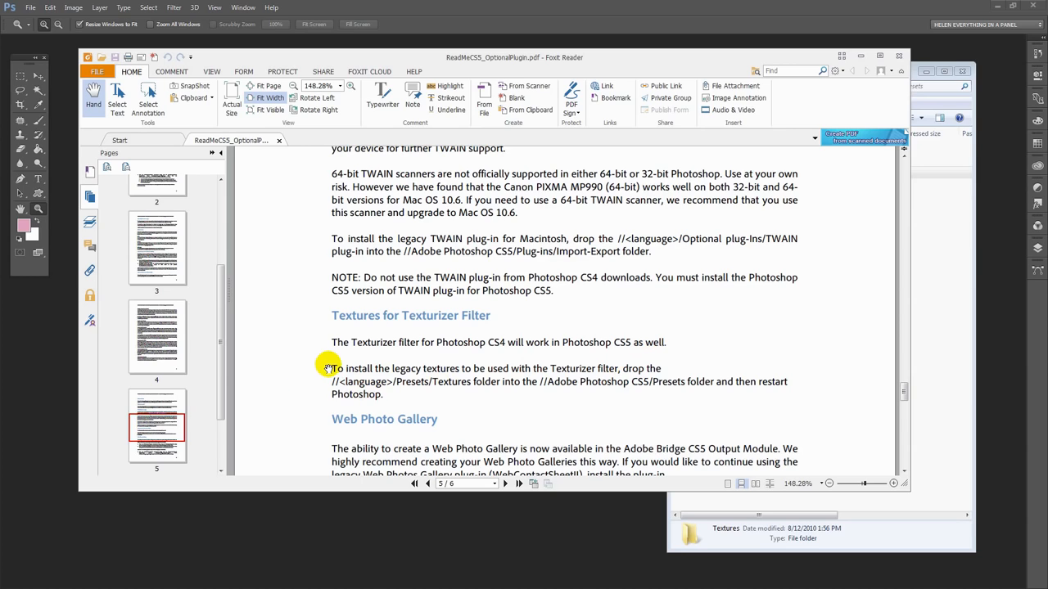
mouse_move(491, 362)
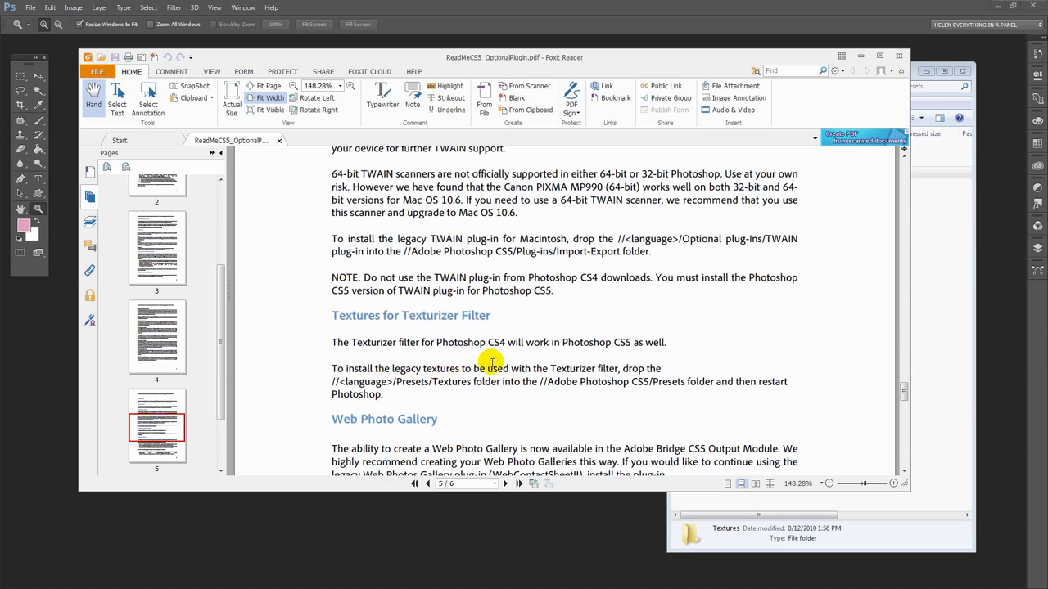
mouse_move(338, 405)
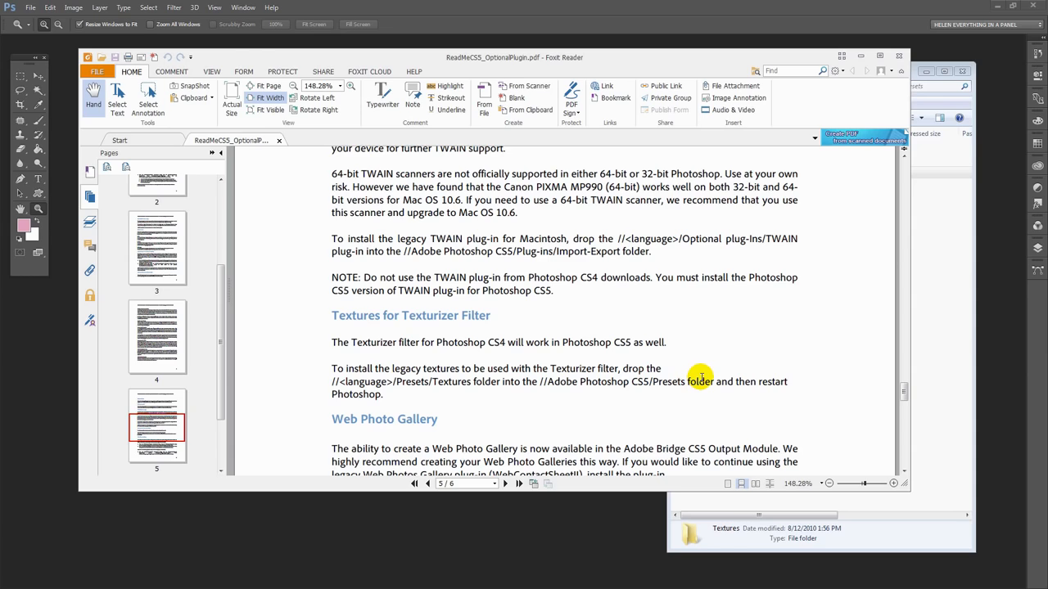
mouse_move(624, 382)
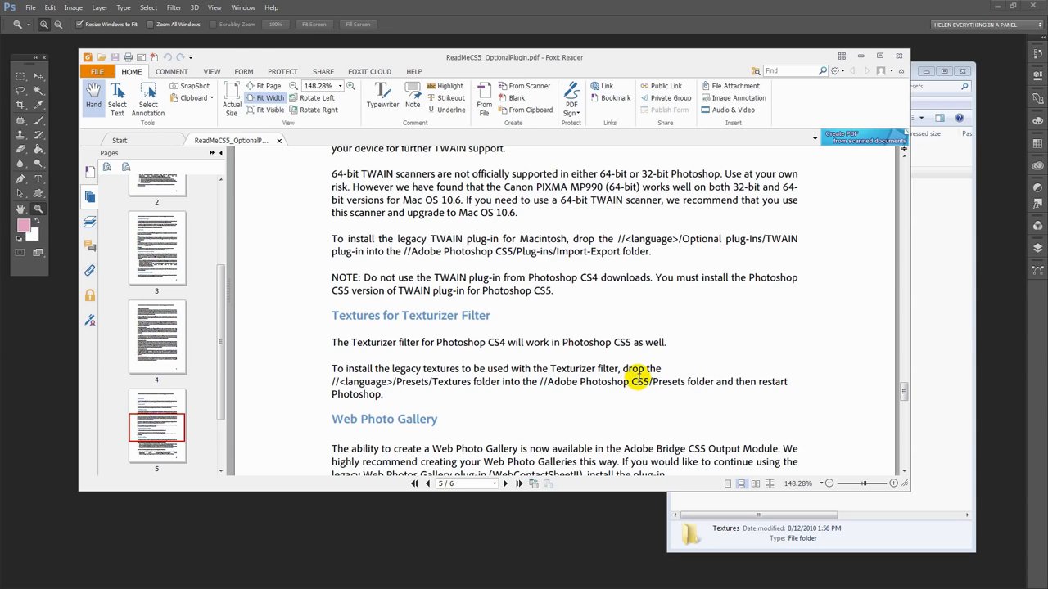
mouse_move(358, 400)
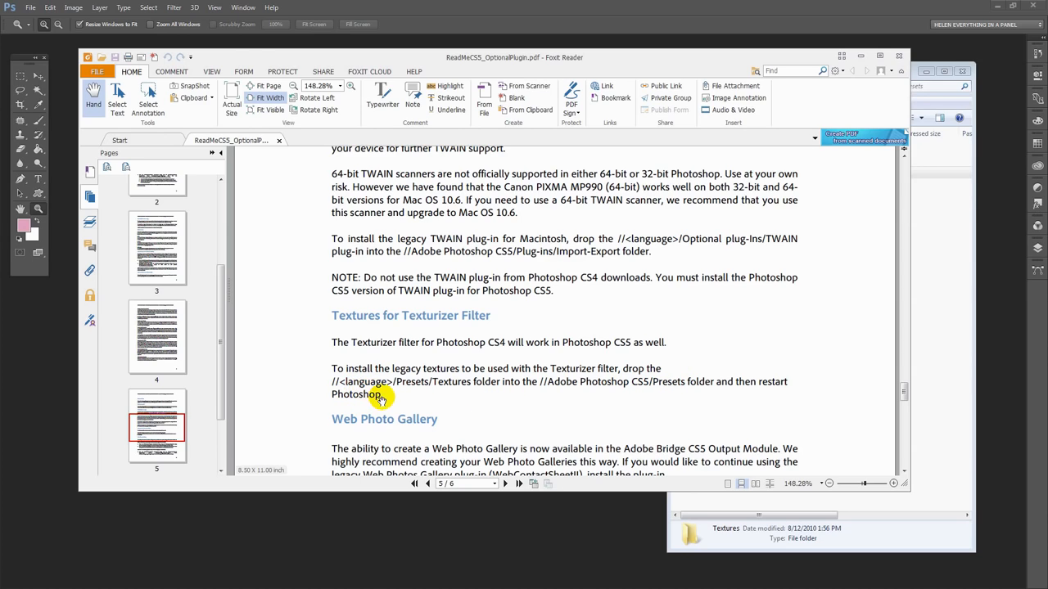
mouse_move(380, 397)
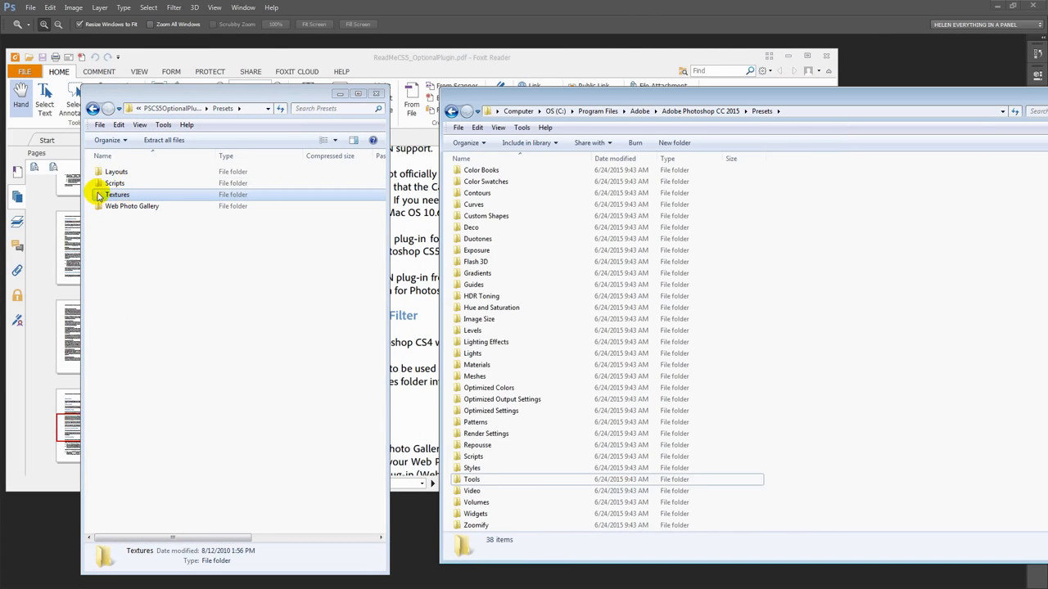
mouse_move(147, 159)
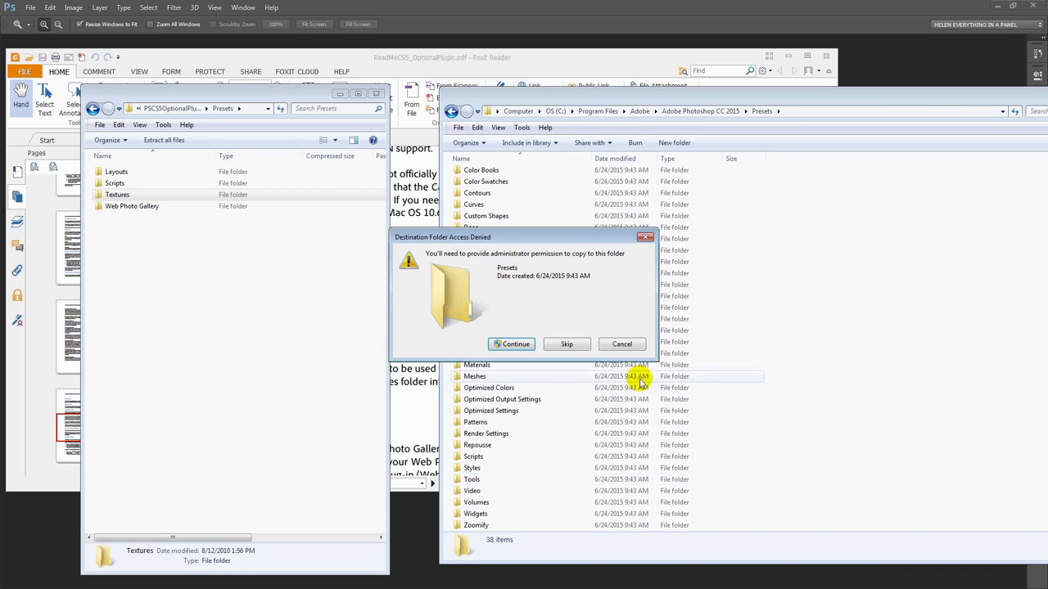
mouse_move(512, 344)
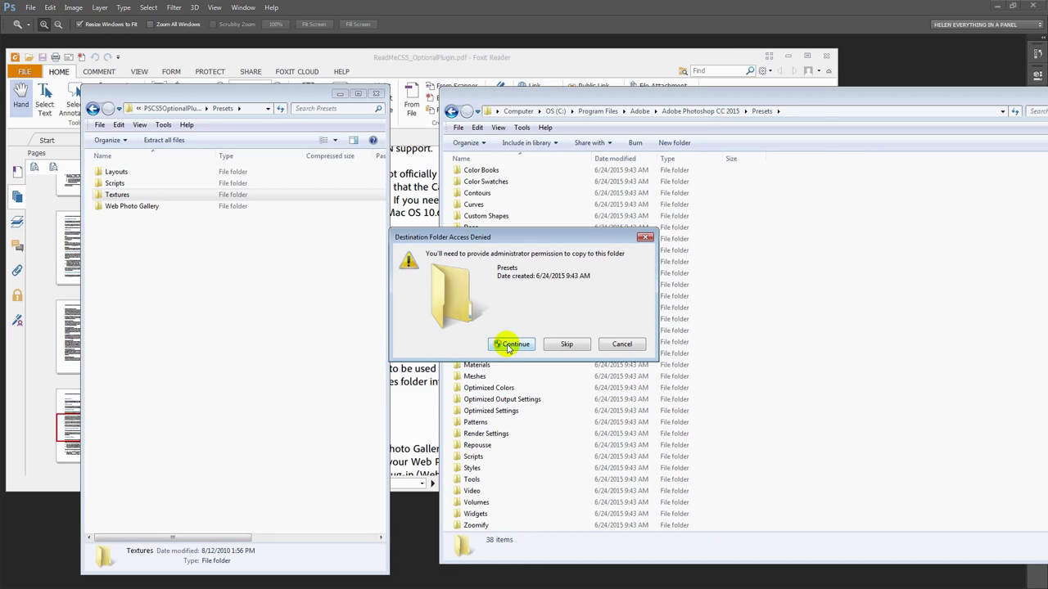
Grant administrator permission so Textures copies into Photoshop CC 2015's Presets folder.
left_click(511, 344)
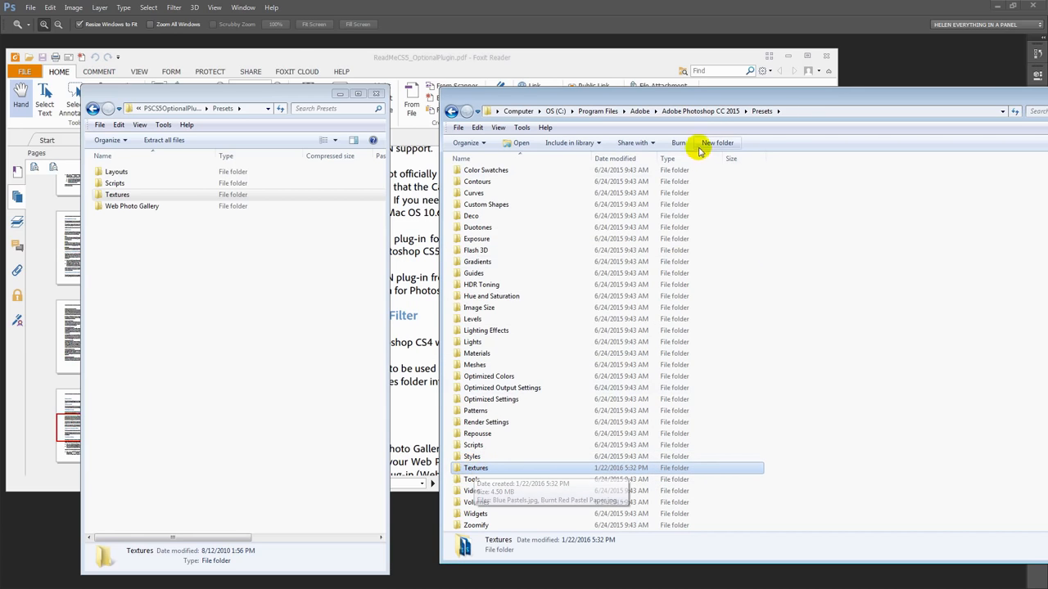
mouse_move(675, 199)
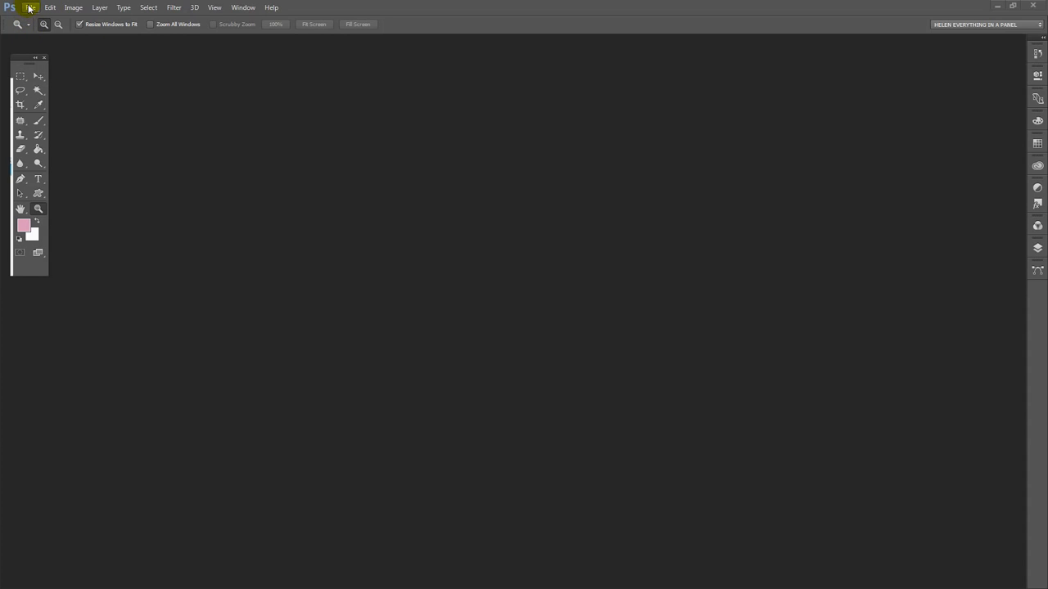
Reopen IMGP8430.jpg from recent files and duplicate its Background layer.
left_click(30, 8)
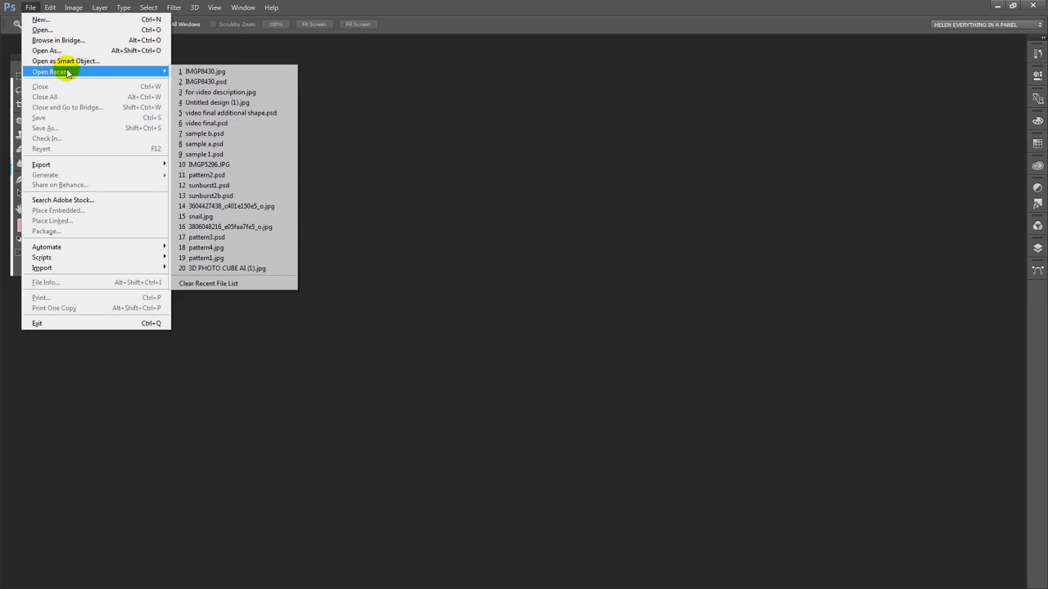
left_click(205, 71)
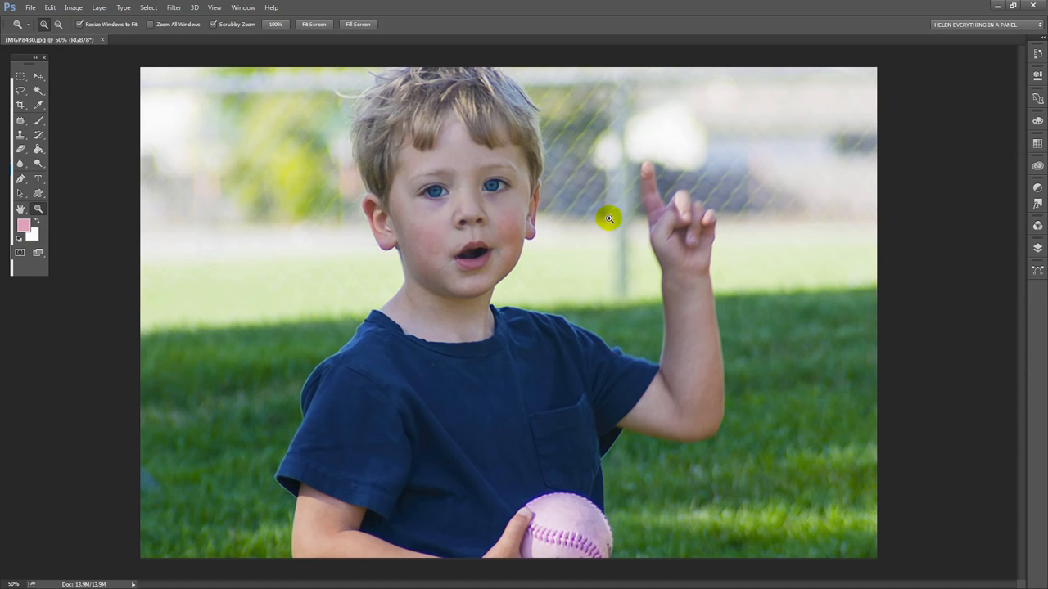
mouse_move(368, 98)
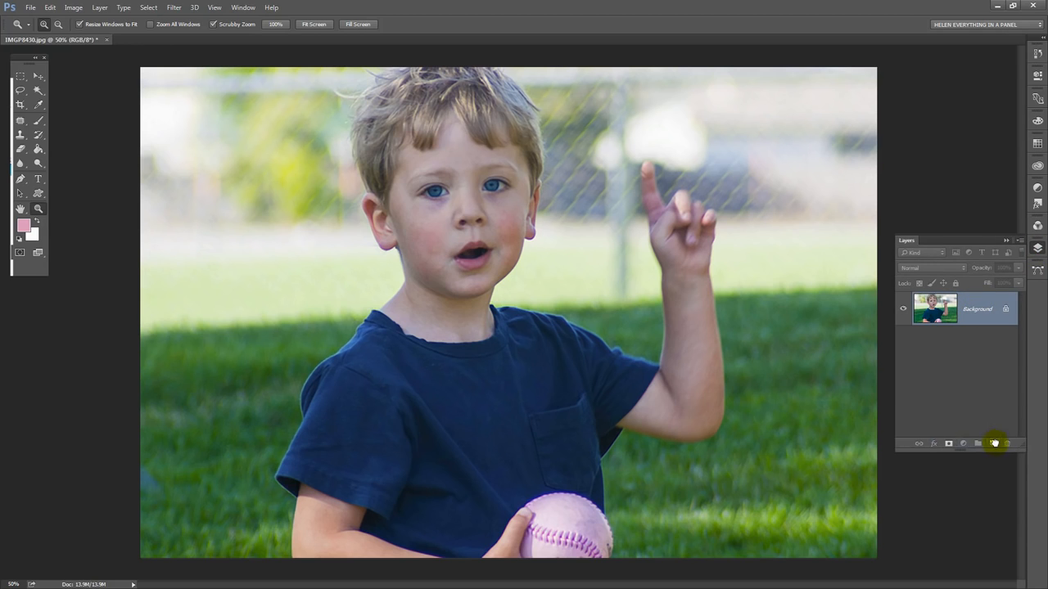
left_click(992, 443)
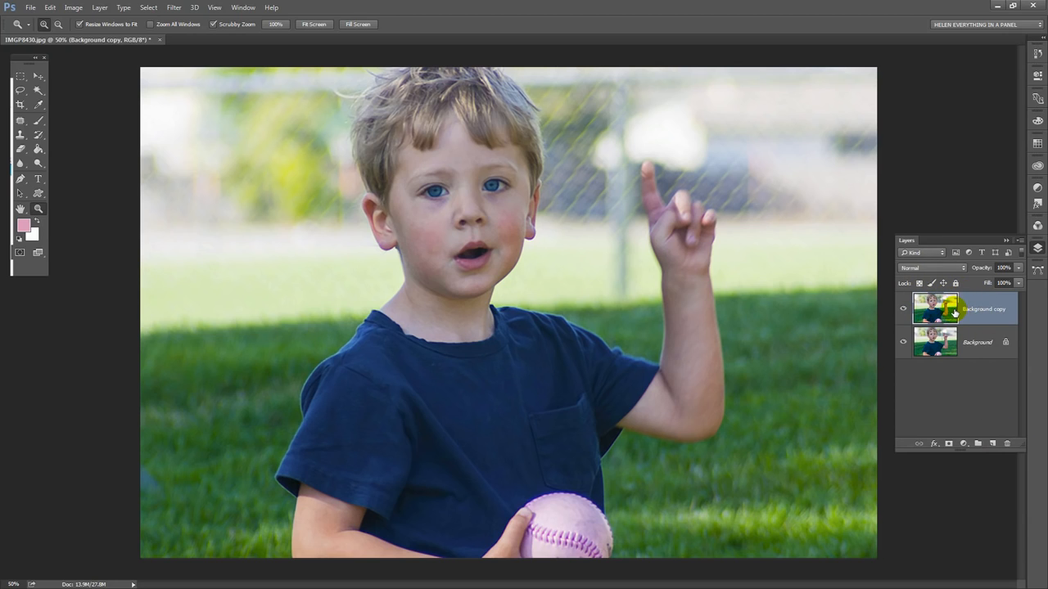
mouse_move(936, 310)
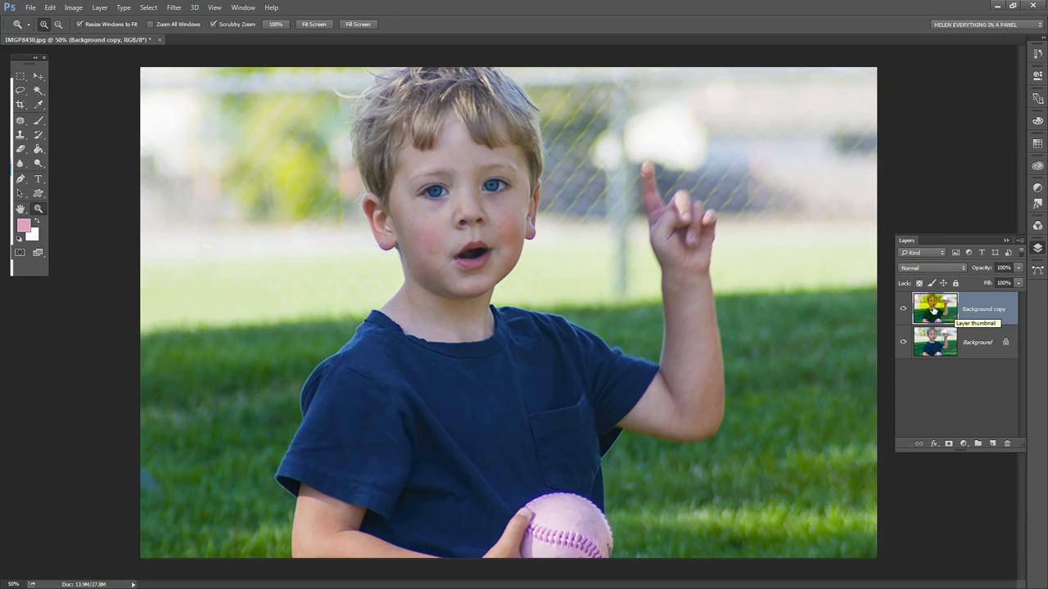
mouse_move(630, 228)
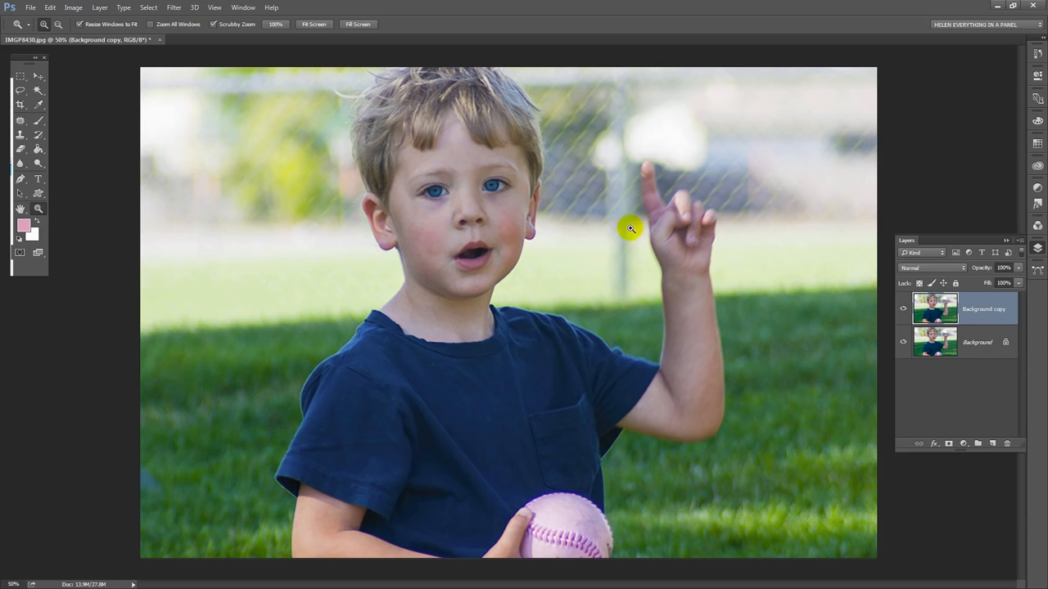
left_click(174, 7)
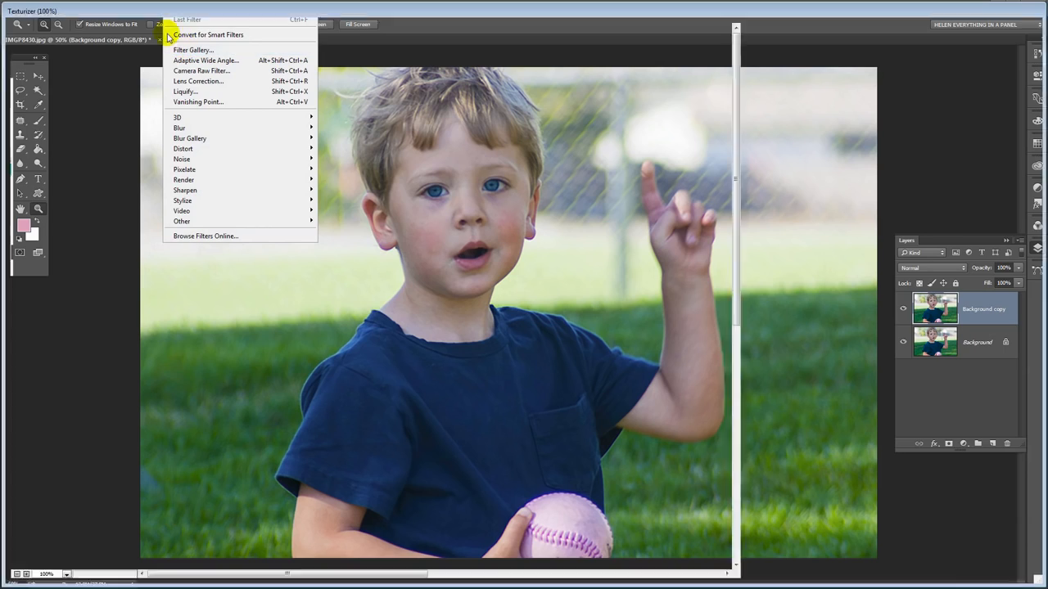
Preview Texturizer with the Canvas texture and show the texture options menu.
left_click(193, 50)
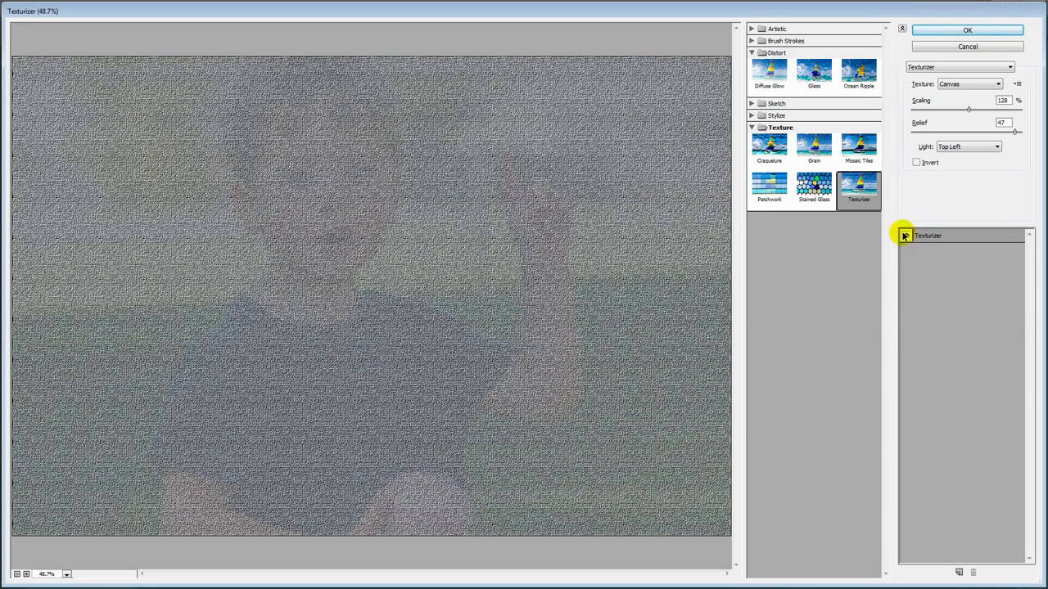
mouse_move(268, 497)
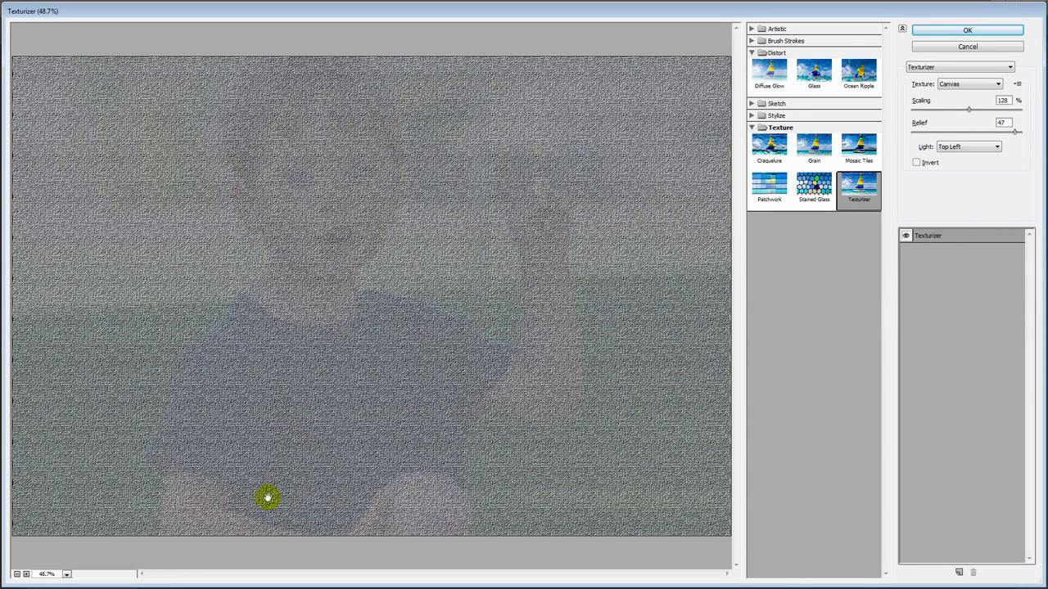
mouse_move(770, 445)
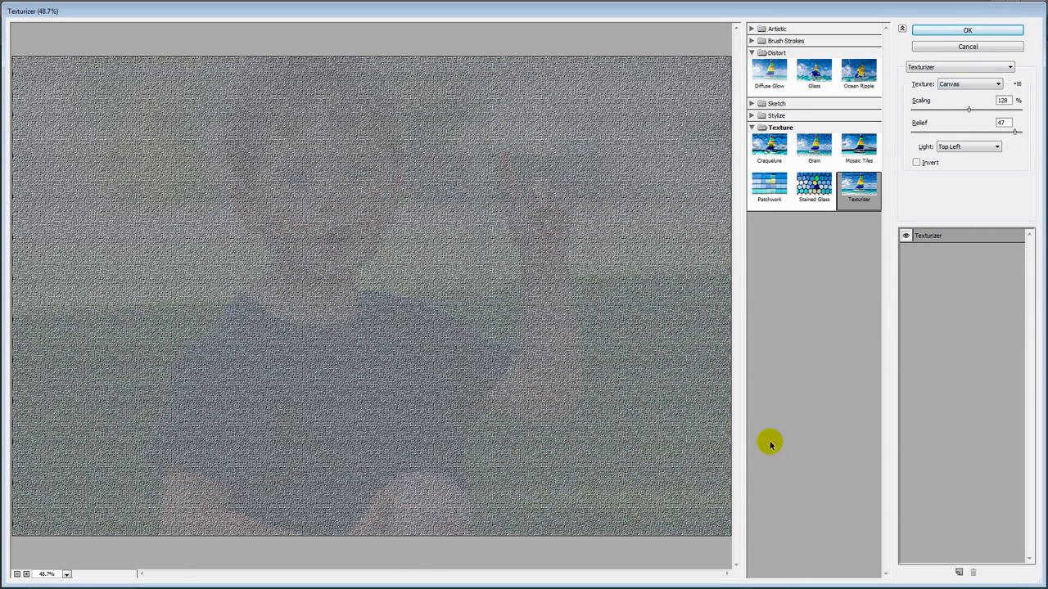
left_click(996, 83)
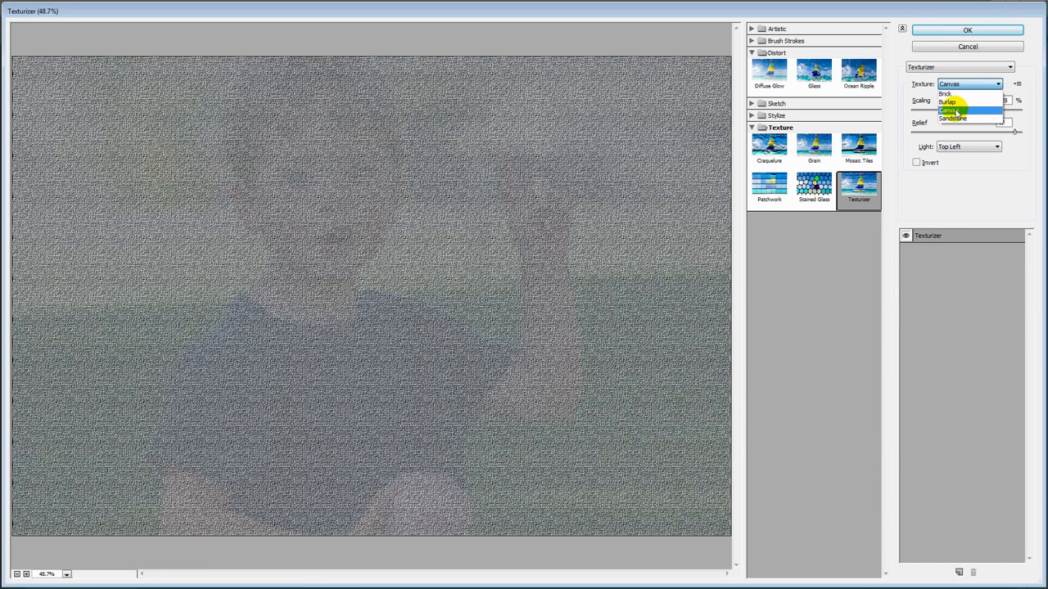
left_click(949, 111)
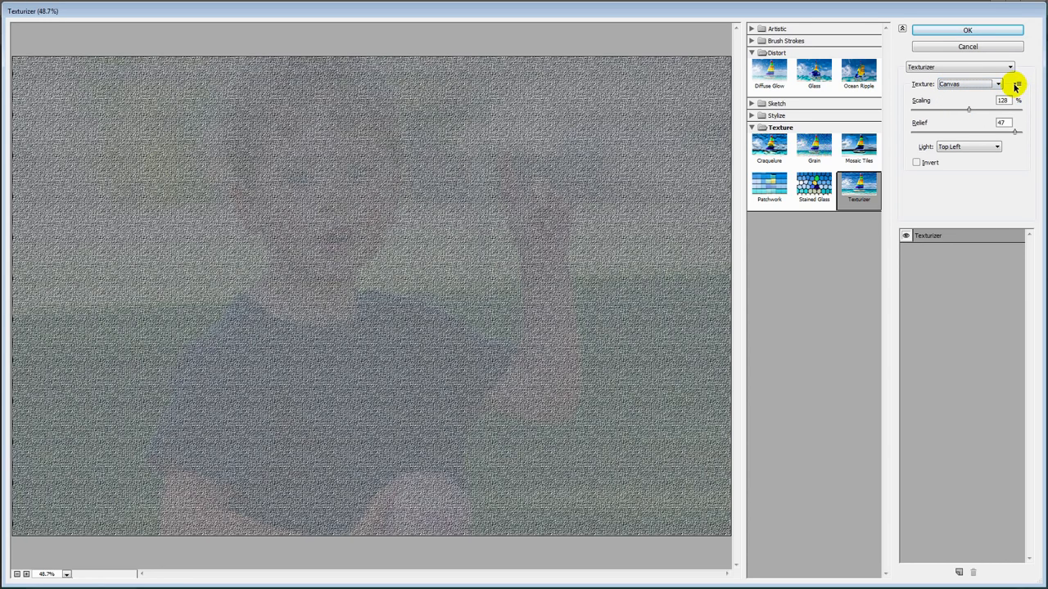
left_click(1017, 84)
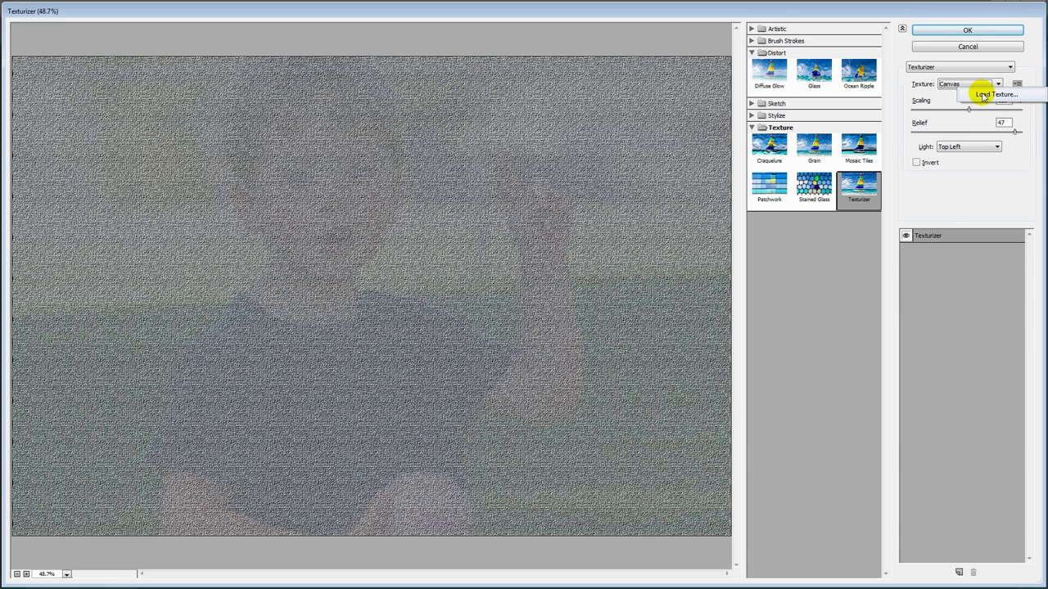
Open Load Texture and navigate to the Photoshop CC 2015 Presets folder.
left_click(996, 95)
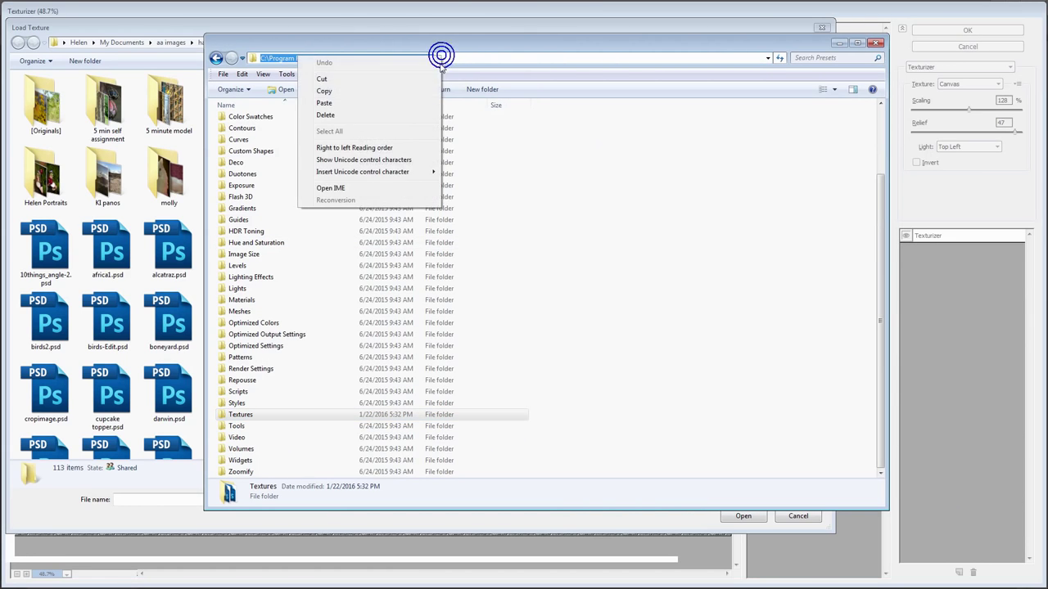
left_click(552, 43)
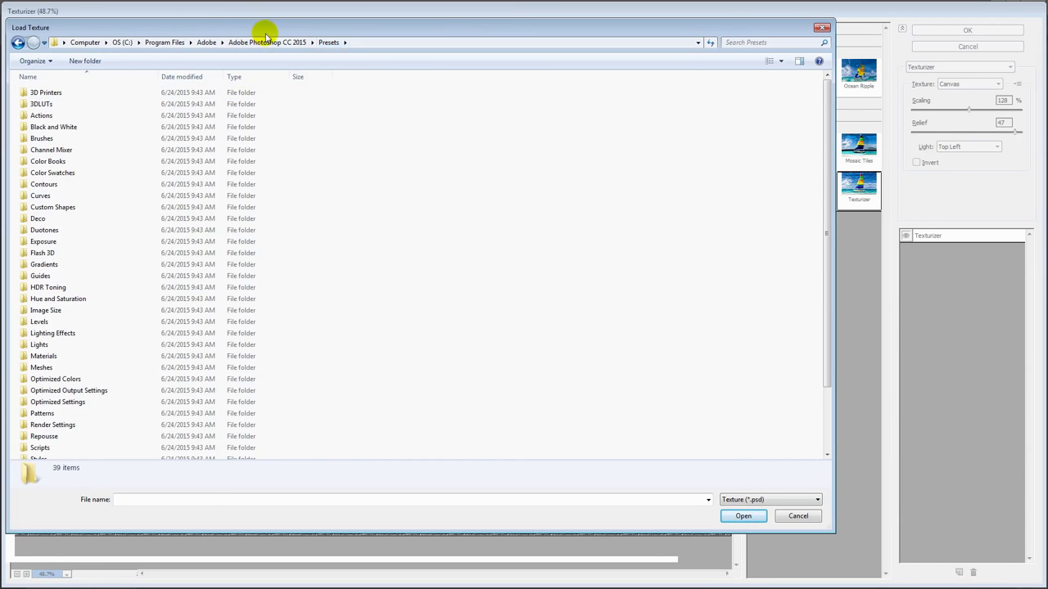
mouse_move(354, 402)
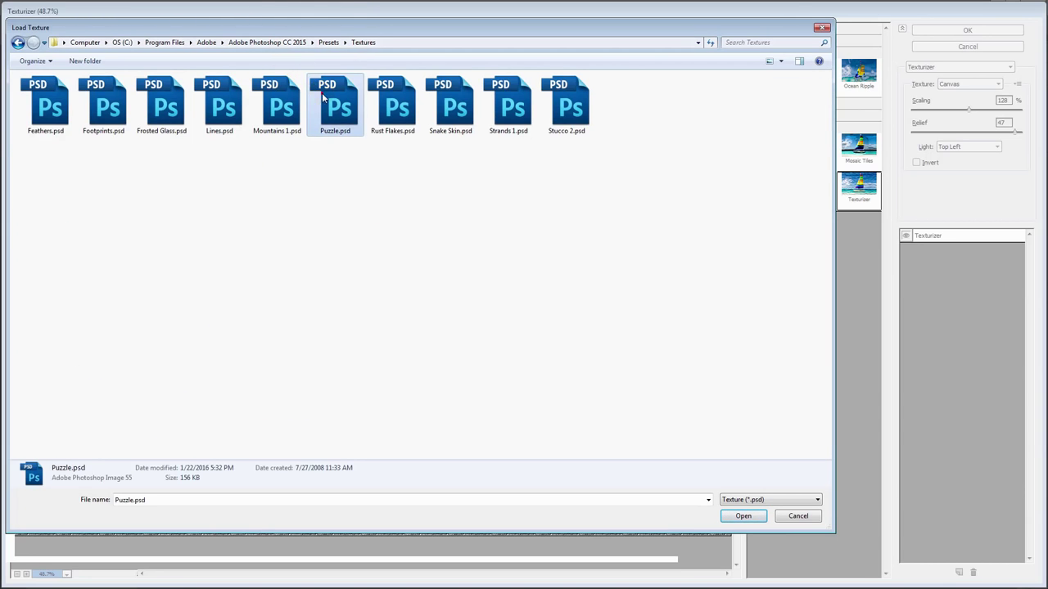
mouse_move(334, 106)
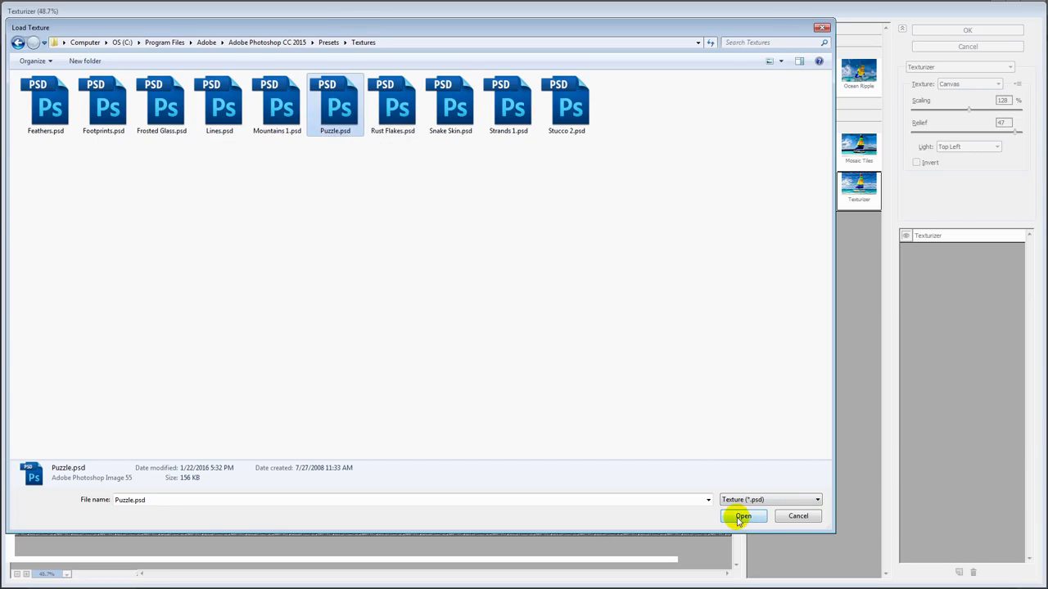
Apply the Puzzle texture at 199% scaling, relief 13, lit from the top left.
left_click(742, 515)
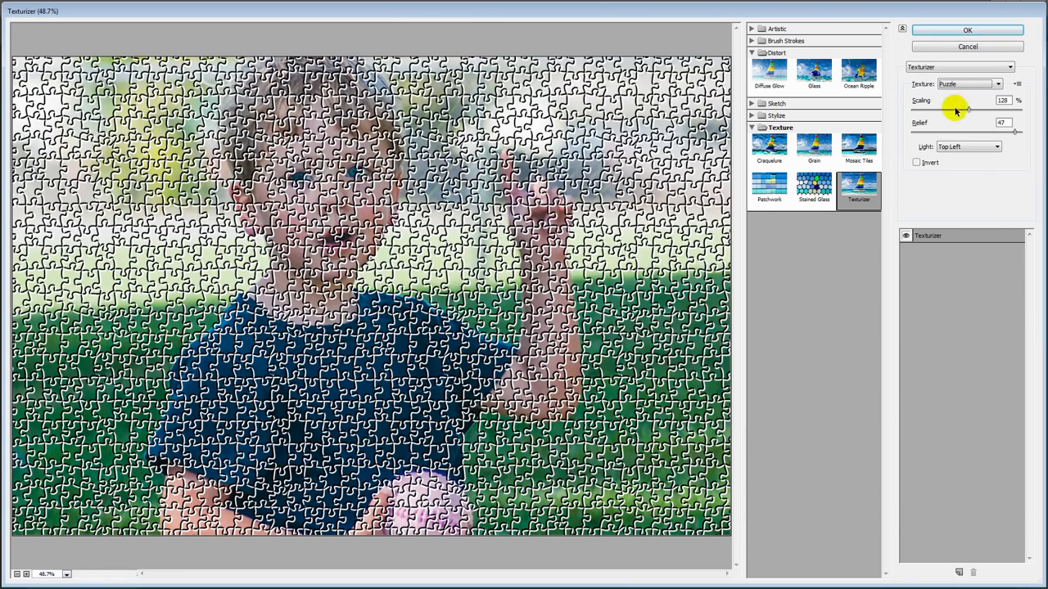
left_click(997, 84)
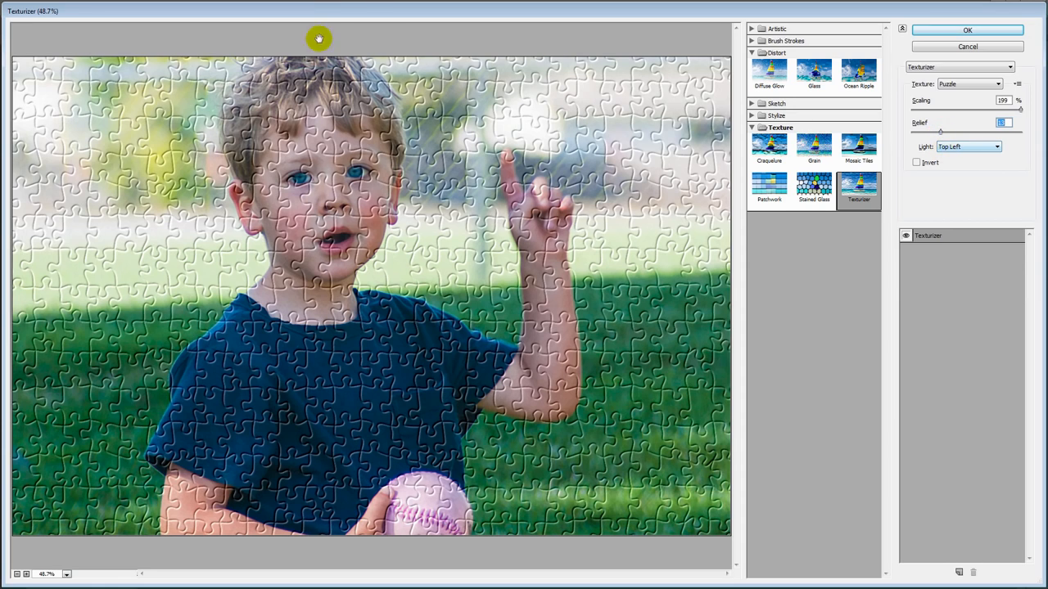
left_click(968, 147)
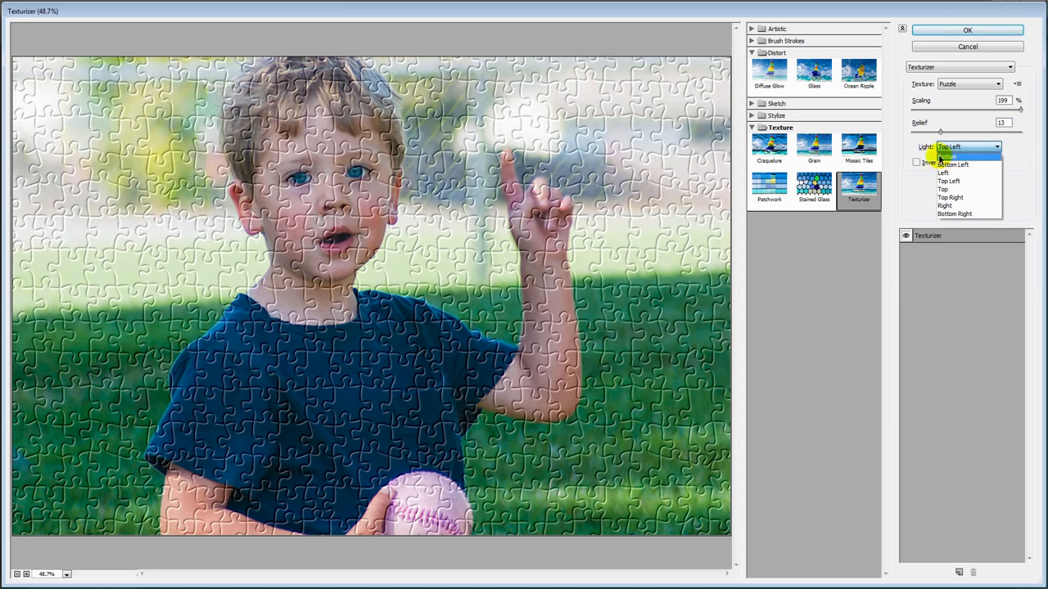
left_click(951, 165)
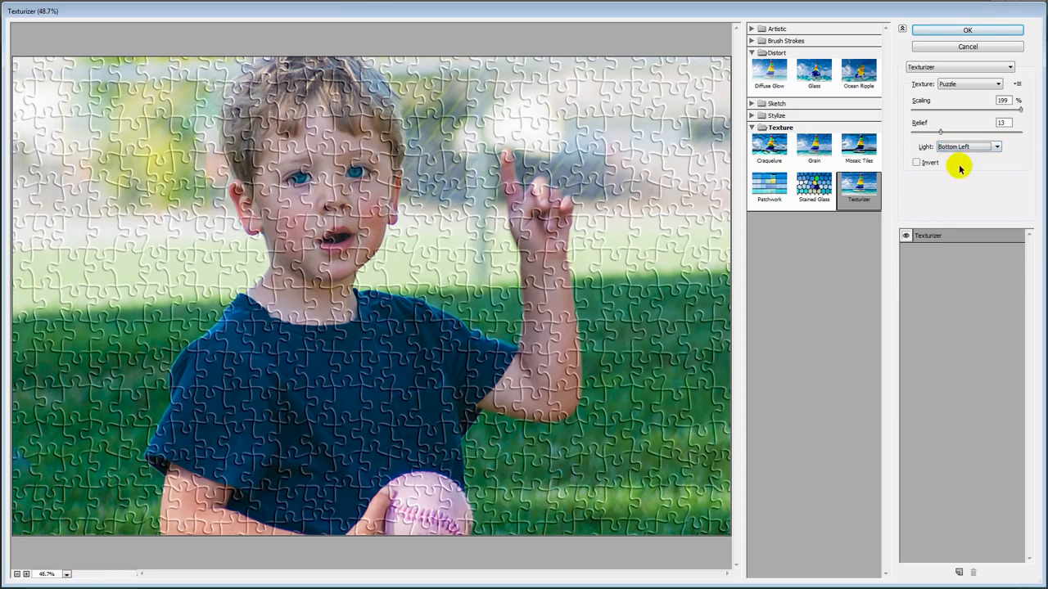
mouse_move(958, 147)
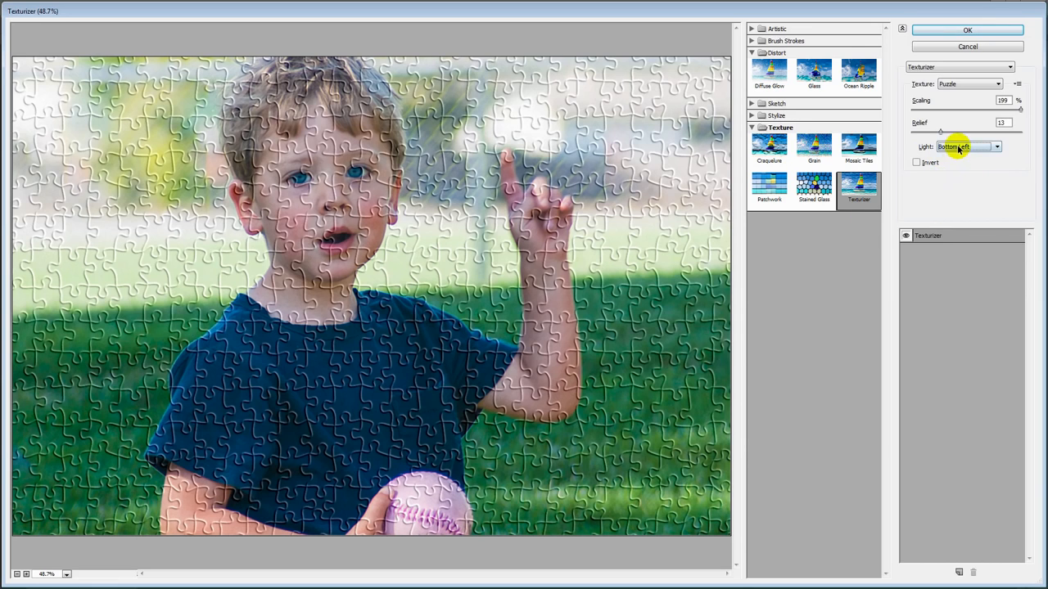
left_click(968, 147)
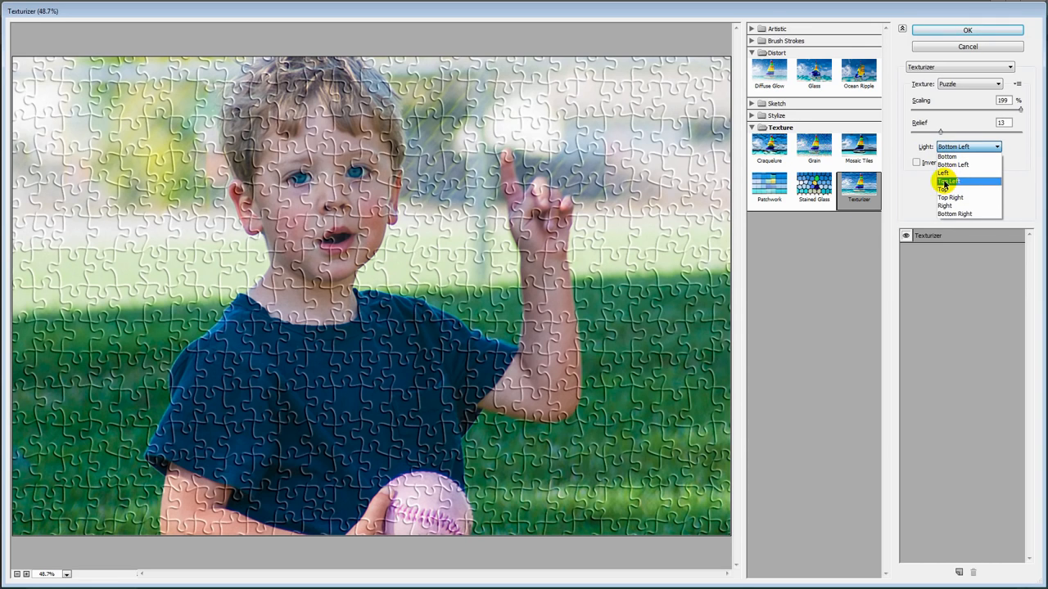
left_click(948, 182)
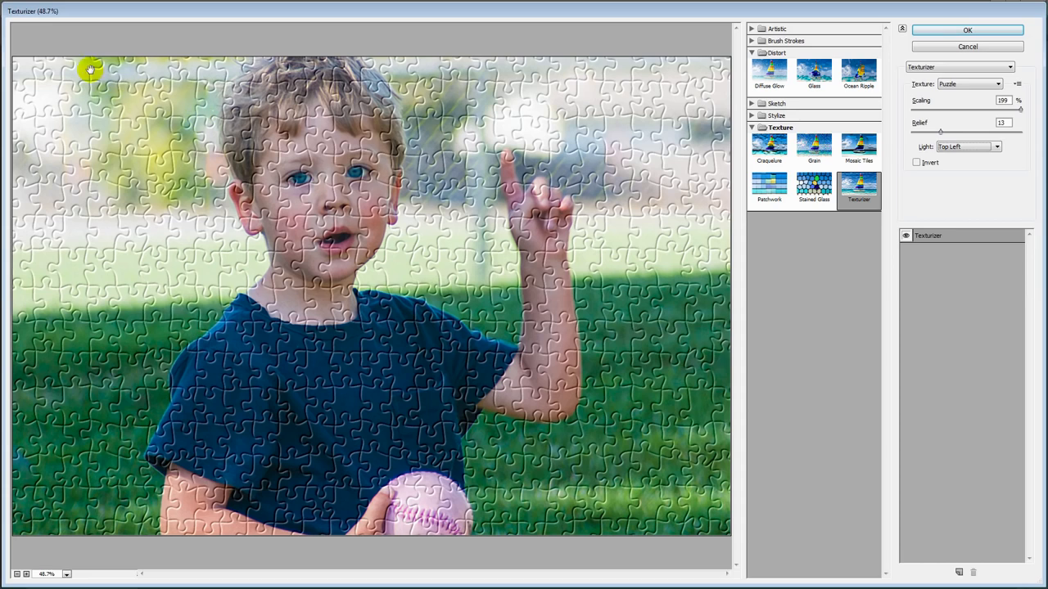
mouse_move(191, 175)
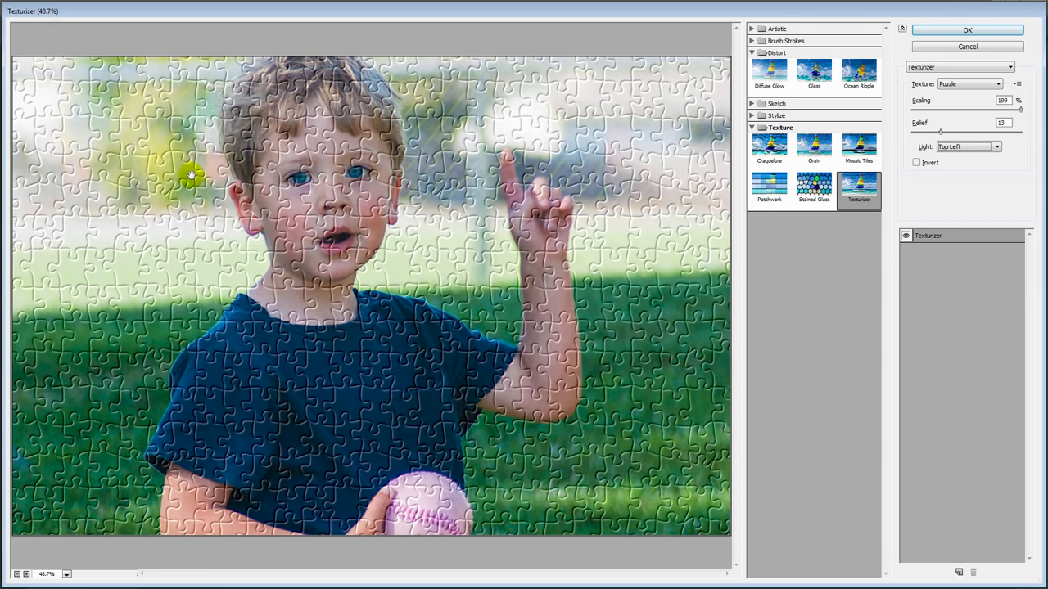
mouse_move(751, 390)
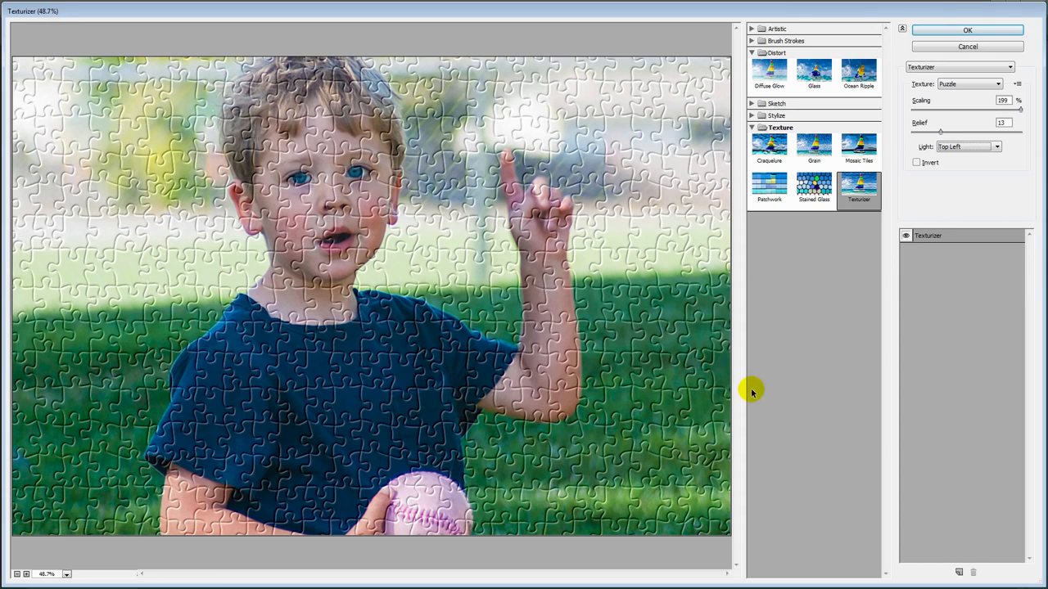
mouse_move(686, 270)
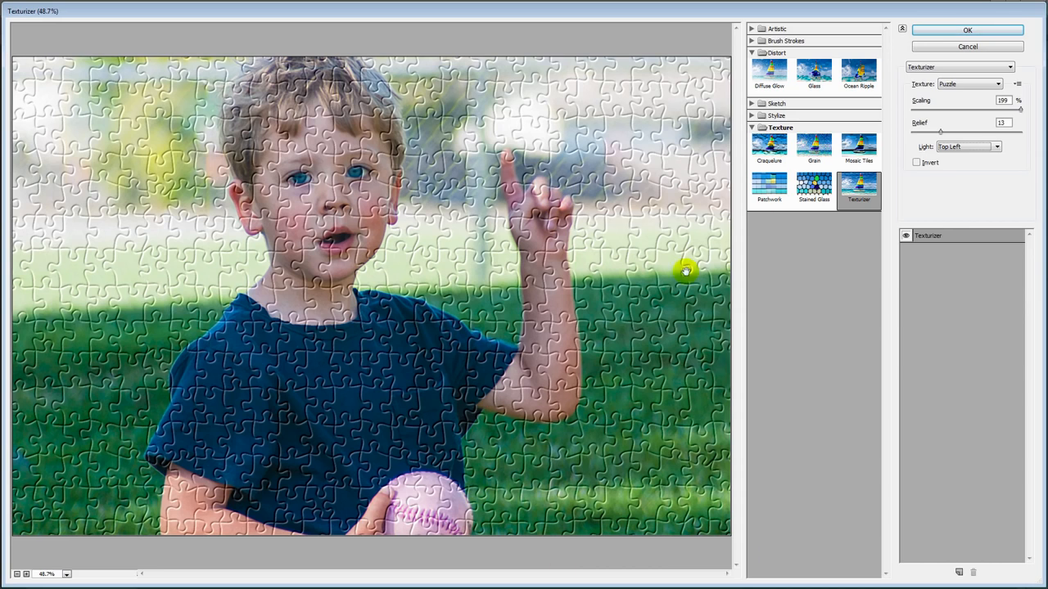
left_click(967, 30)
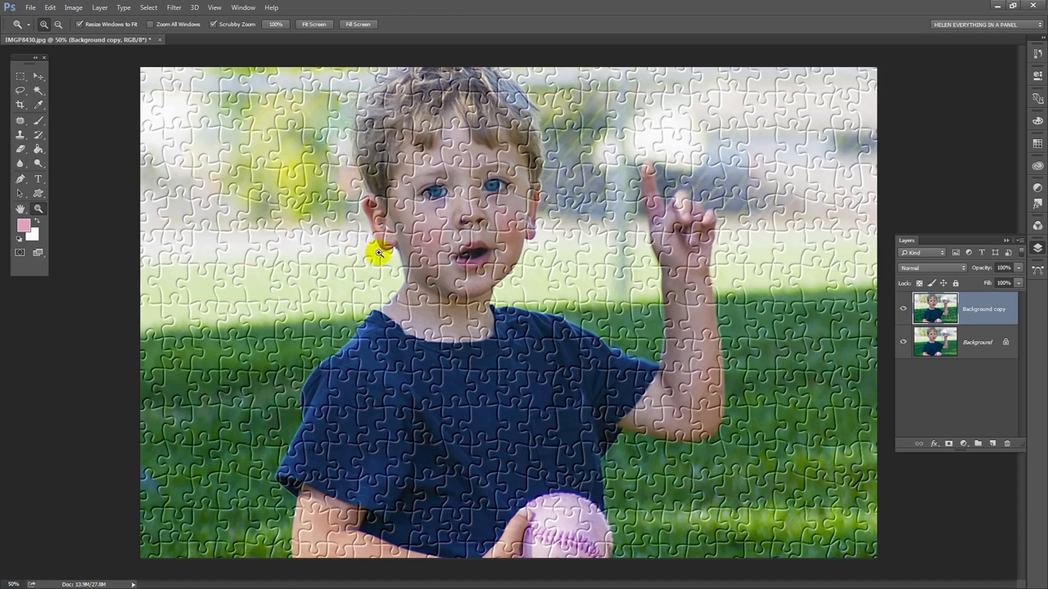
mouse_move(431, 305)
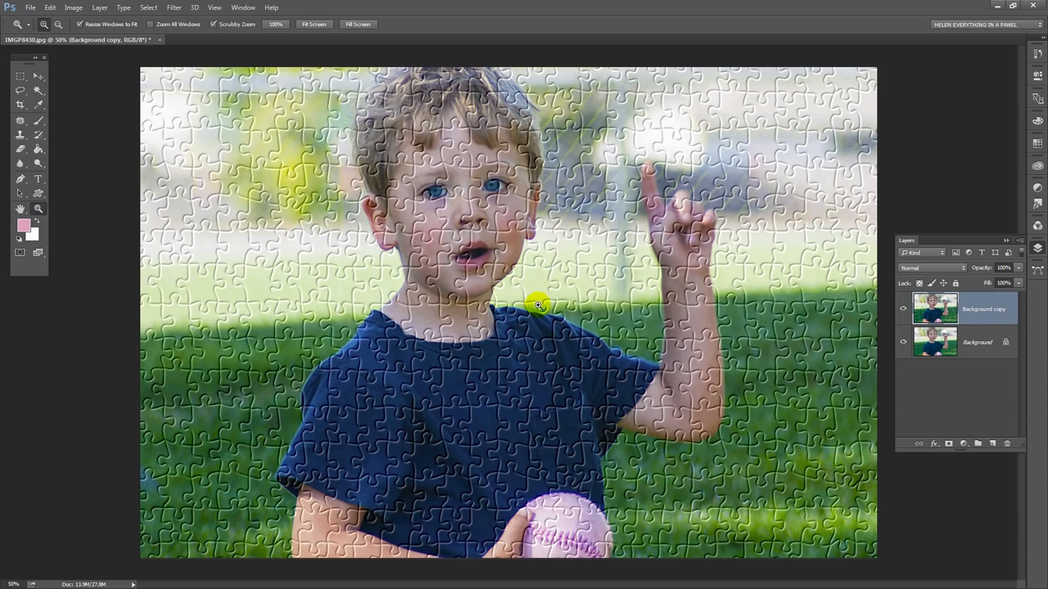
mouse_move(537, 219)
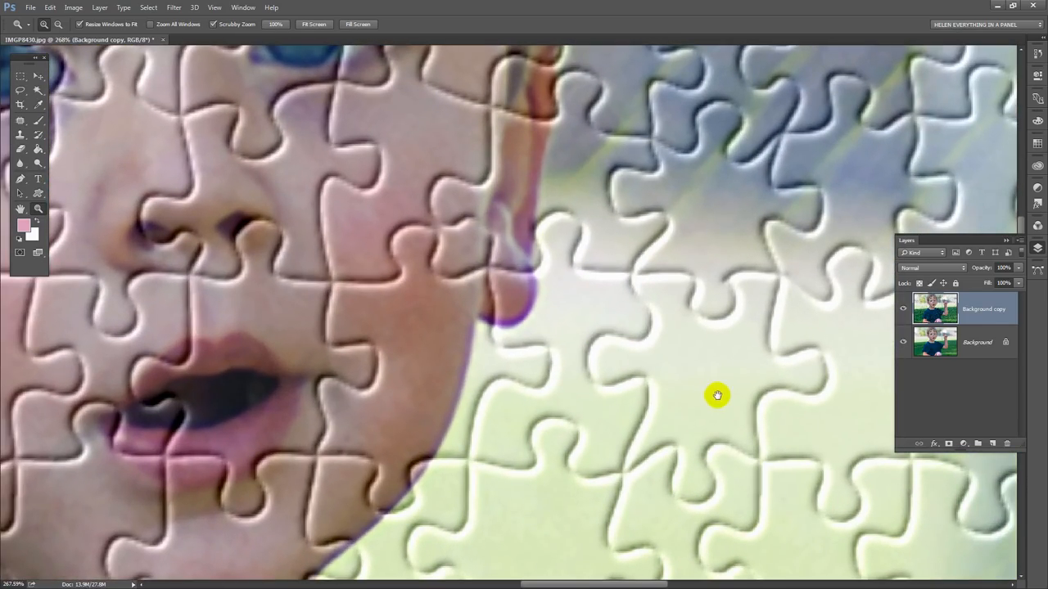
Pan at about 268% zoom to the embossed pieces beside the boy's face.
left_click_drag(716, 396, 419, 203)
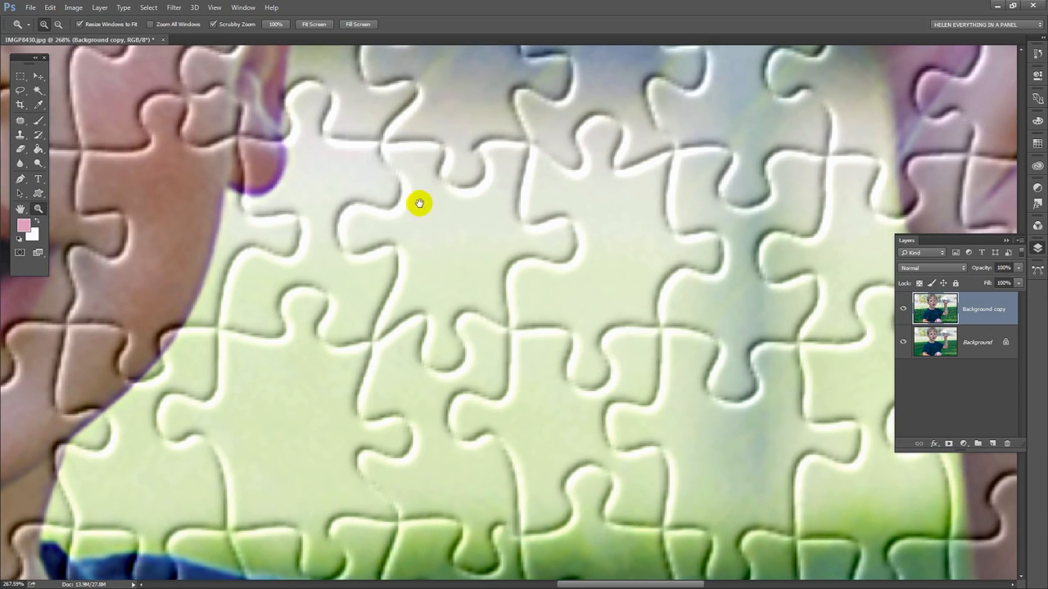
mouse_move(542, 250)
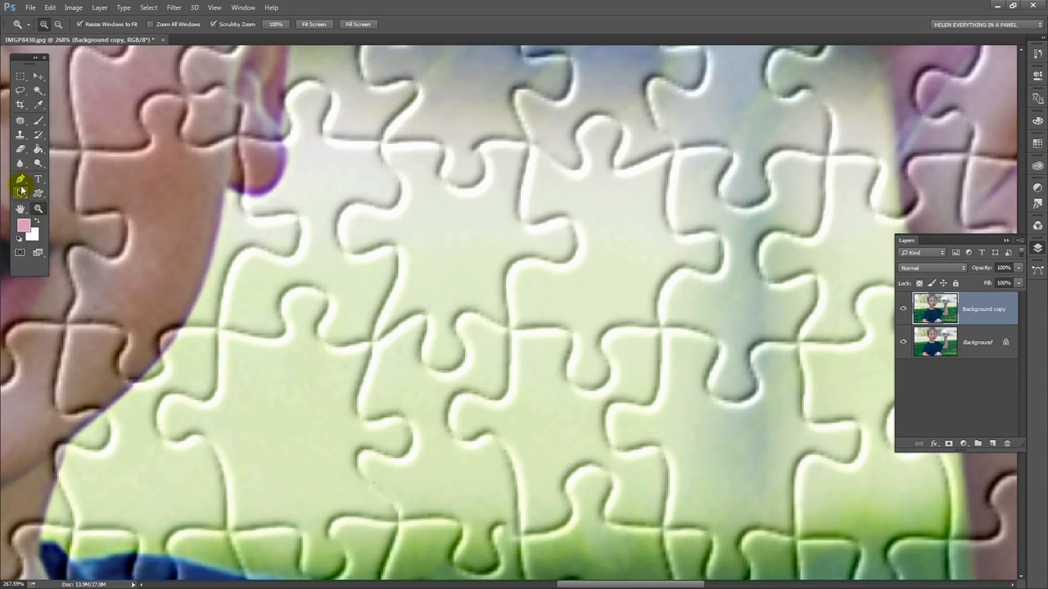
mouse_move(21, 180)
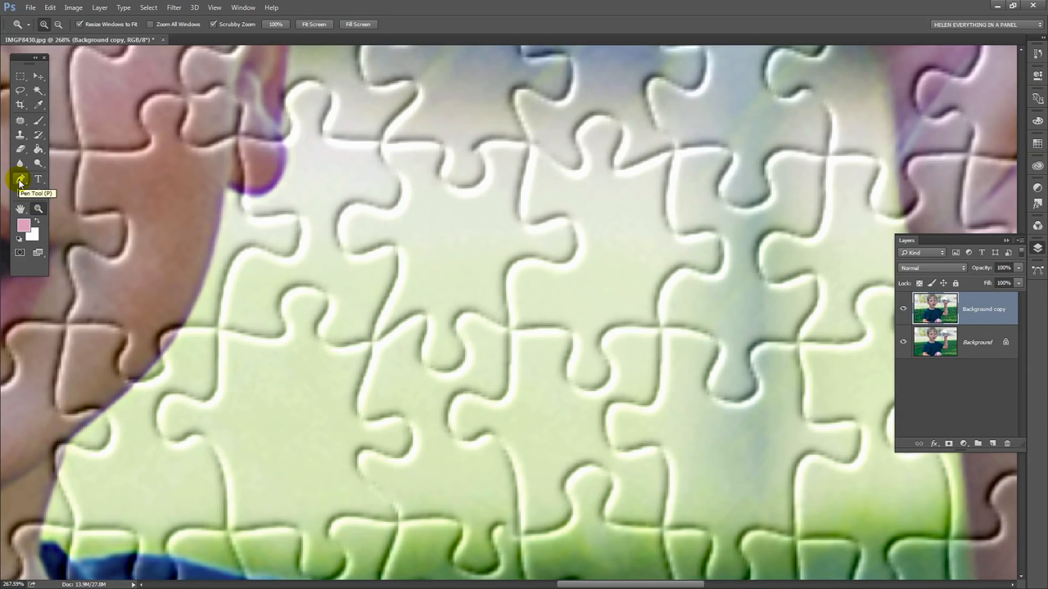
Select the Pen Tool and switch its mode from Shape to Path.
left_click(19, 179)
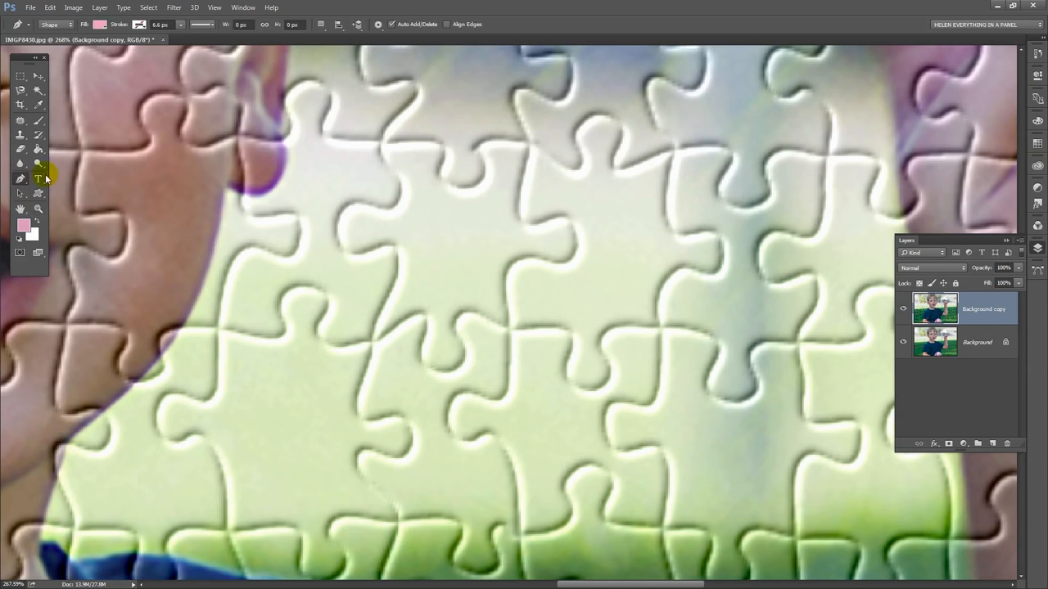
mouse_move(40, 15)
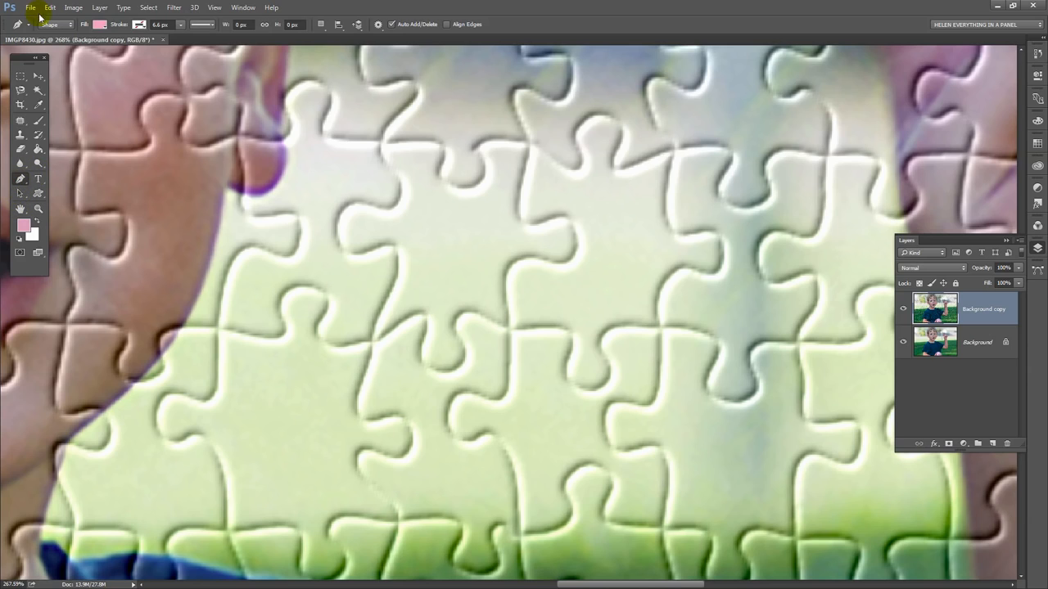
left_click(56, 24)
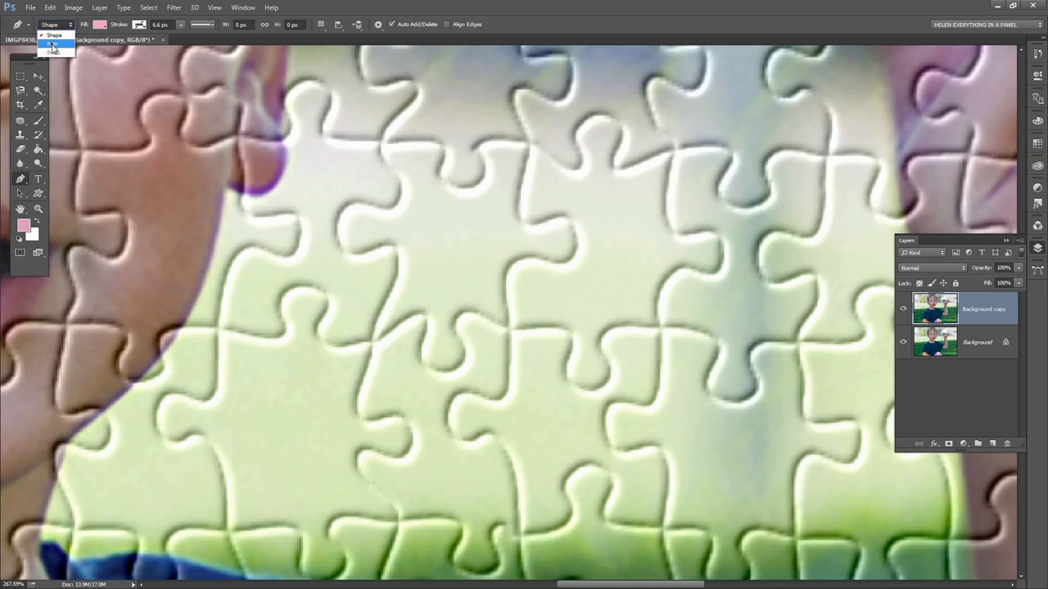
left_click(54, 44)
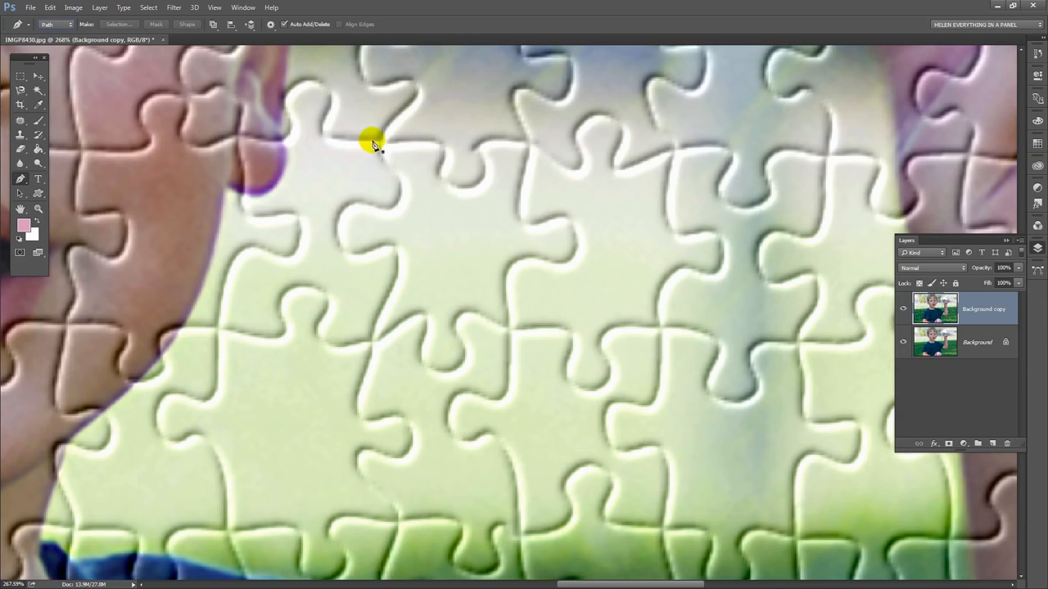
mouse_move(385, 150)
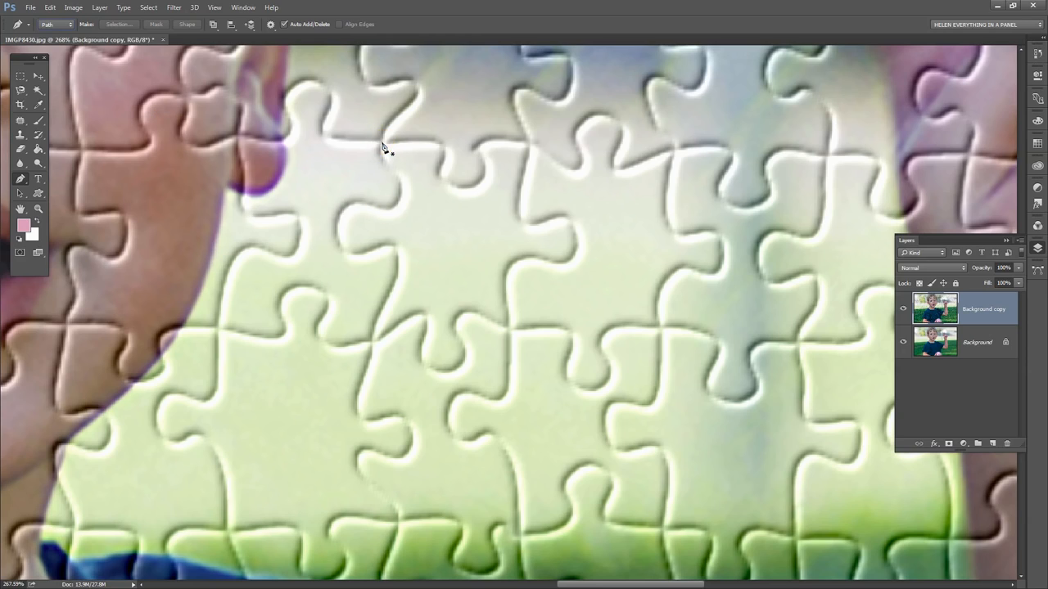
Place anchors around one piece's top edge, right knob, bottom notch and left side.
left_click(413, 144)
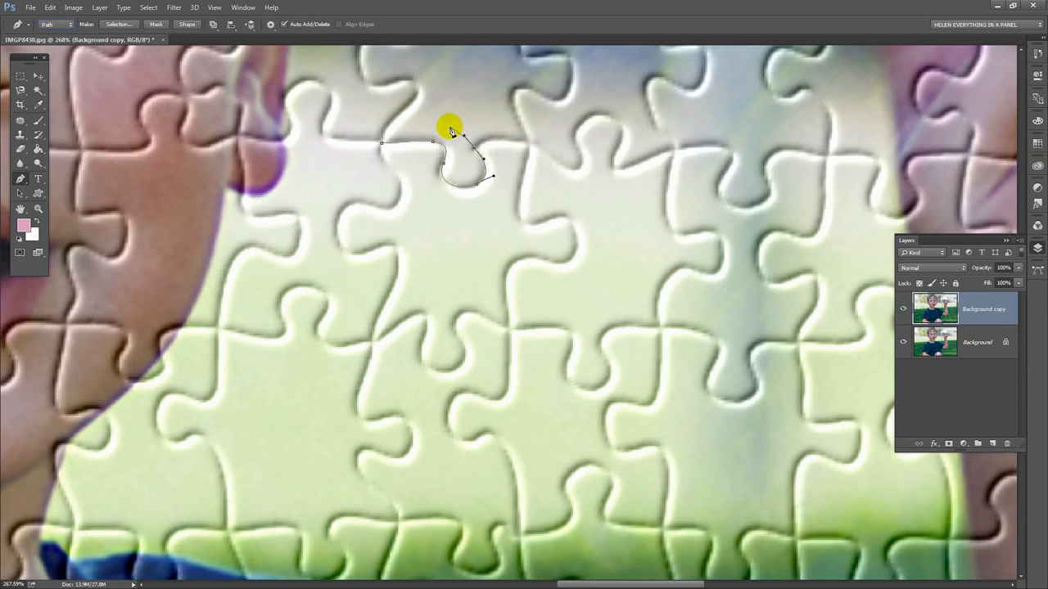
mouse_move(463, 135)
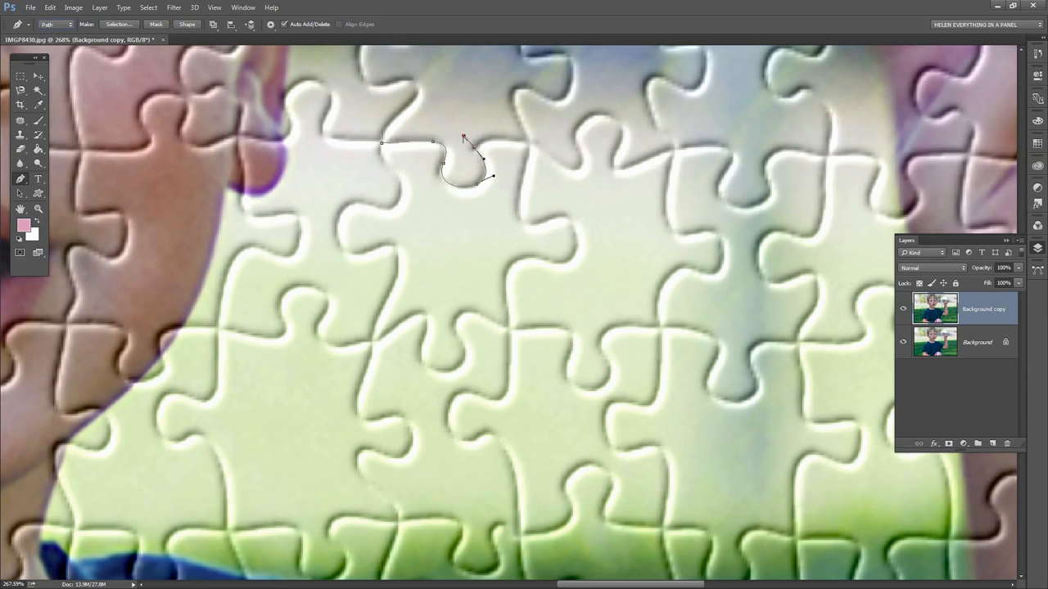
mouse_move(489, 138)
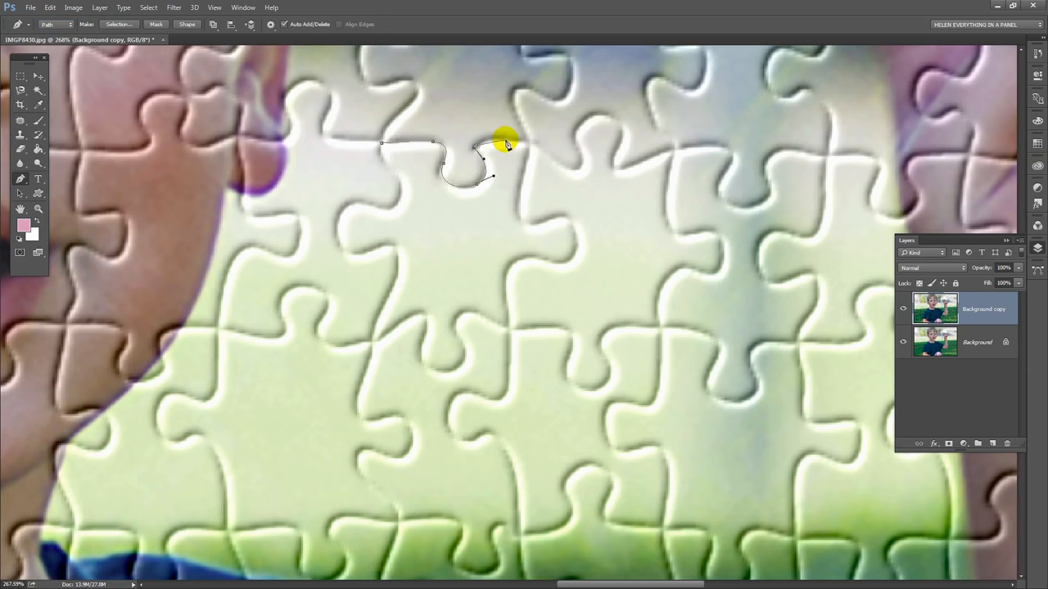
left_click(528, 146)
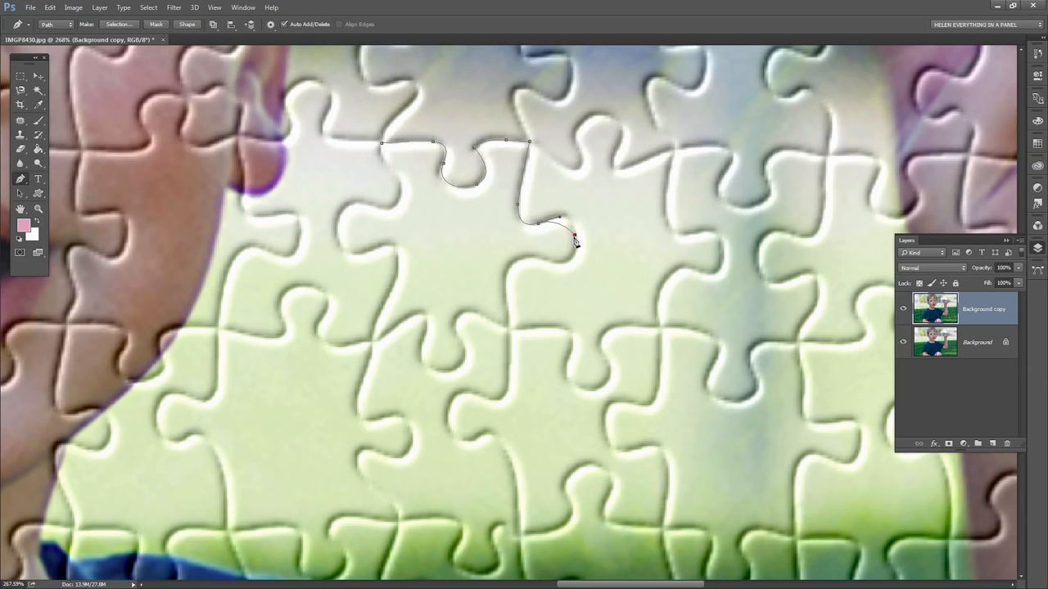
left_click(575, 259)
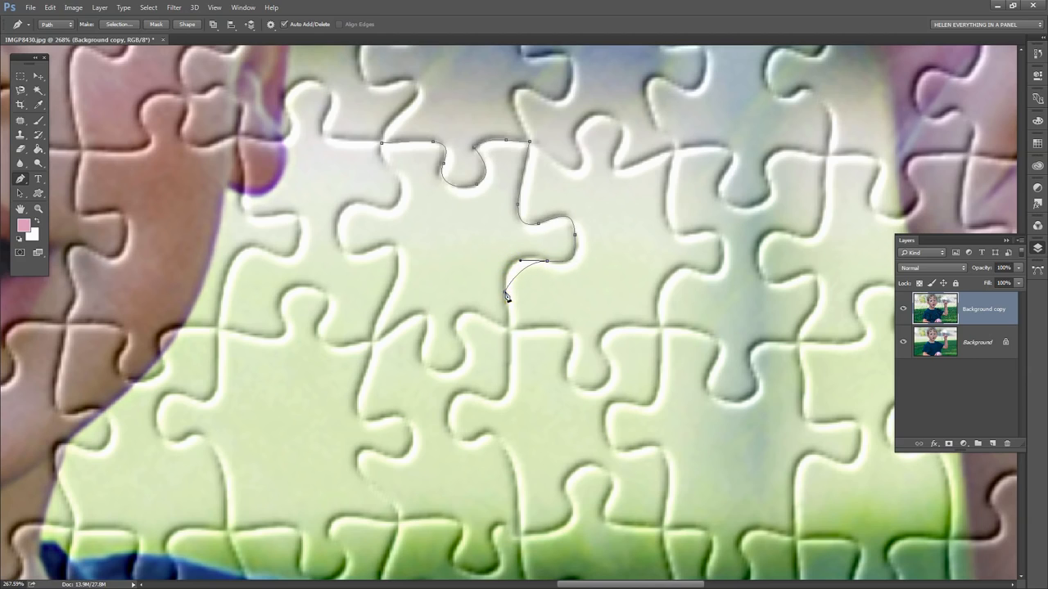
left_click(497, 338)
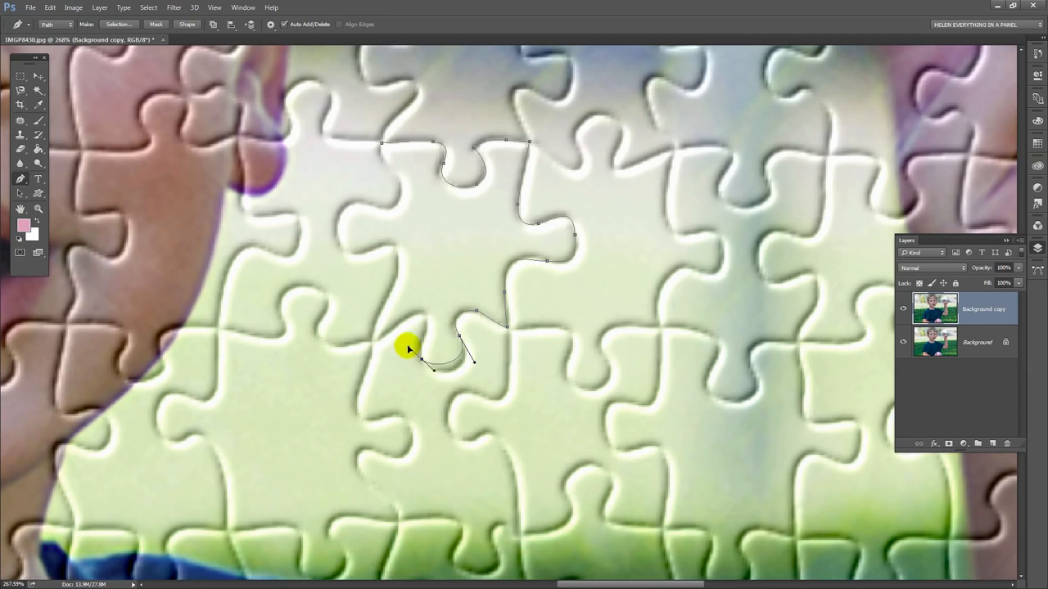
left_click_drag(410, 348, 425, 336)
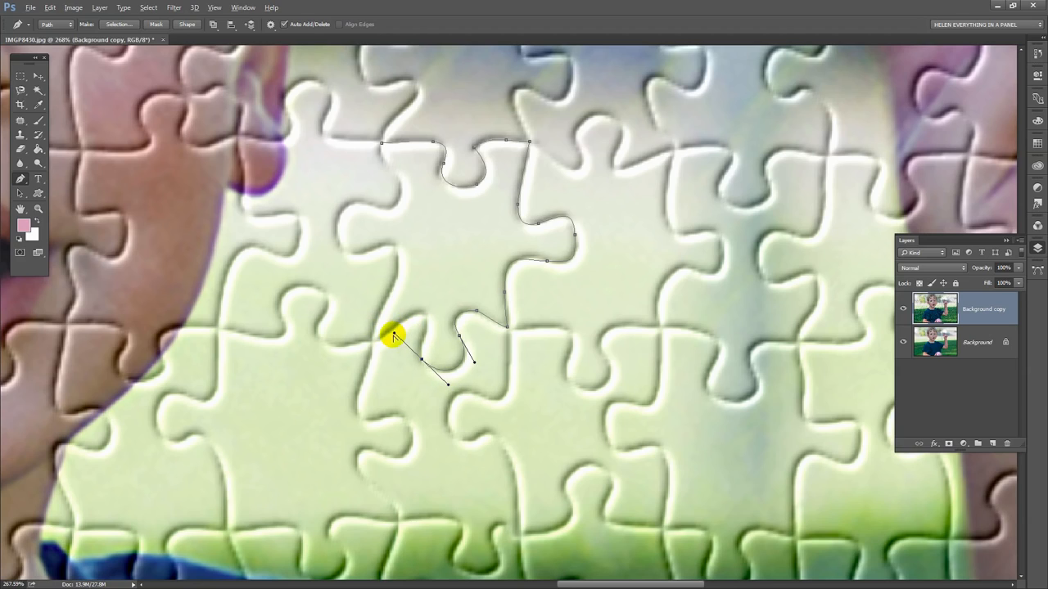
mouse_move(424, 326)
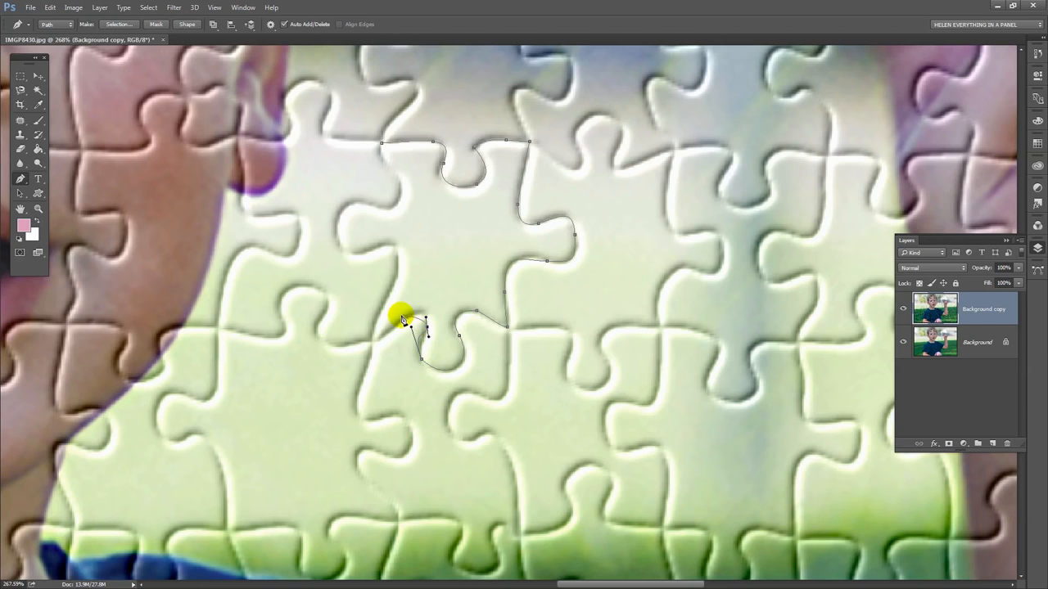
left_click(401, 320)
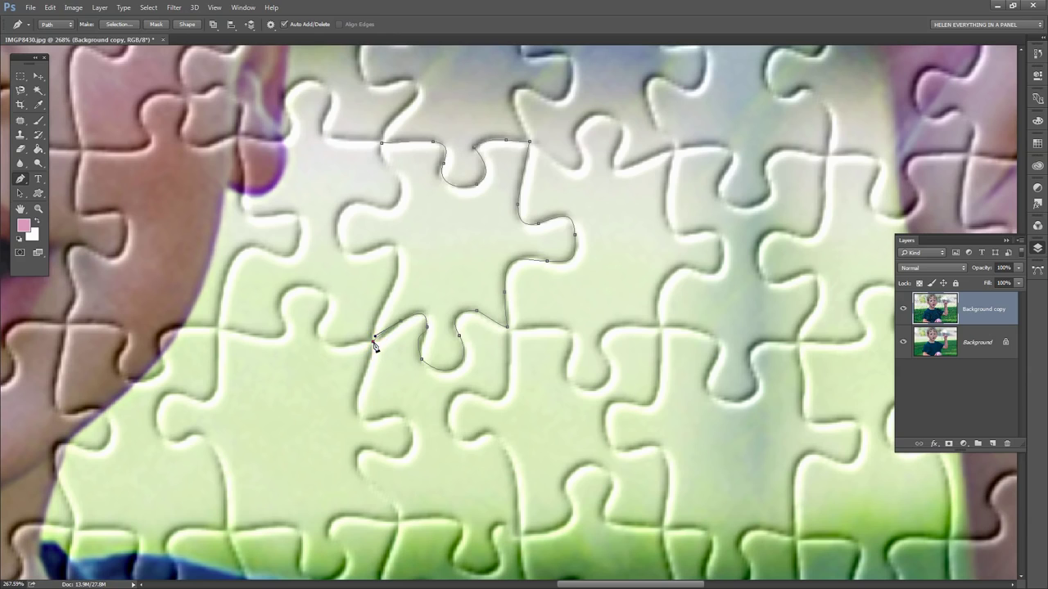
left_click(401, 266)
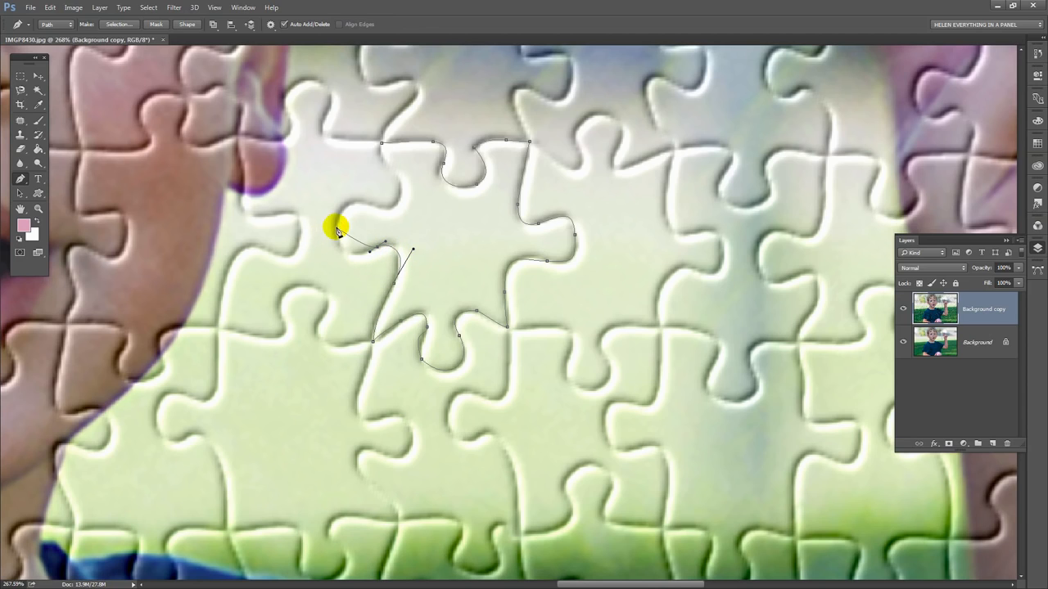
left_click(331, 184)
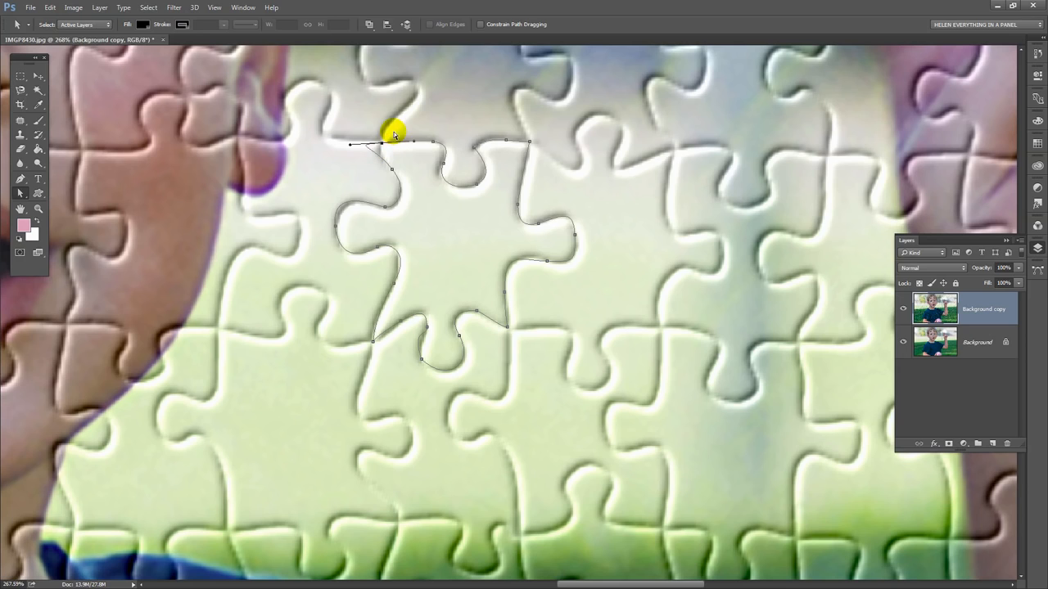
Reshape the piece path's stray corner, top-left curve and top knob to hug the edges.
left_click(393, 135)
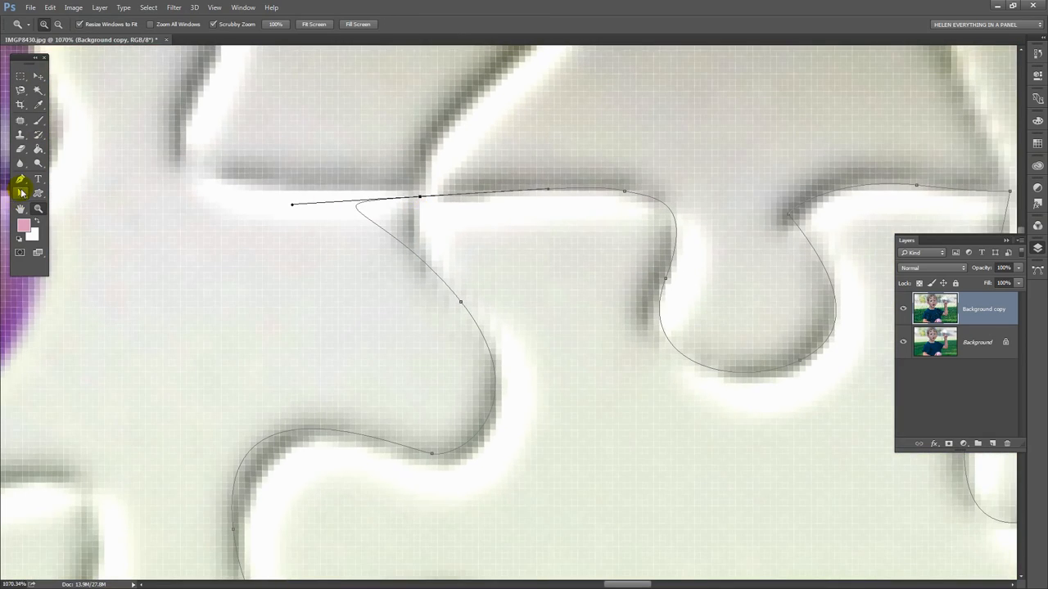
left_click(20, 193)
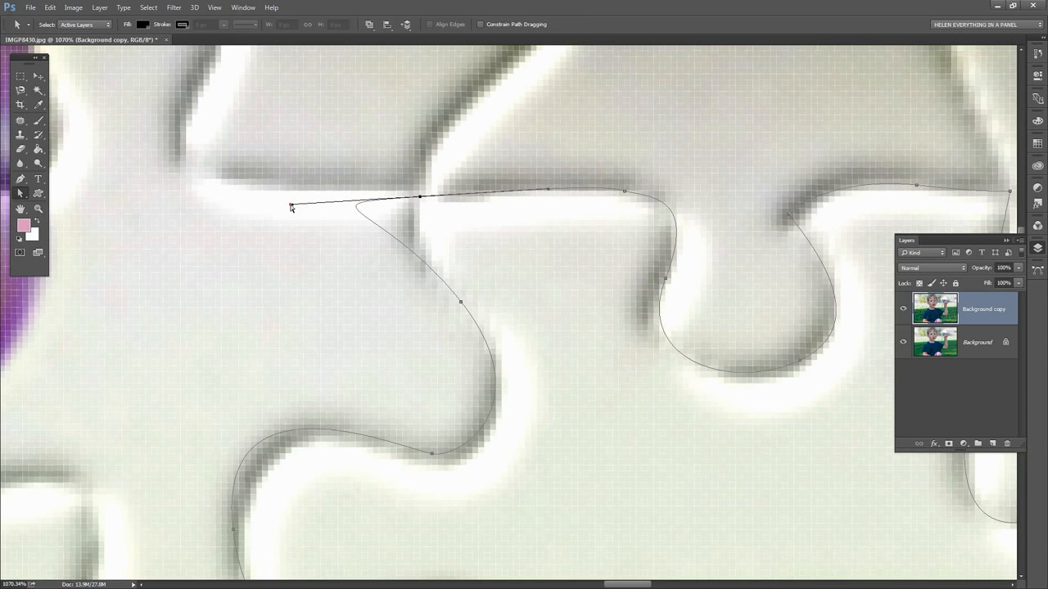
left_click_drag(290, 207, 413, 196)
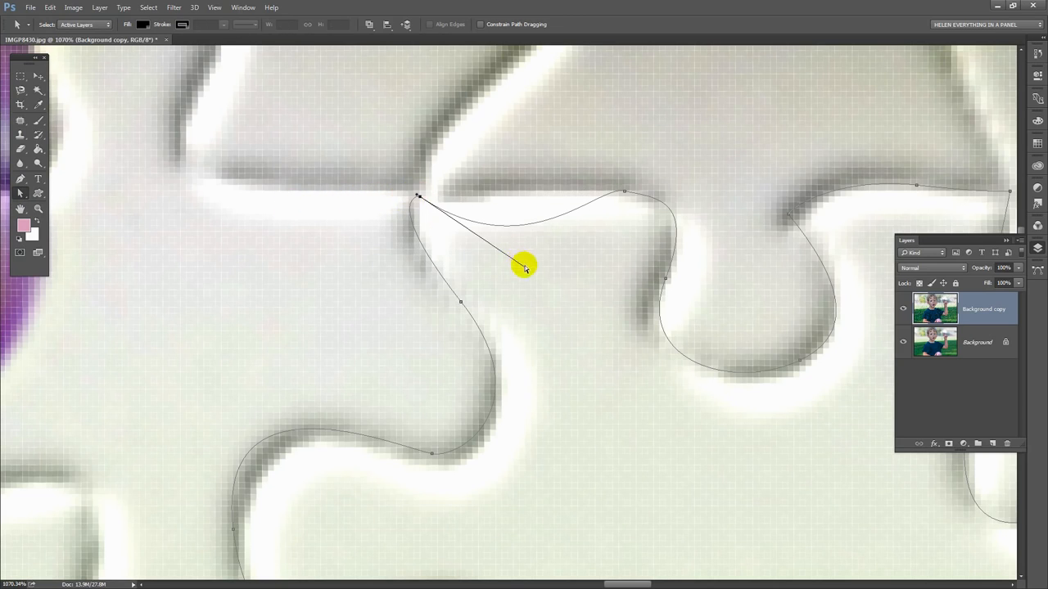
left_click_drag(524, 266, 565, 159)
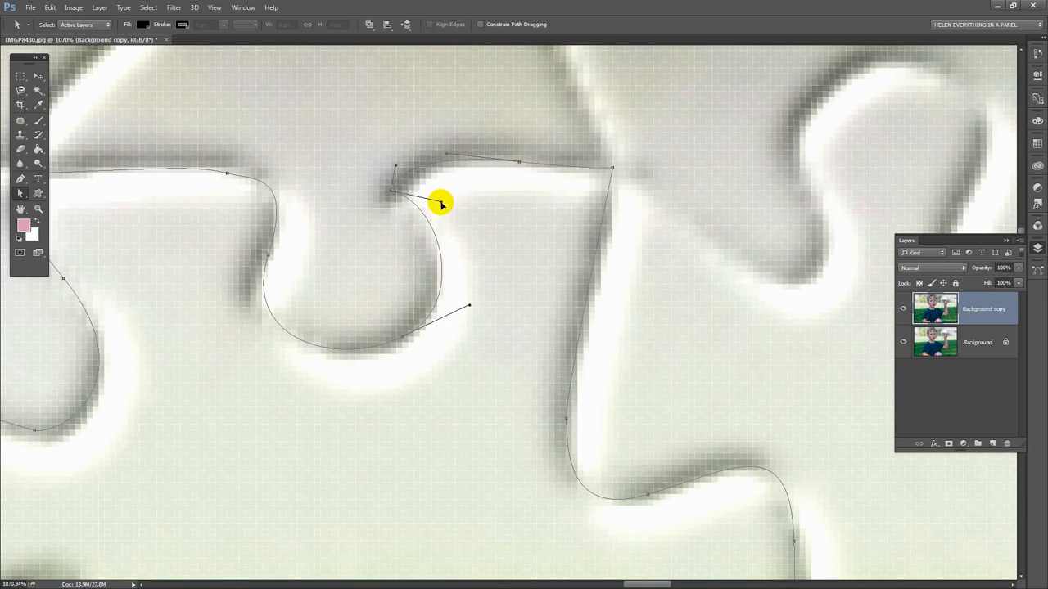
left_click_drag(440, 202, 469, 306)
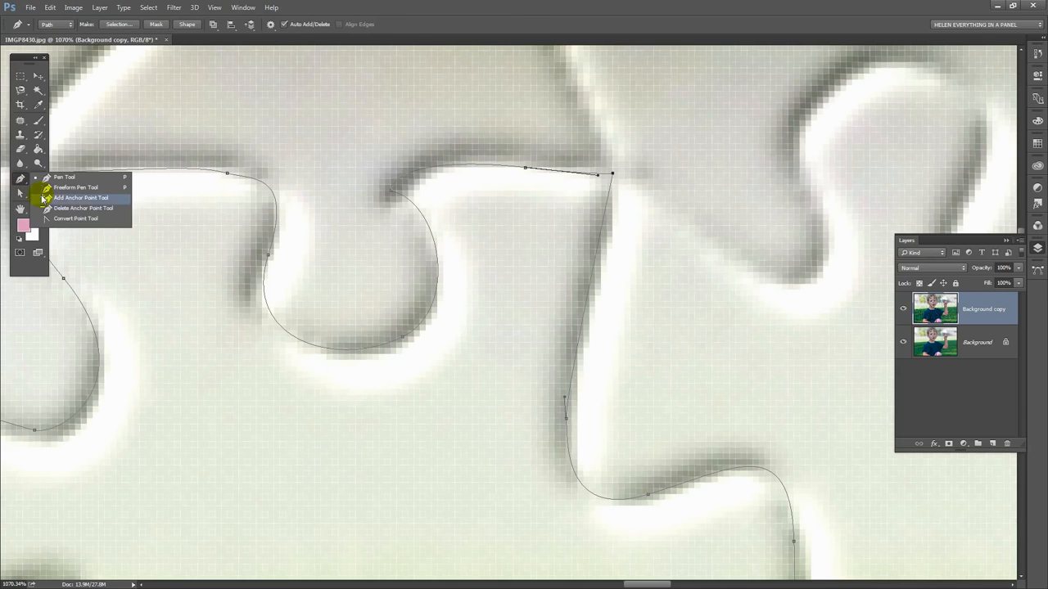
Convert the path's top-right anchor point into a sharp corner.
left_click(75, 218)
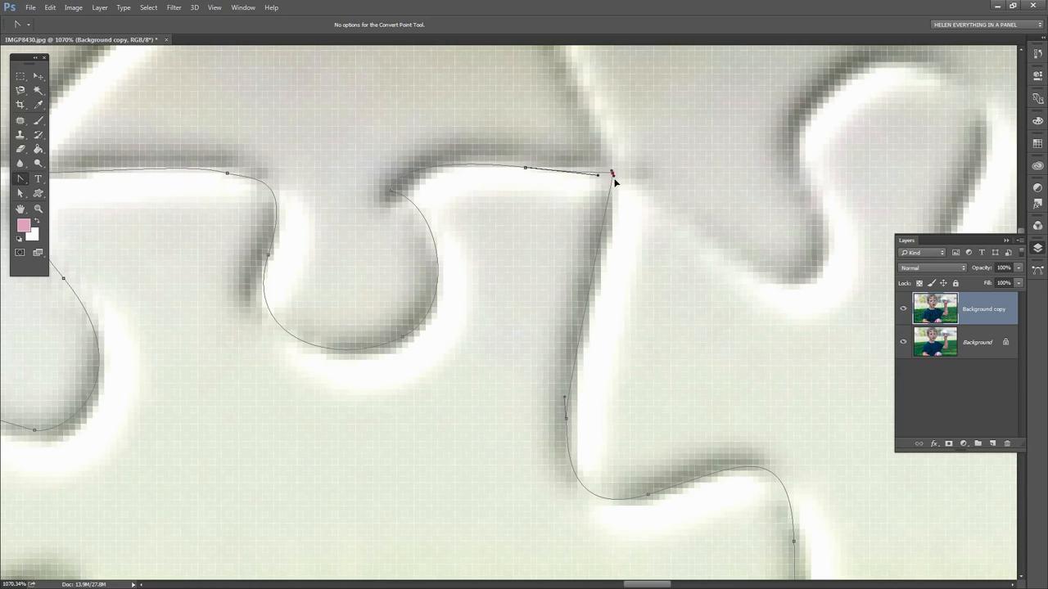
left_click(612, 178)
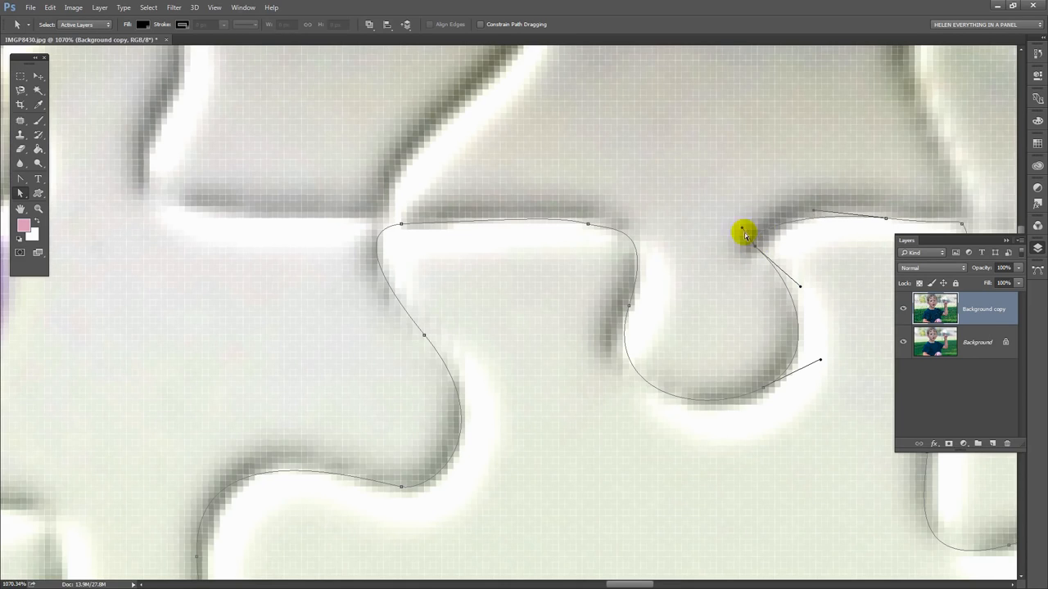
mouse_move(479, 237)
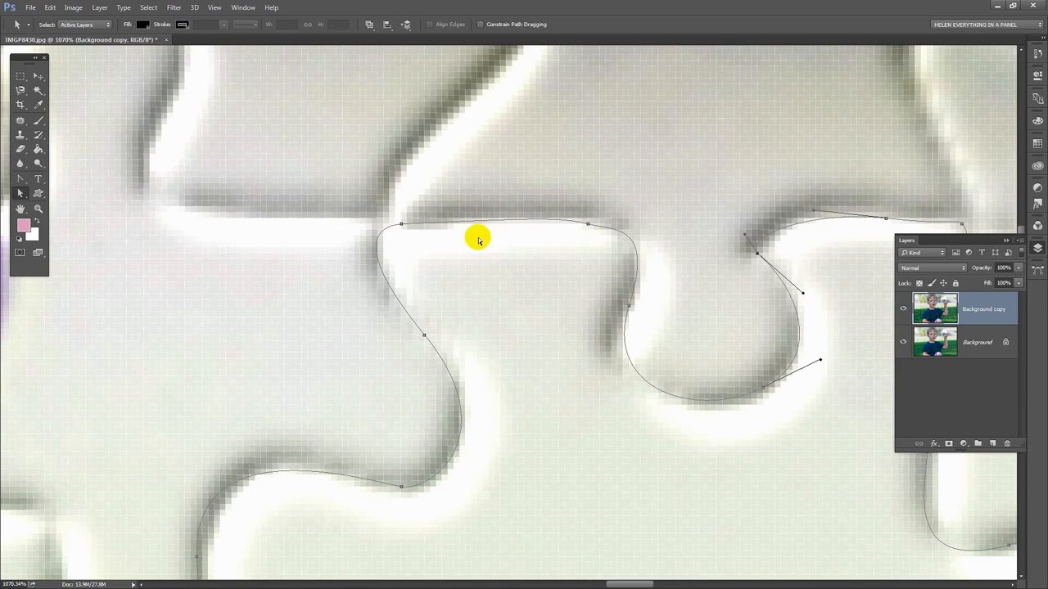
mouse_move(559, 401)
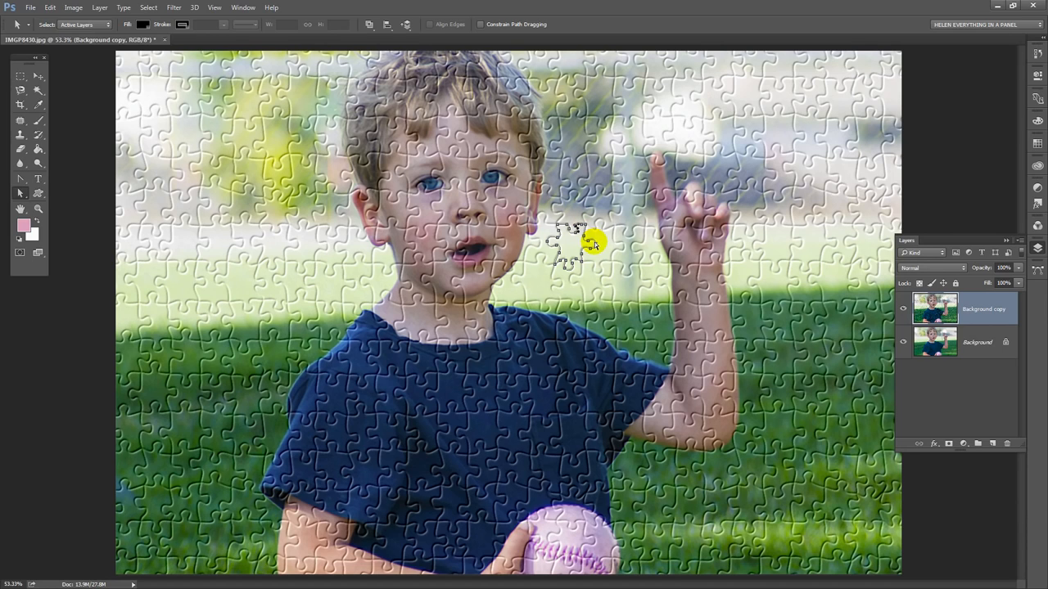
mouse_move(979, 266)
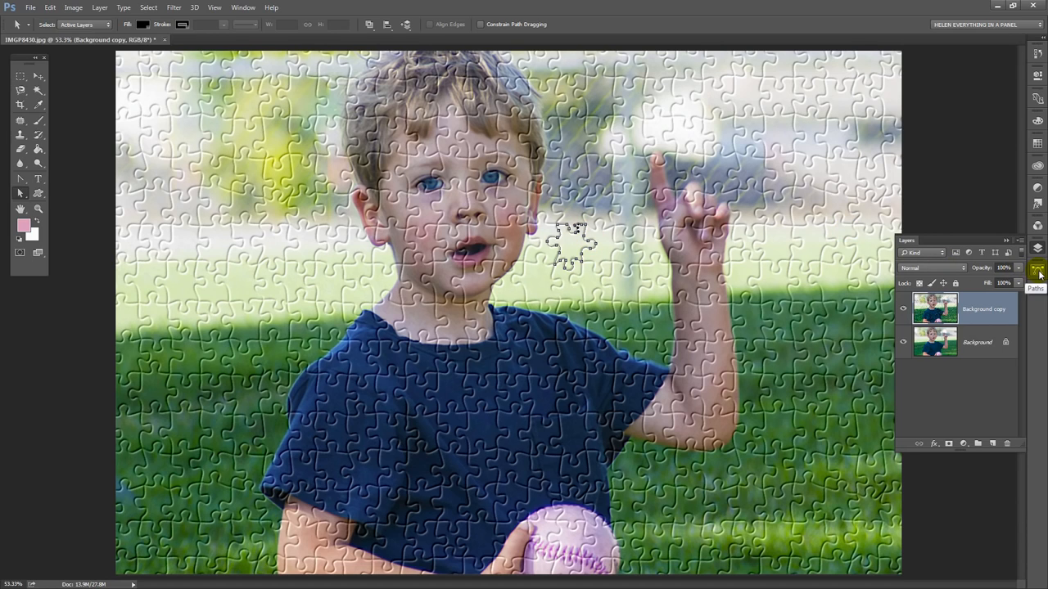
Load the traced path as a selection and cut it onto new Layer 1.
left_click(1037, 270)
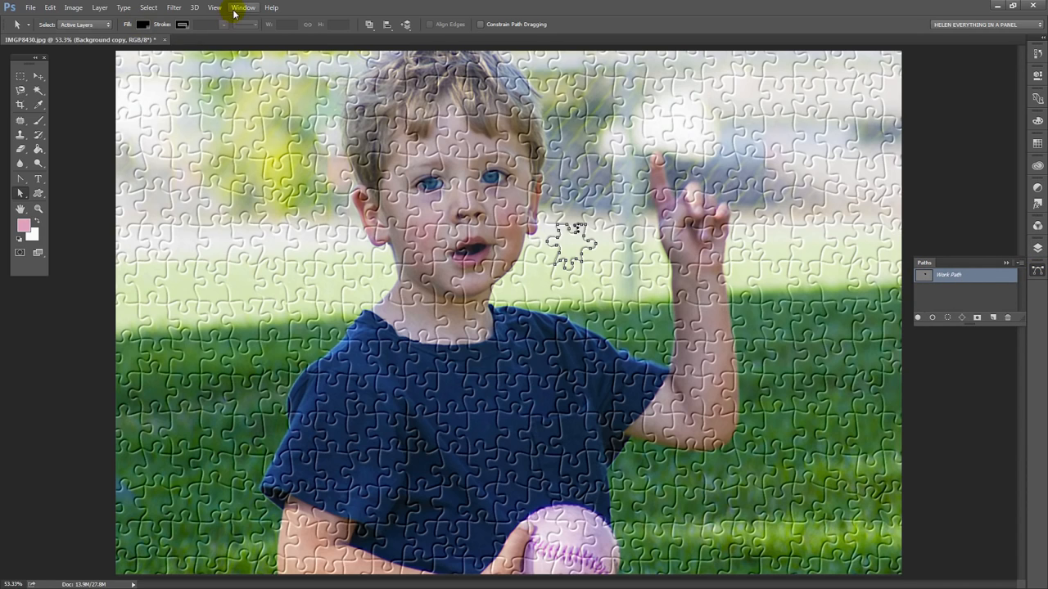
left_click(242, 7)
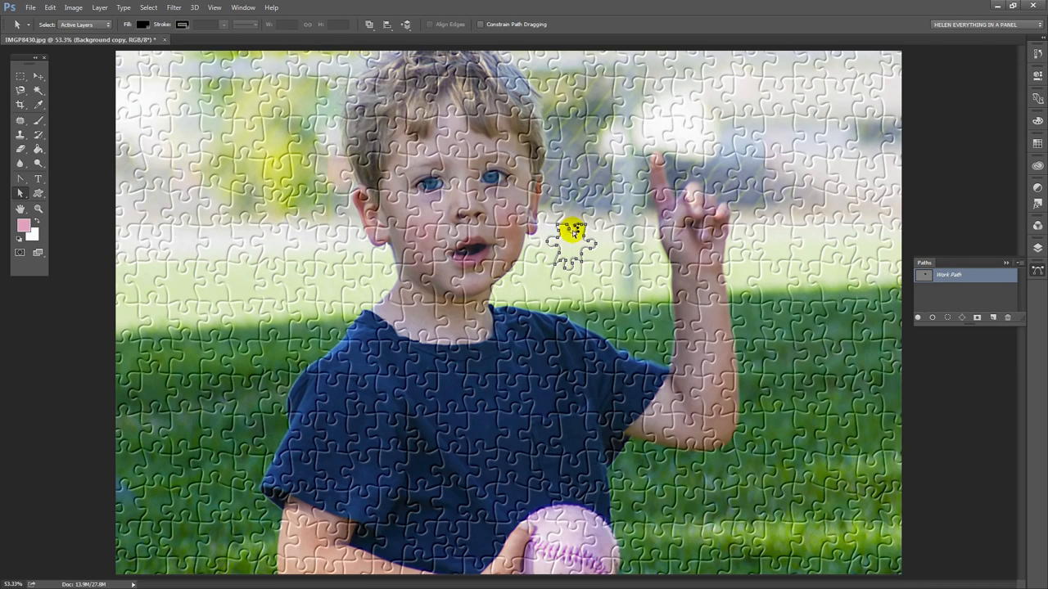
left_click(949, 317)
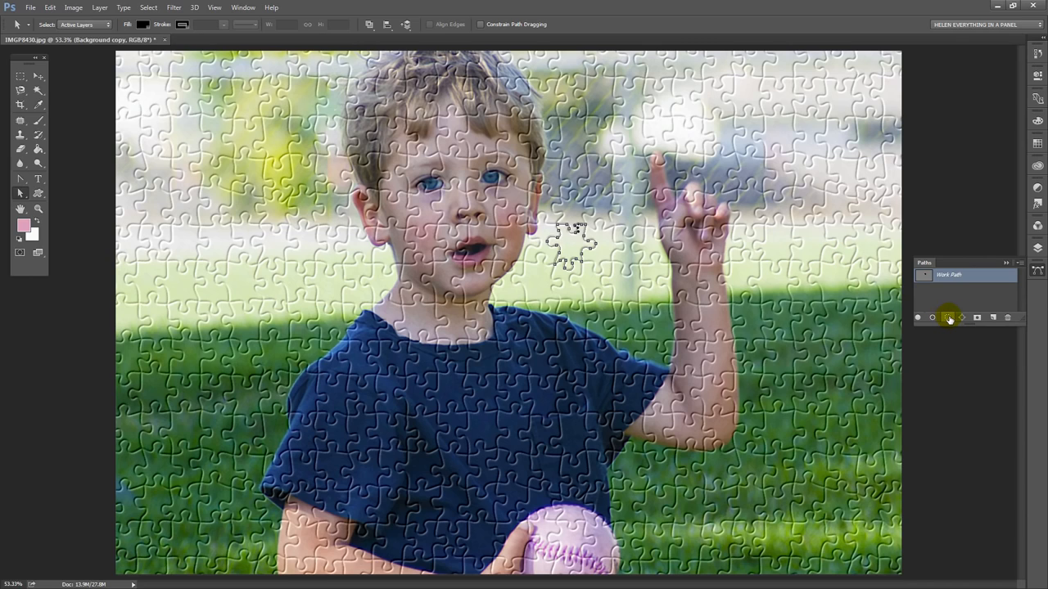
mouse_move(948, 317)
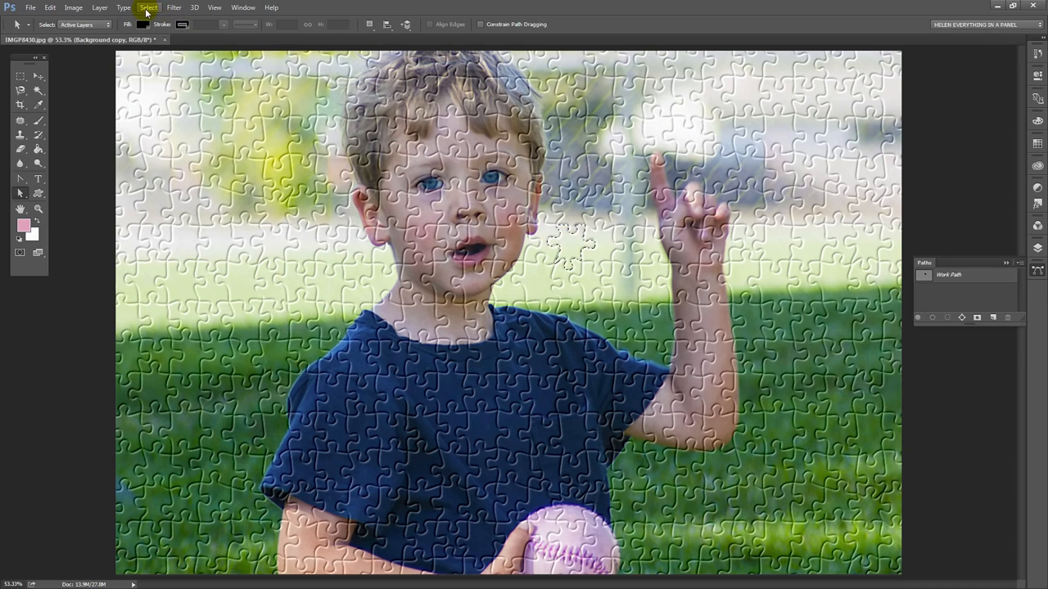
left_click(99, 7)
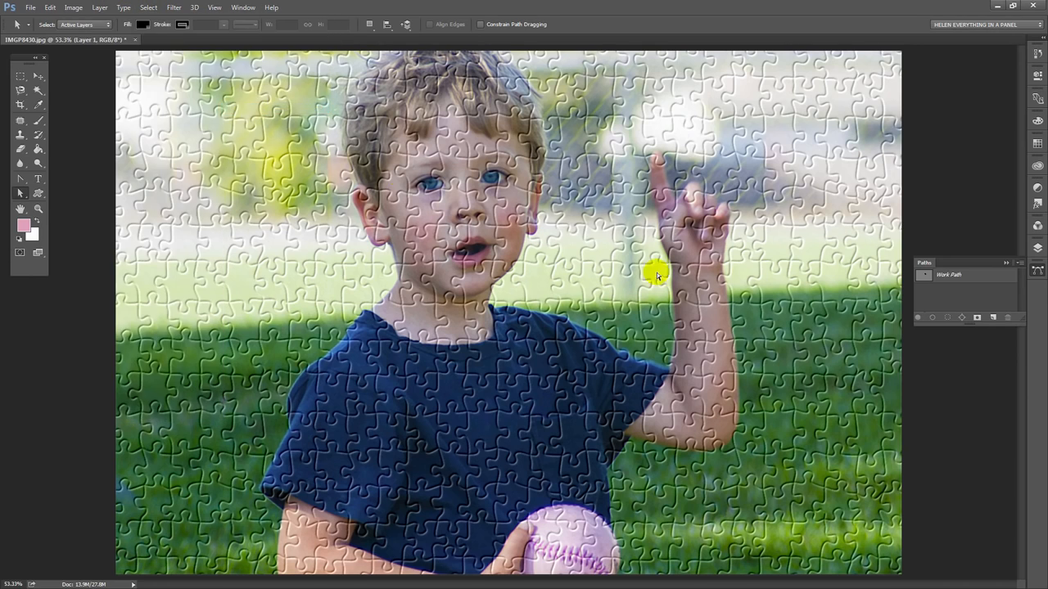
mouse_move(988, 313)
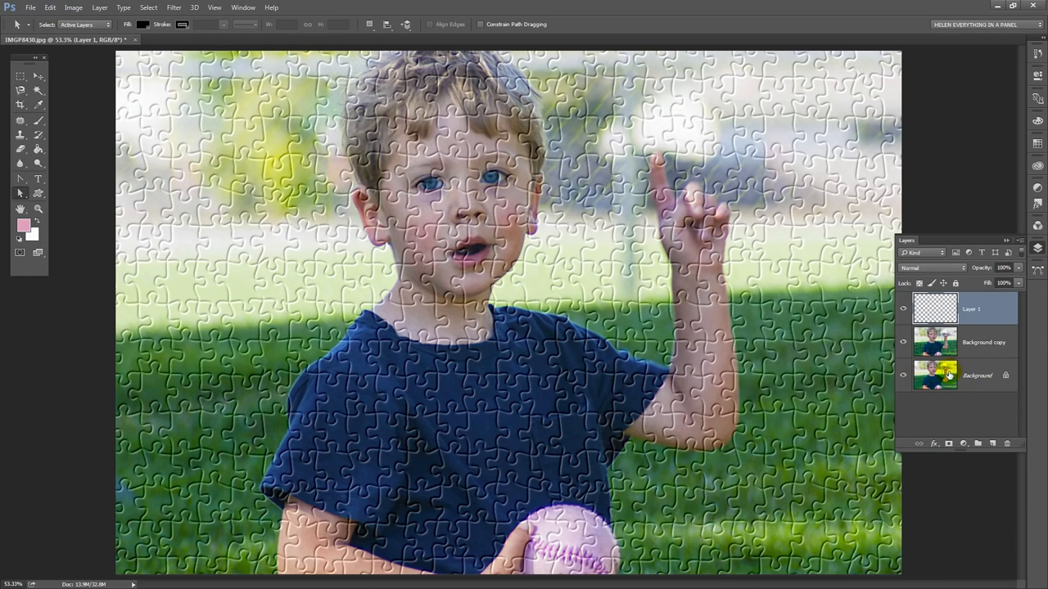
Hide the Background and place the cut piece, slightly rotated, just above its hole.
left_click(904, 375)
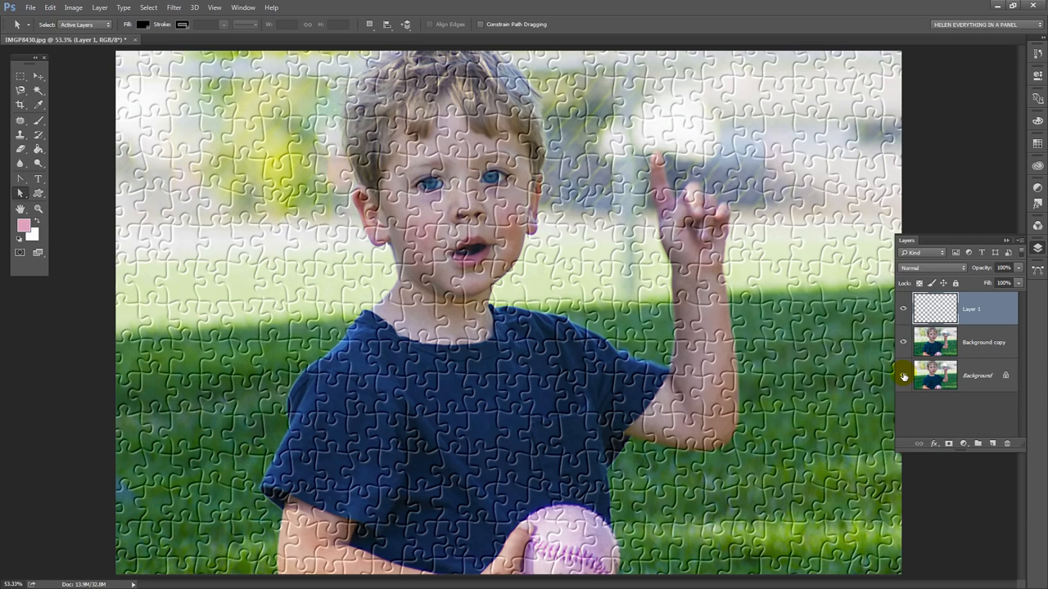
left_click(903, 375)
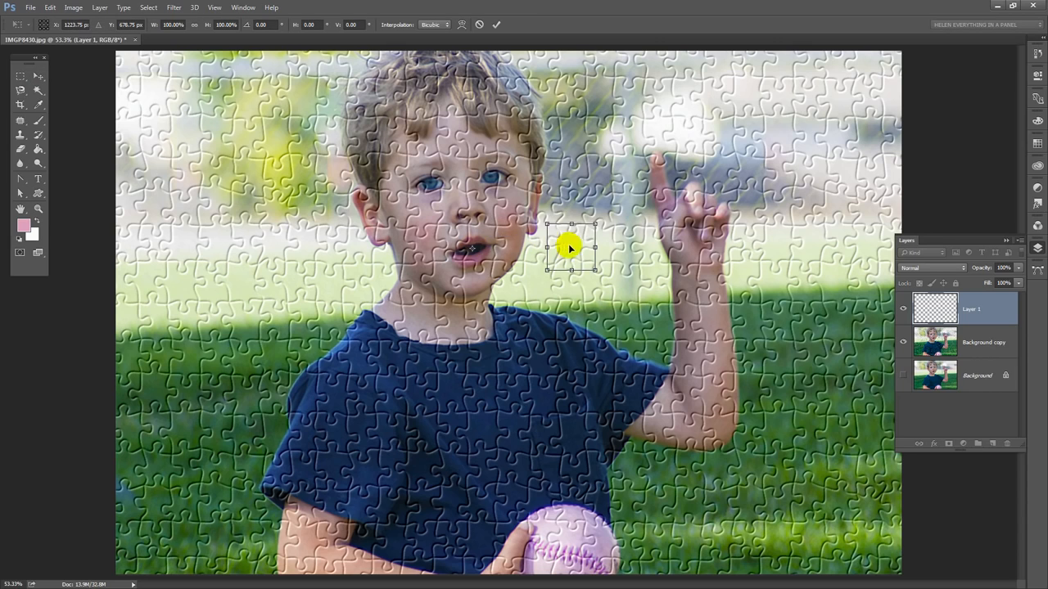
left_click_drag(570, 247, 483, 291)
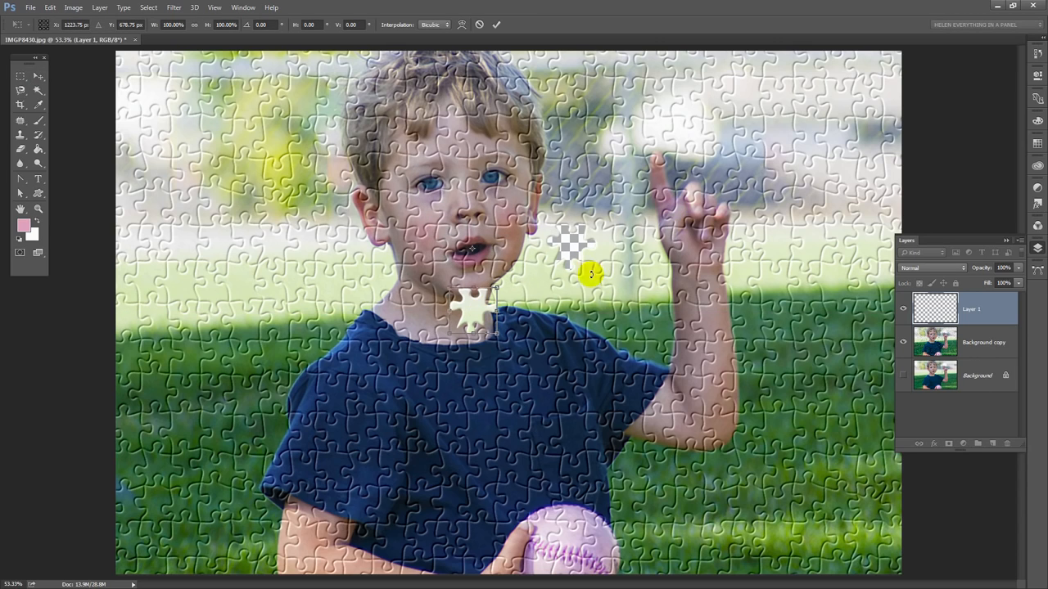
mouse_move(548, 280)
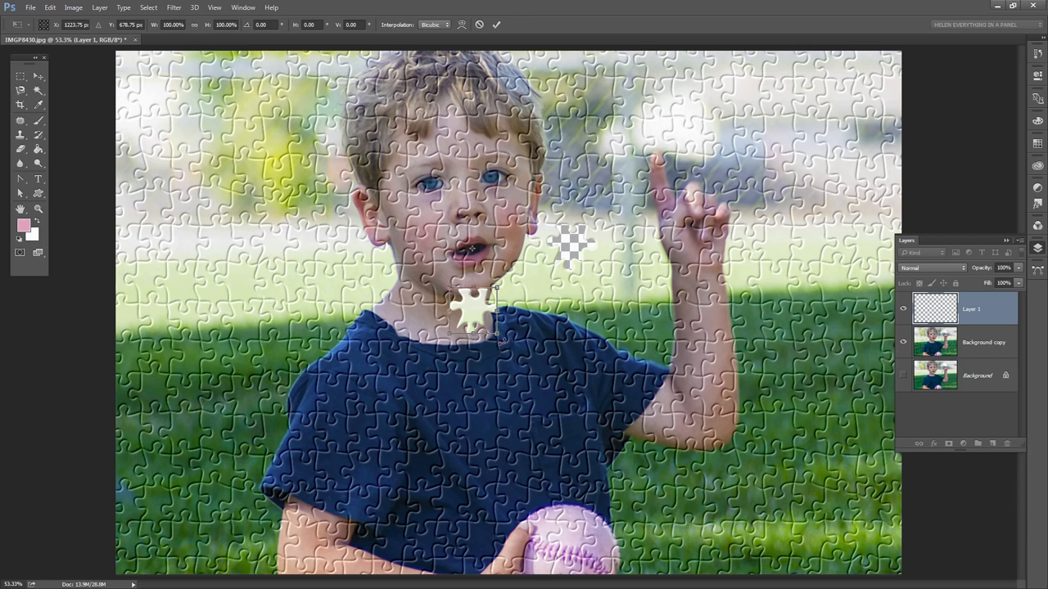
left_click_drag(467, 315, 495, 261)
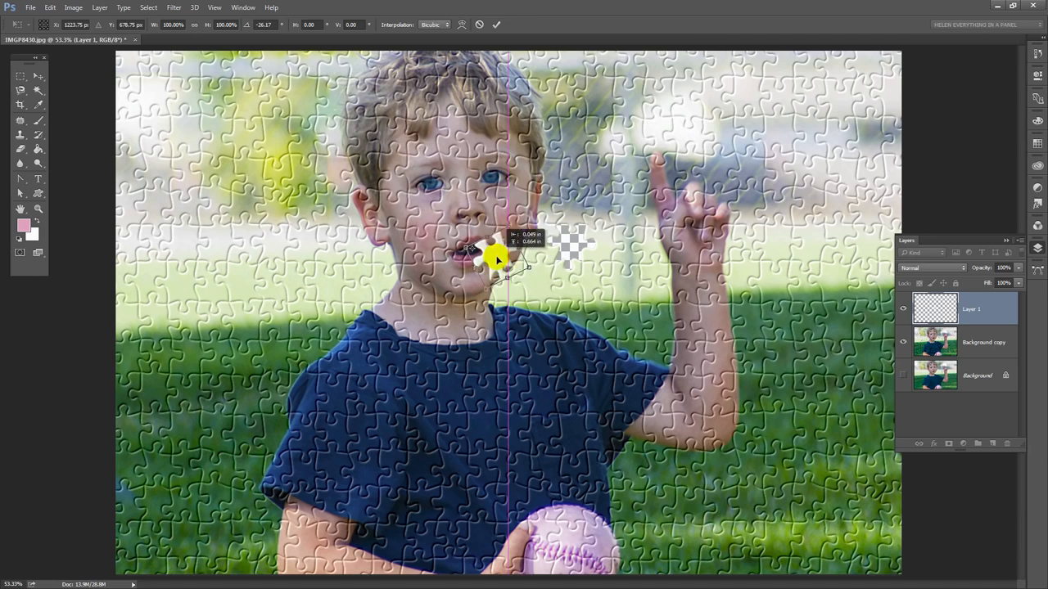
left_click_drag(495, 260, 630, 274)
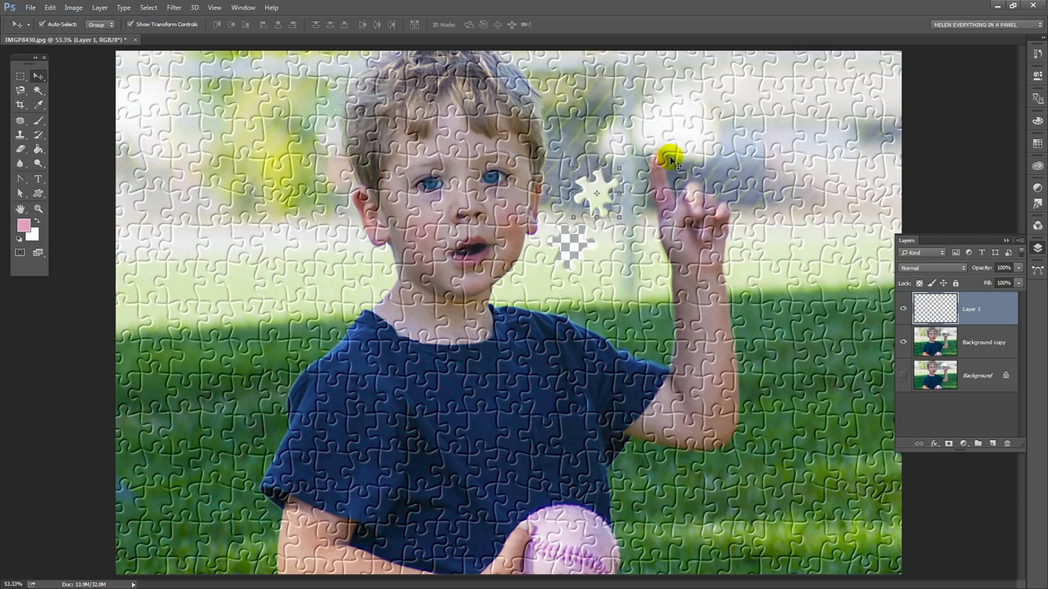
mouse_move(956, 428)
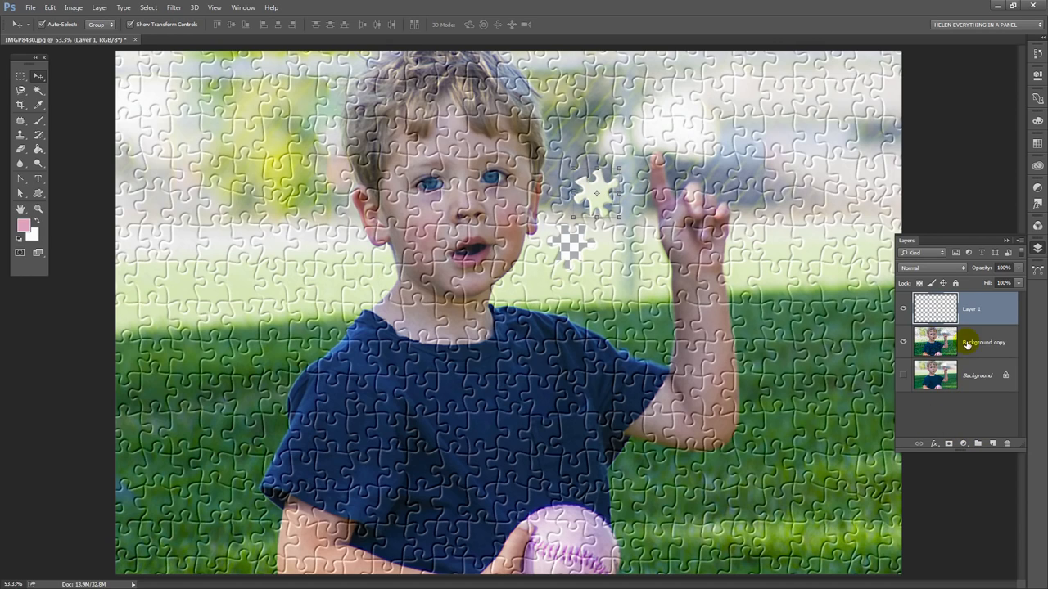
Select the Background copy layer.
left_click(978, 375)
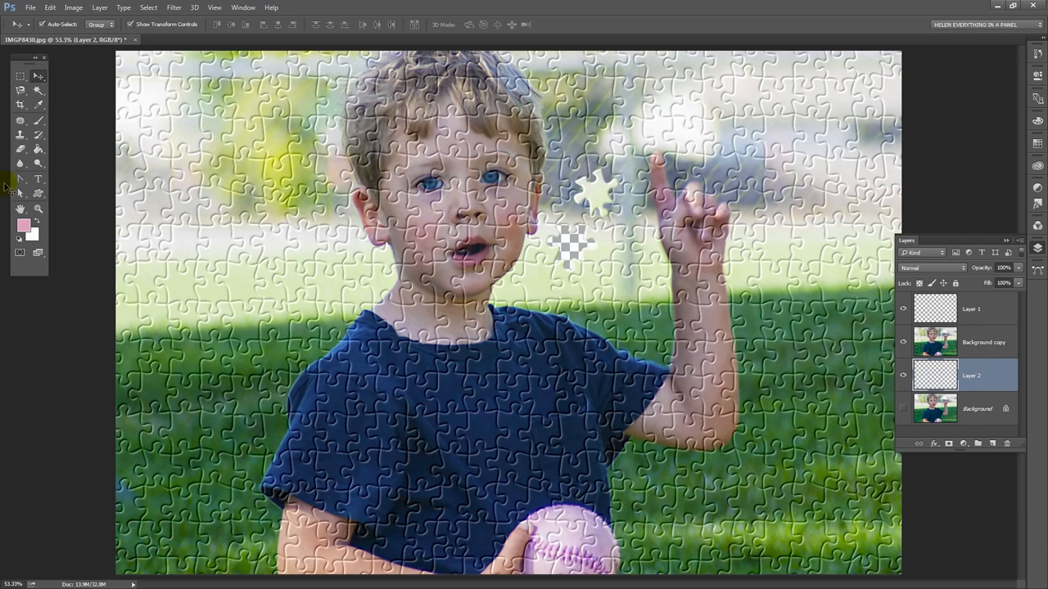
mouse_move(751, 270)
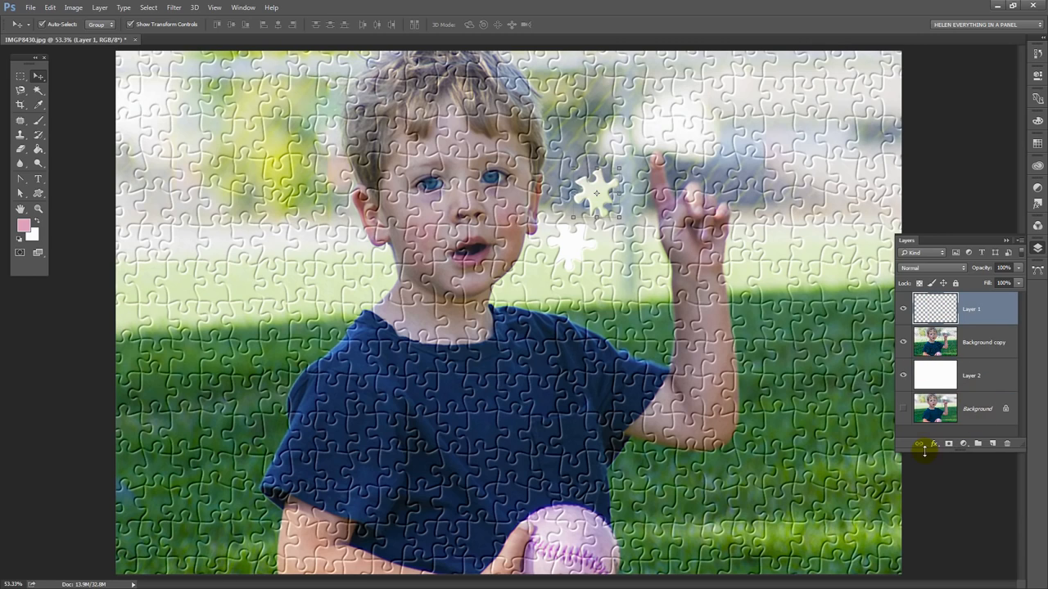
Apply a Drop Shadow layer effect to the floating piece on Layer 1.
left_click(934, 444)
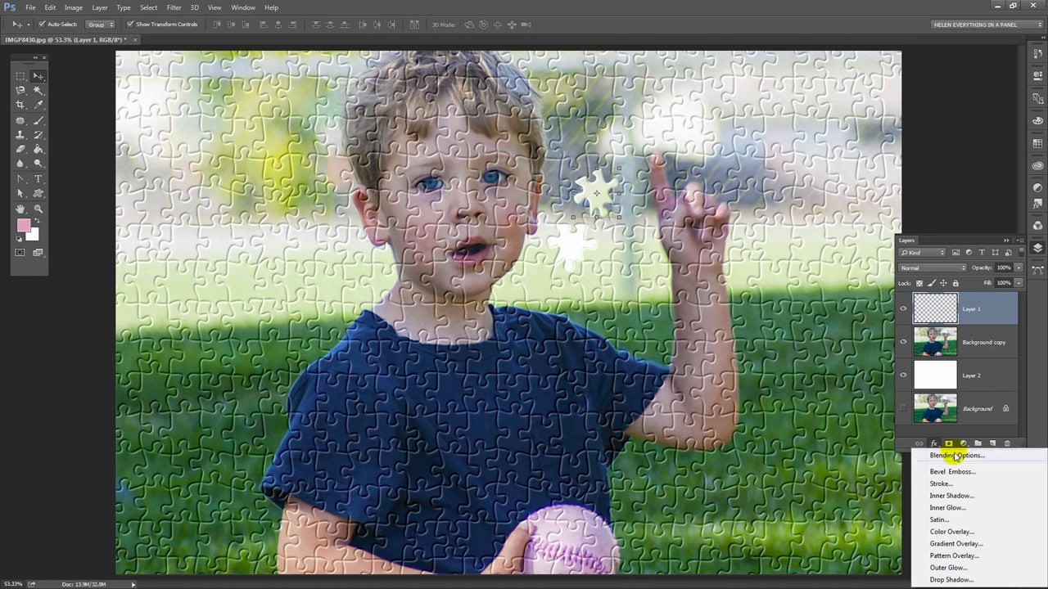
mouse_move(595, 368)
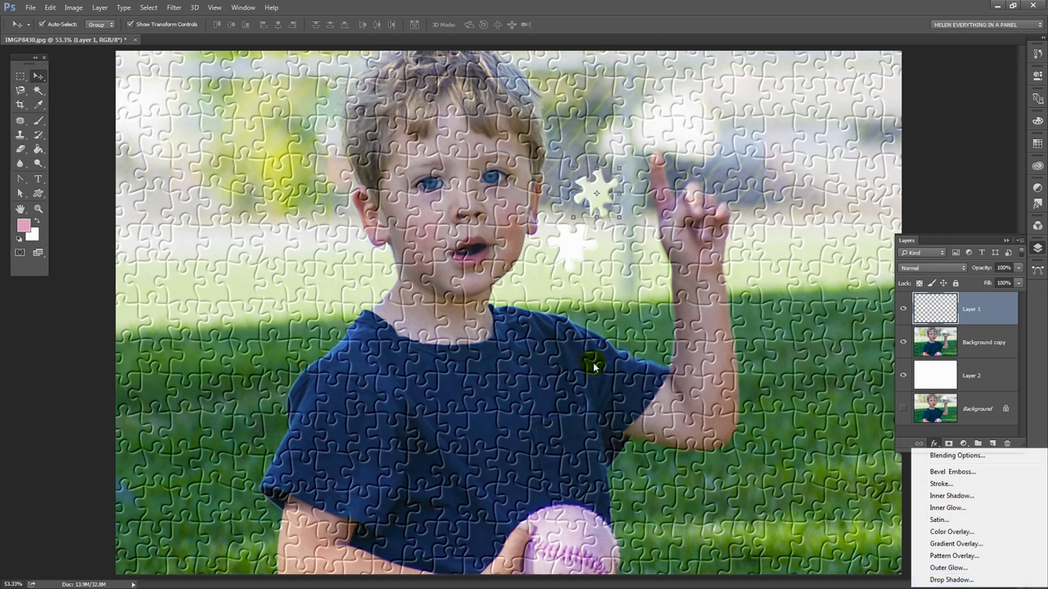
left_click(951, 579)
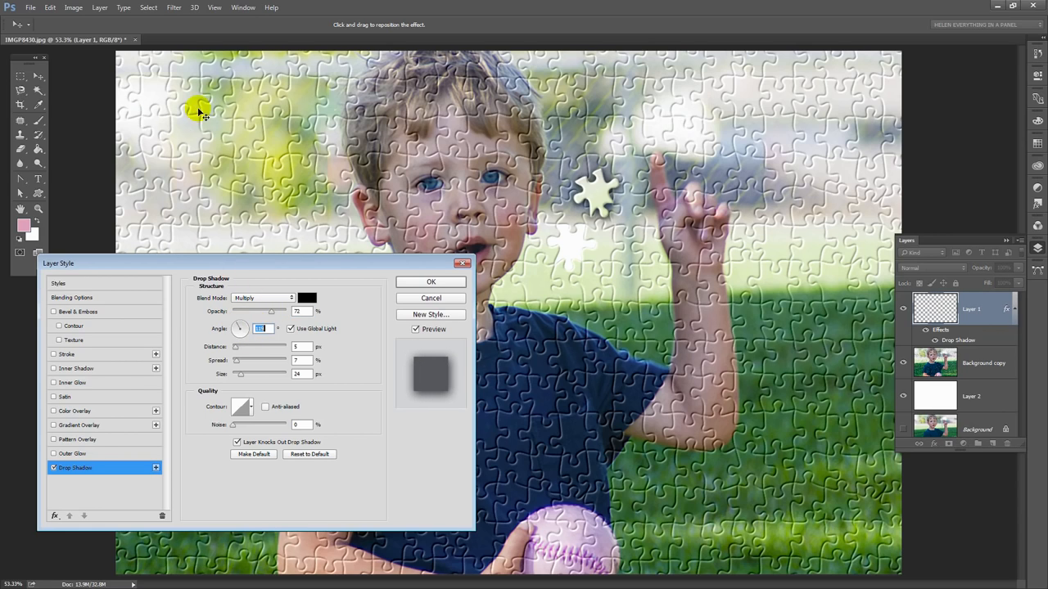
mouse_move(186, 94)
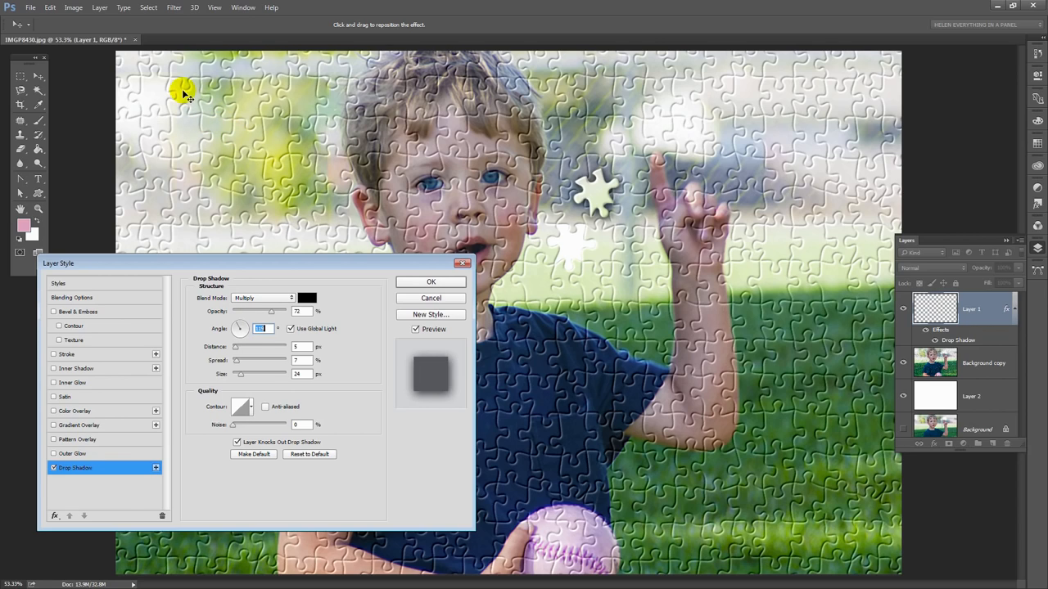
mouse_move(289, 358)
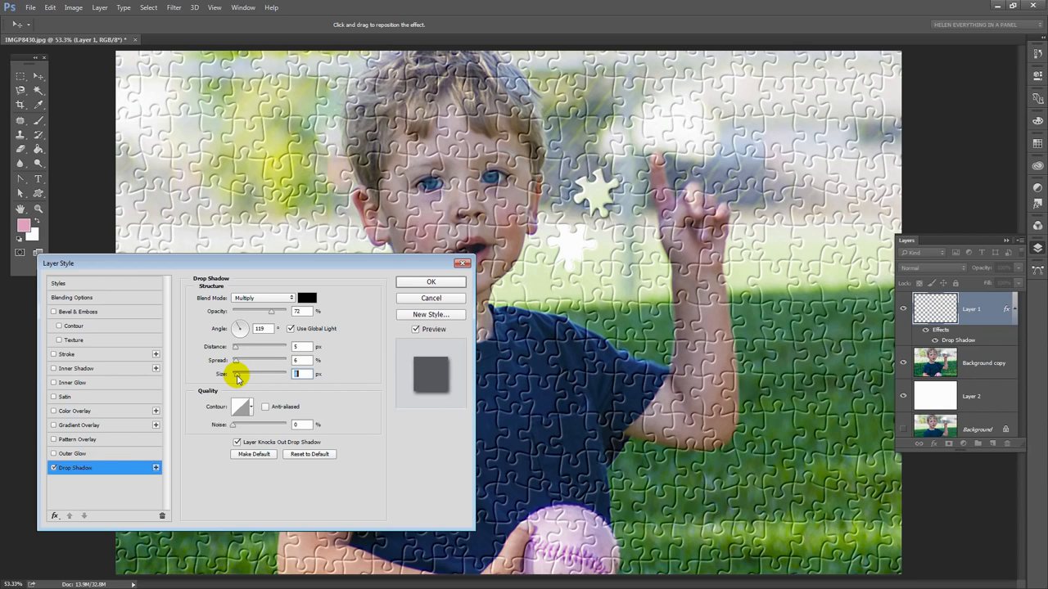
mouse_move(431, 283)
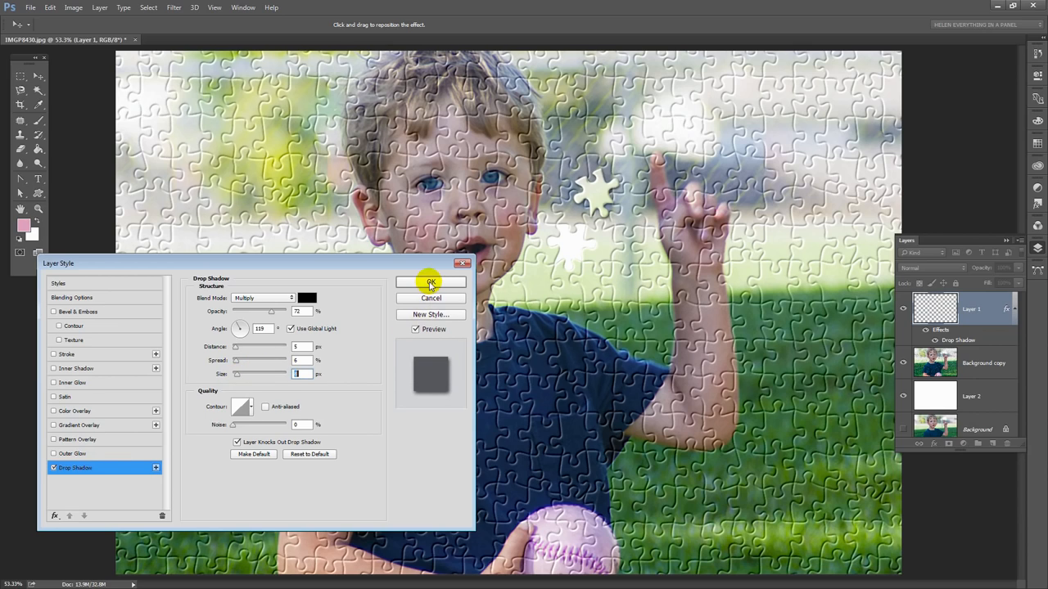
left_click(429, 282)
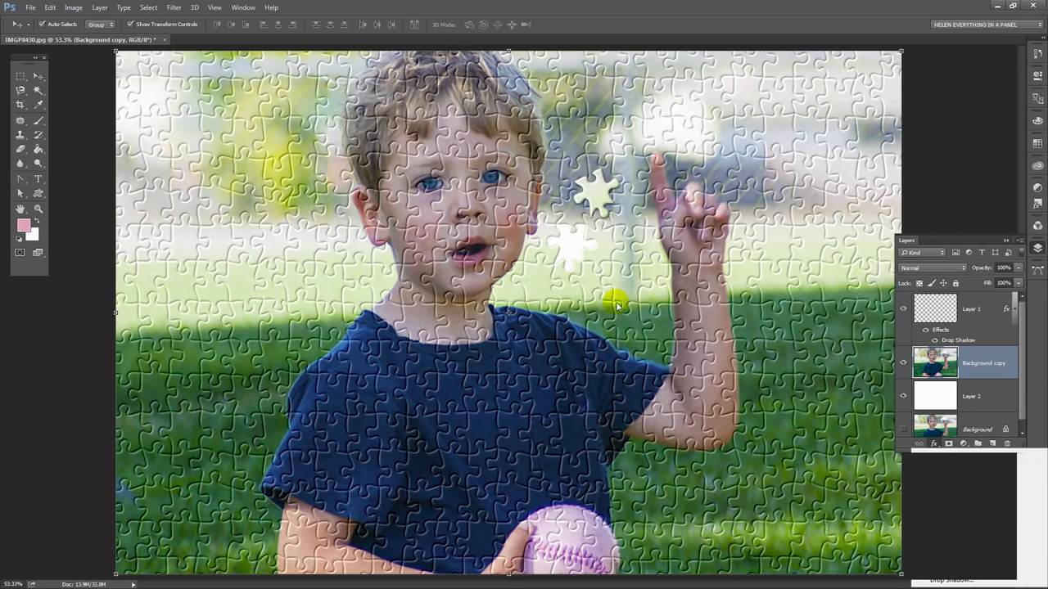
double_click(958, 340)
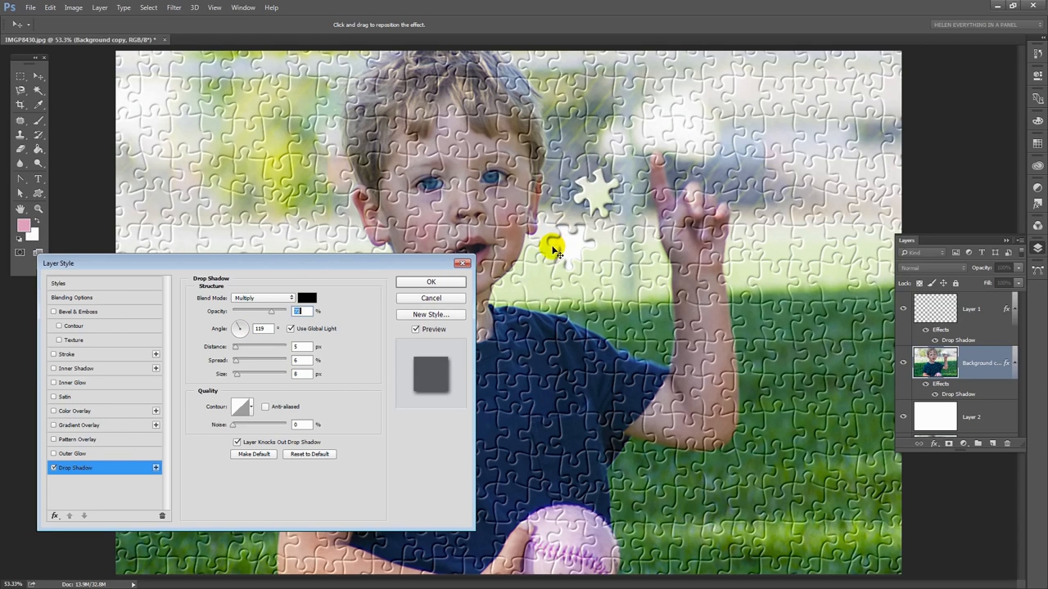
mouse_move(330, 329)
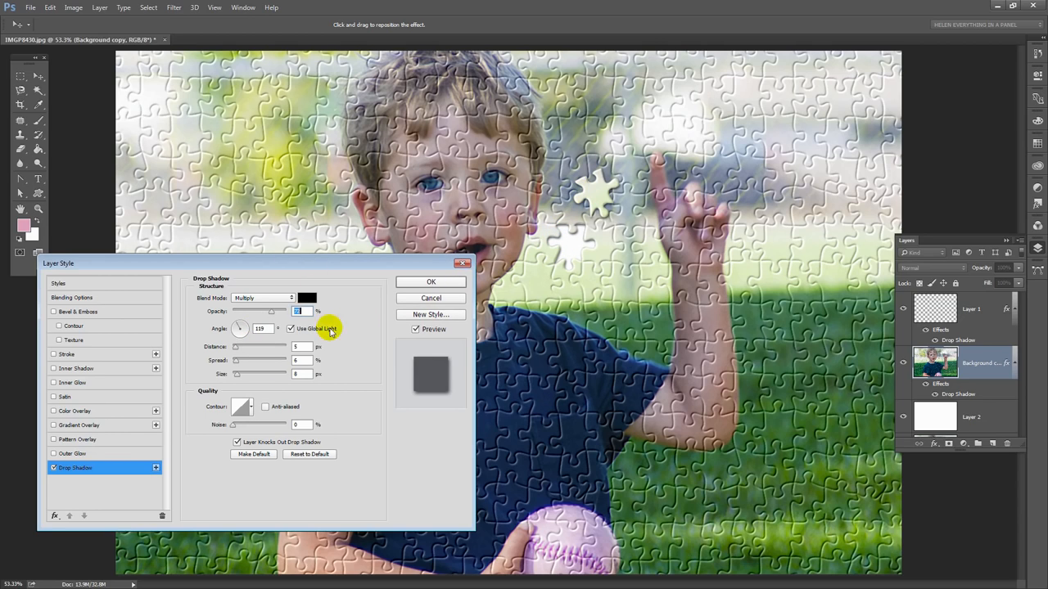
mouse_move(209, 338)
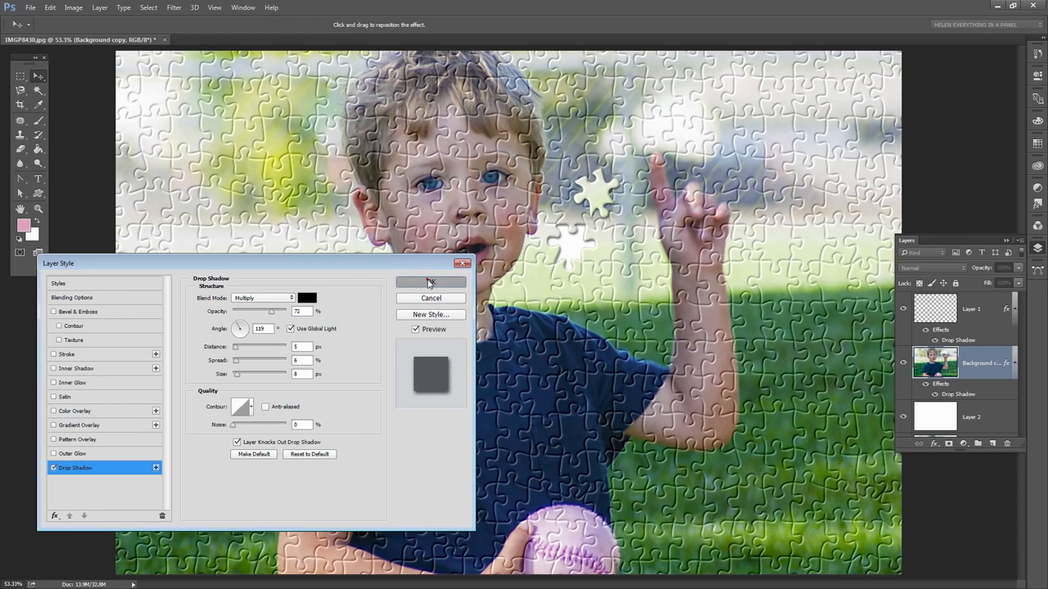
left_click(430, 283)
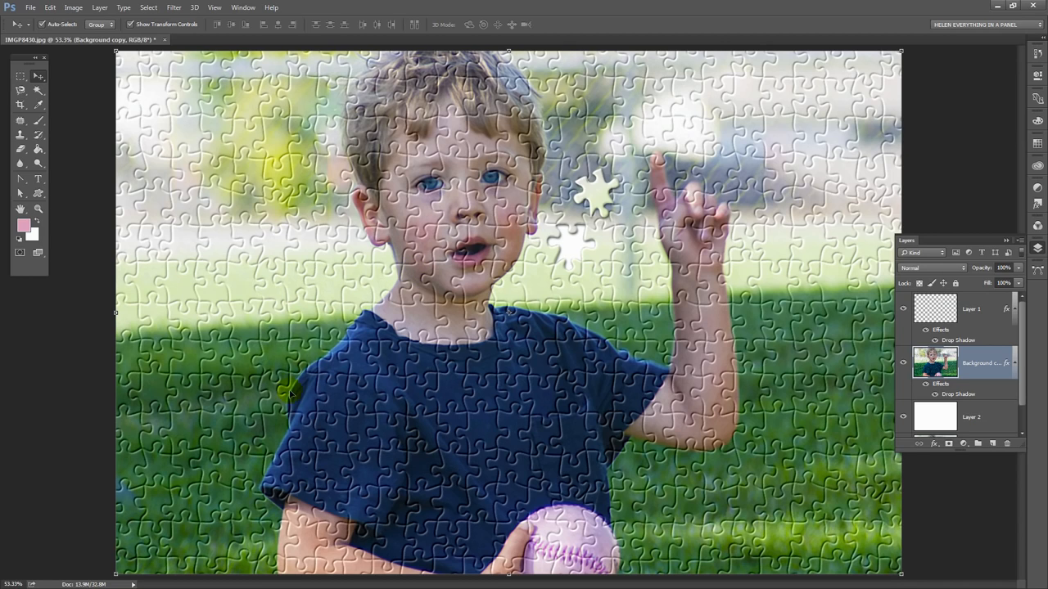
mouse_move(531, 375)
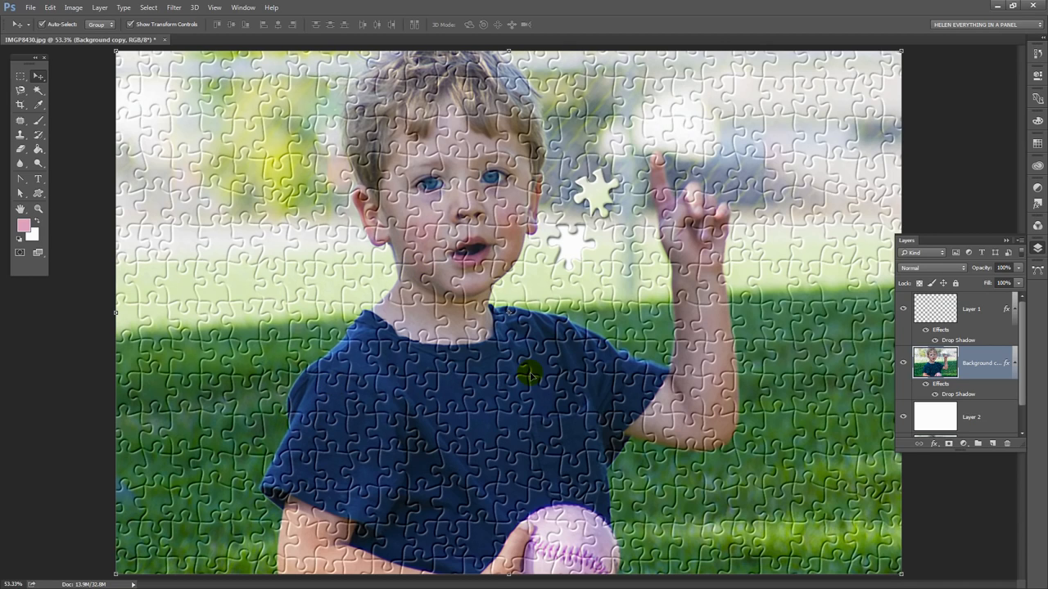
mouse_move(369, 339)
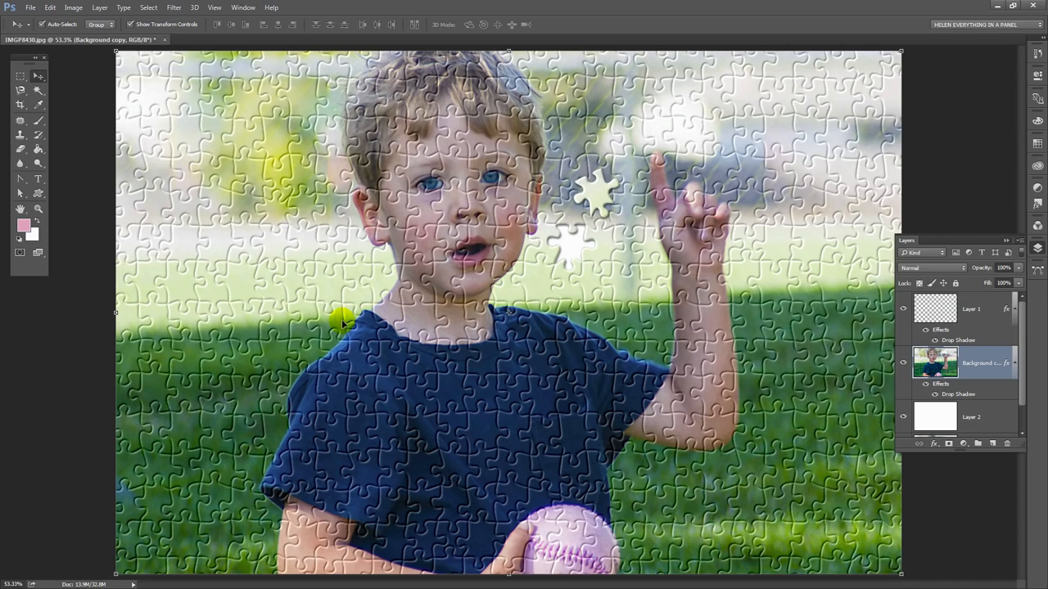
mouse_move(547, 336)
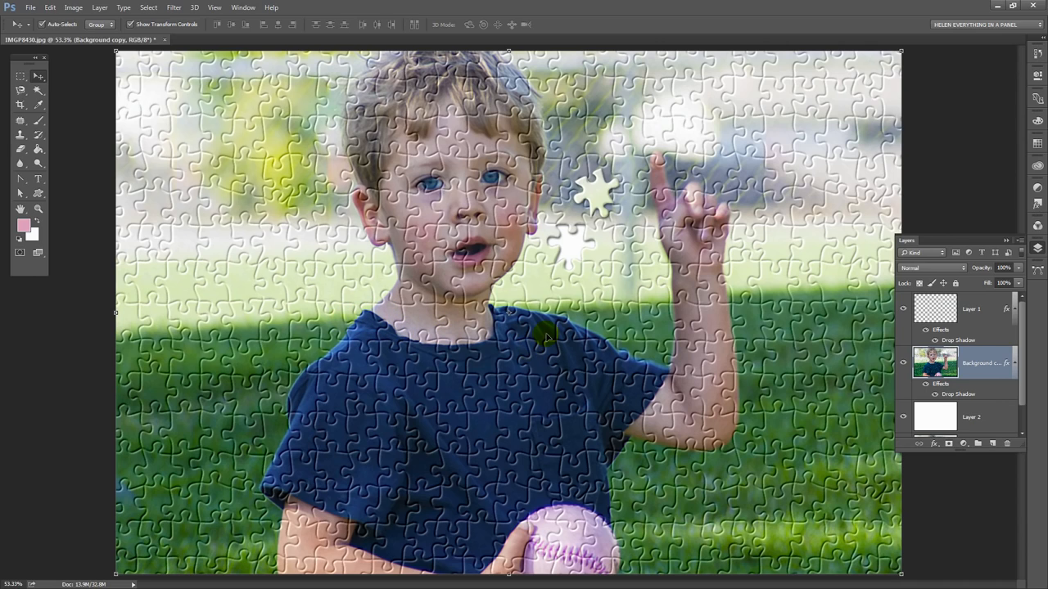
mouse_move(354, 358)
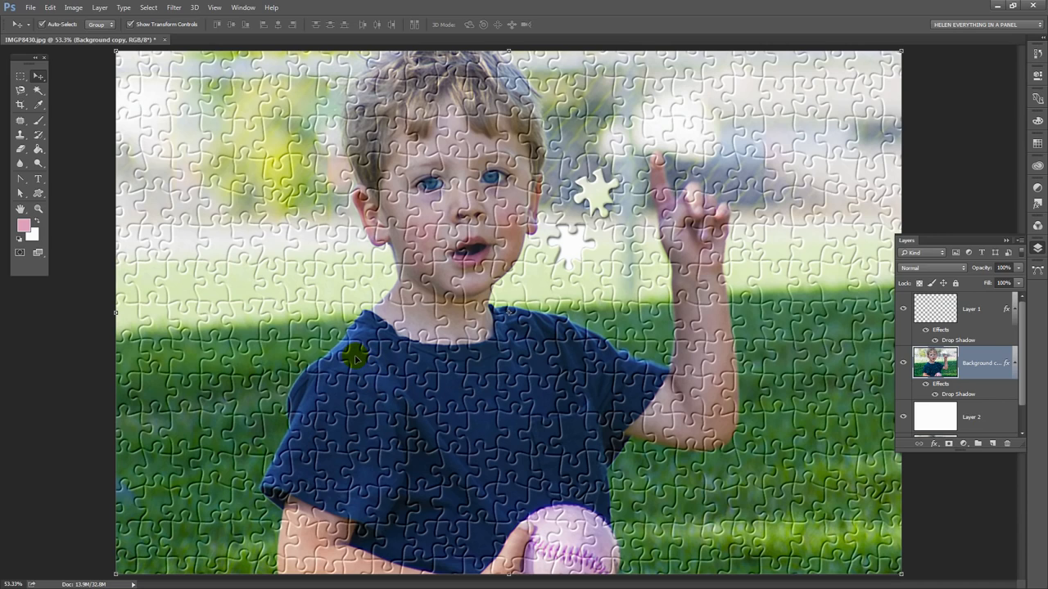
mouse_move(119, 499)
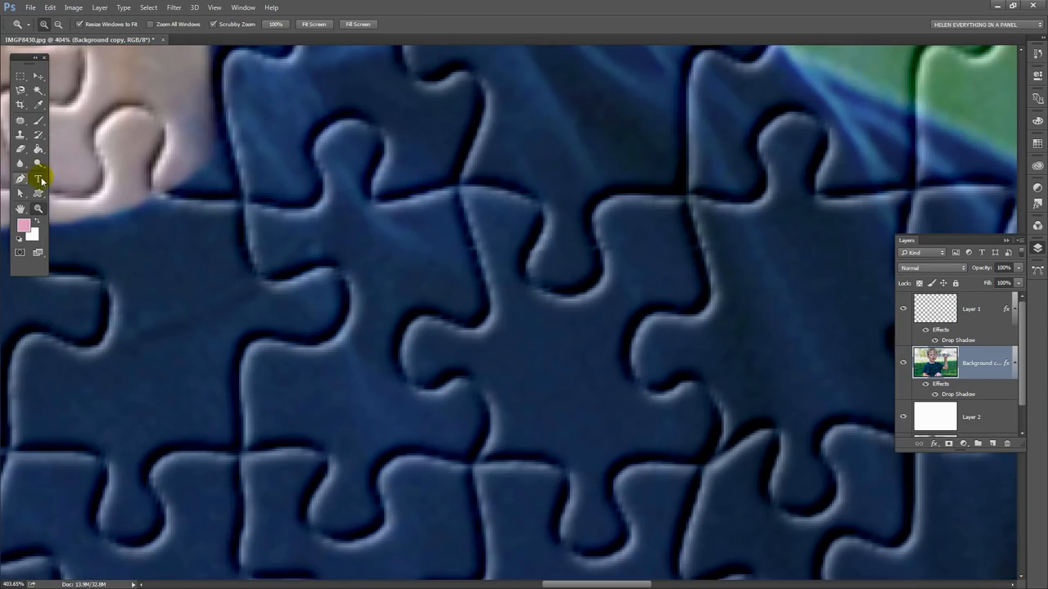
Trace a Pen path around a puzzle piece on the boy's shirt.
left_click(38, 179)
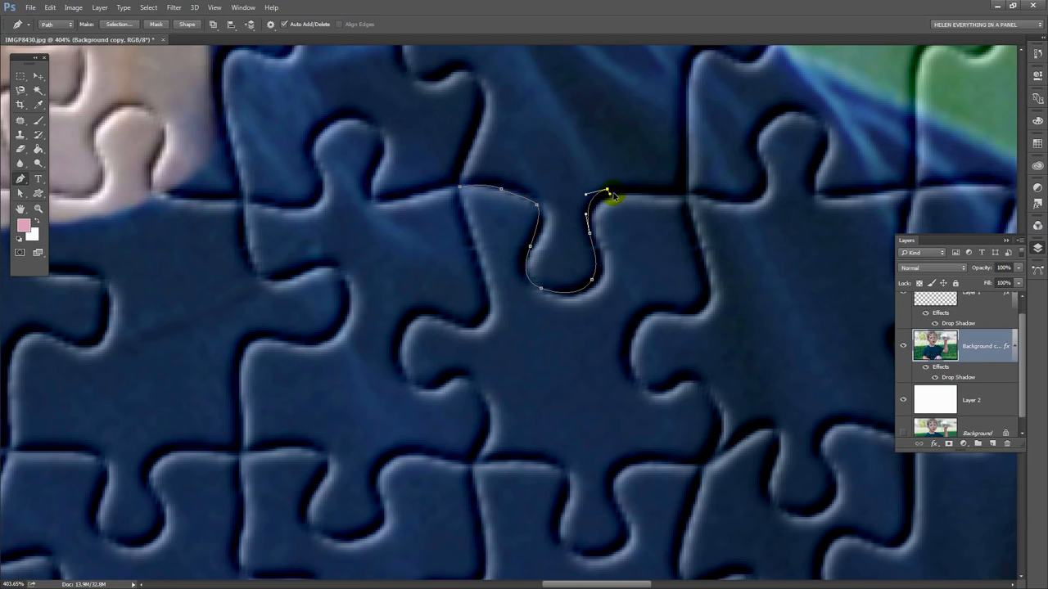
left_click(708, 282)
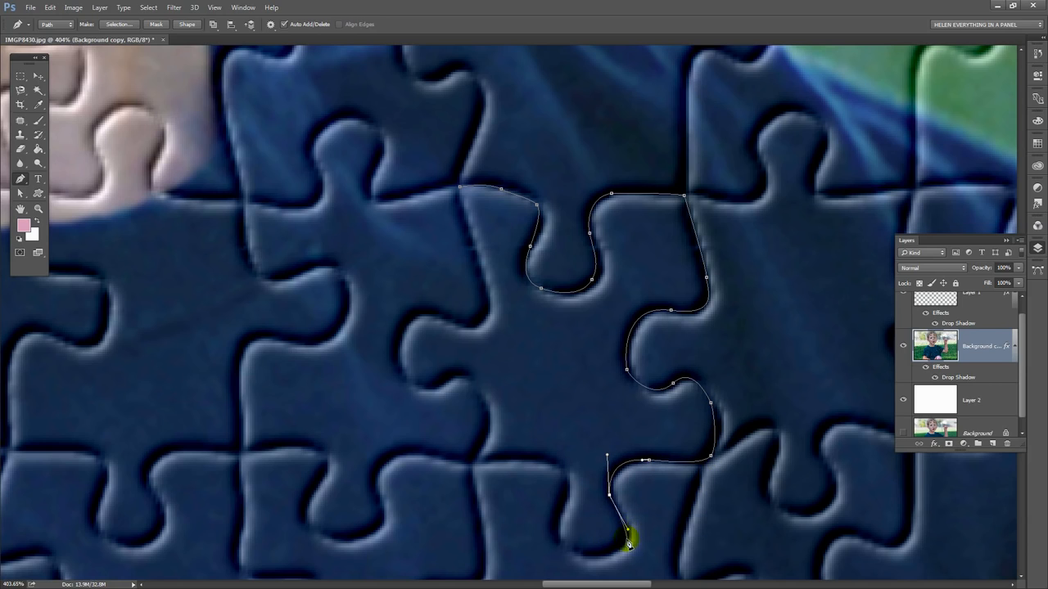
left_click(511, 446)
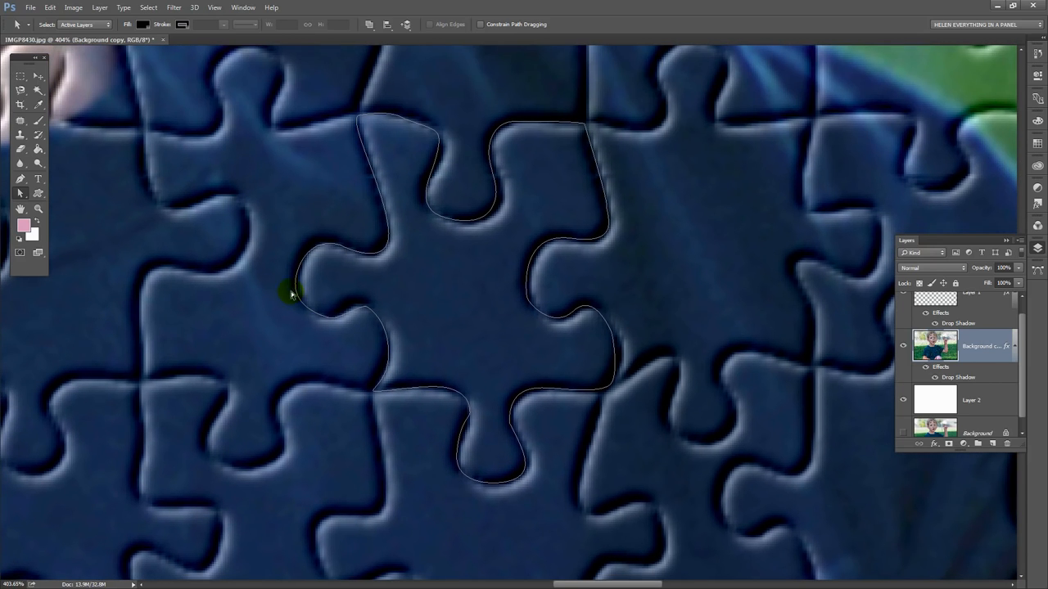
left_click(1037, 269)
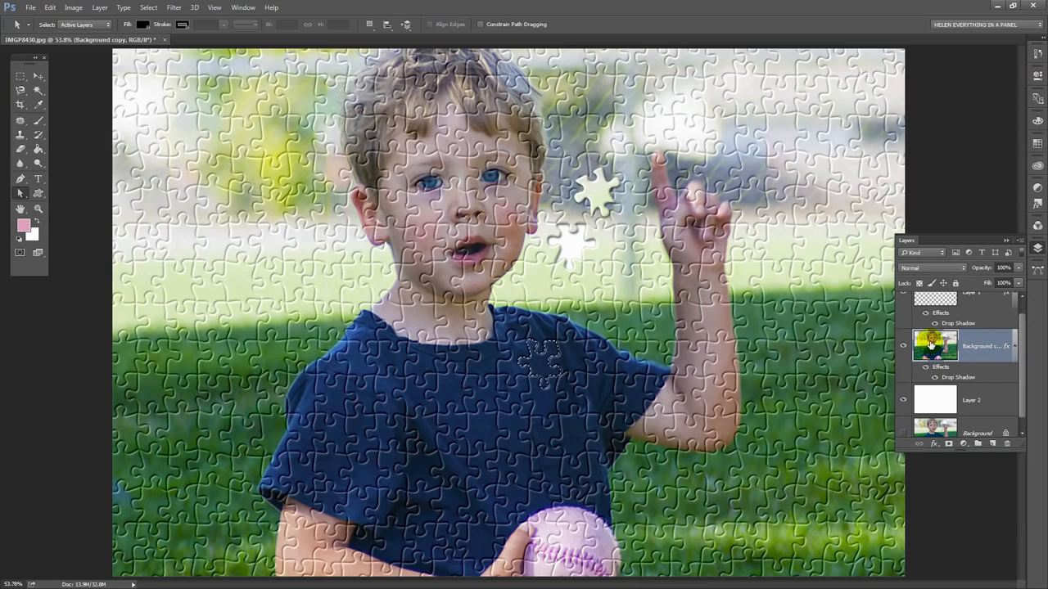
Cut the shirt piece onto its own layer and move it beside the raised arm.
left_click(99, 7)
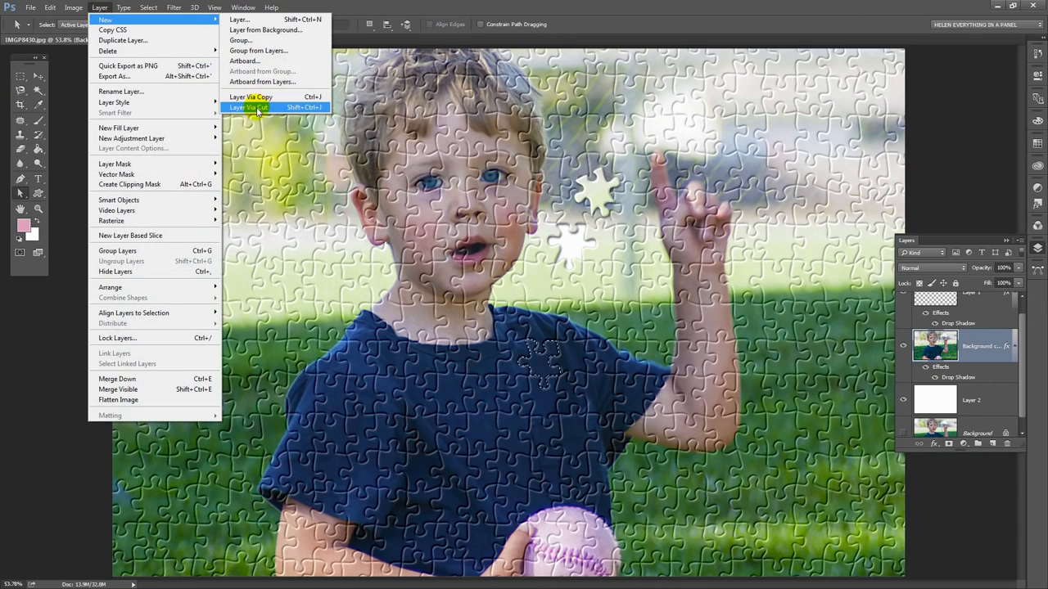
left_click(248, 107)
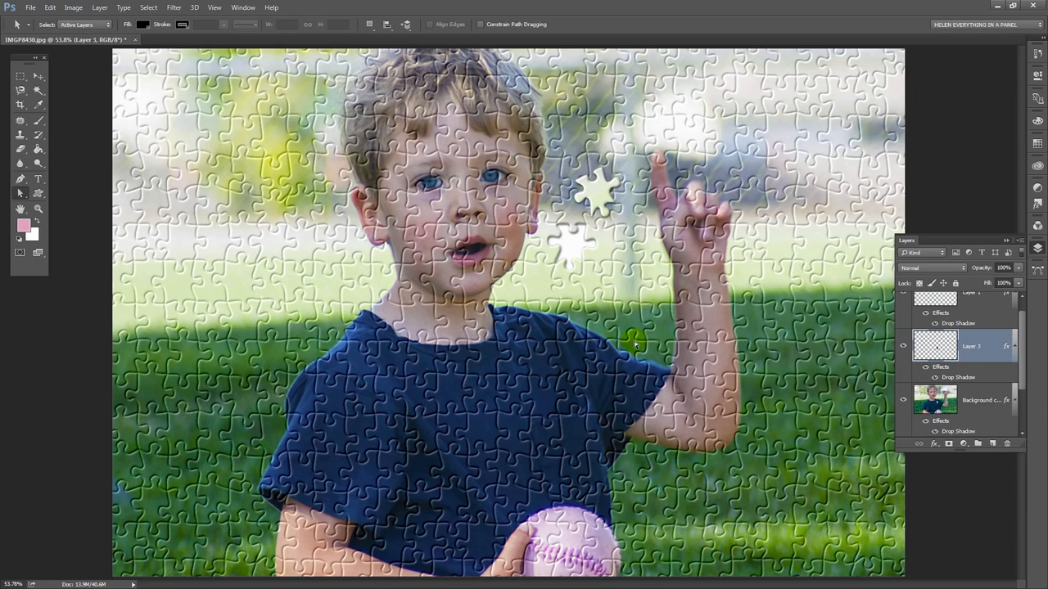
left_click_drag(635, 342, 491, 360)
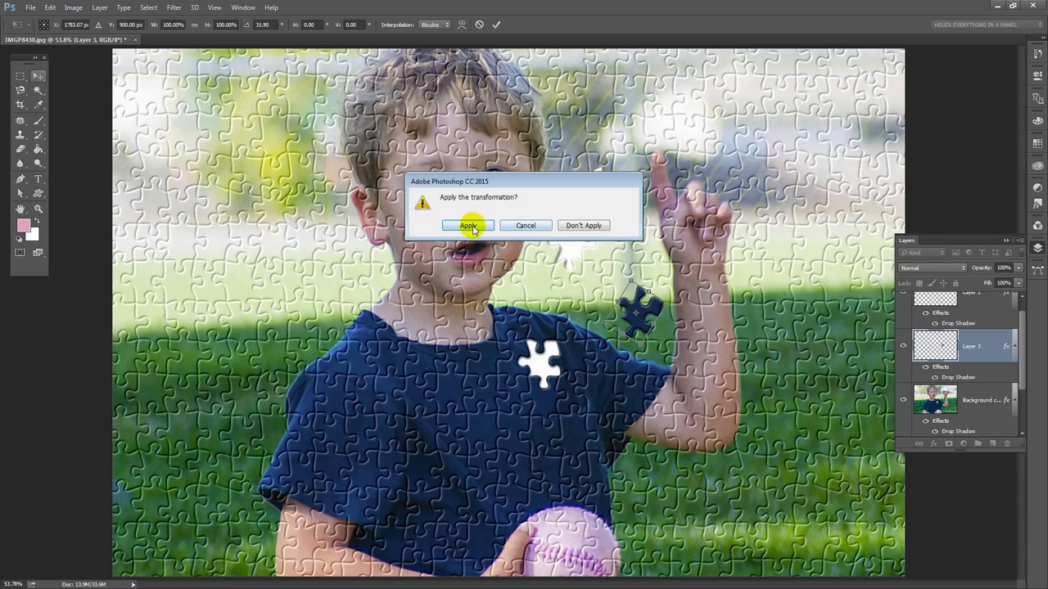
Commit the shirt piece's transform and trace a puzzle piece outline in the hair.
left_click(467, 225)
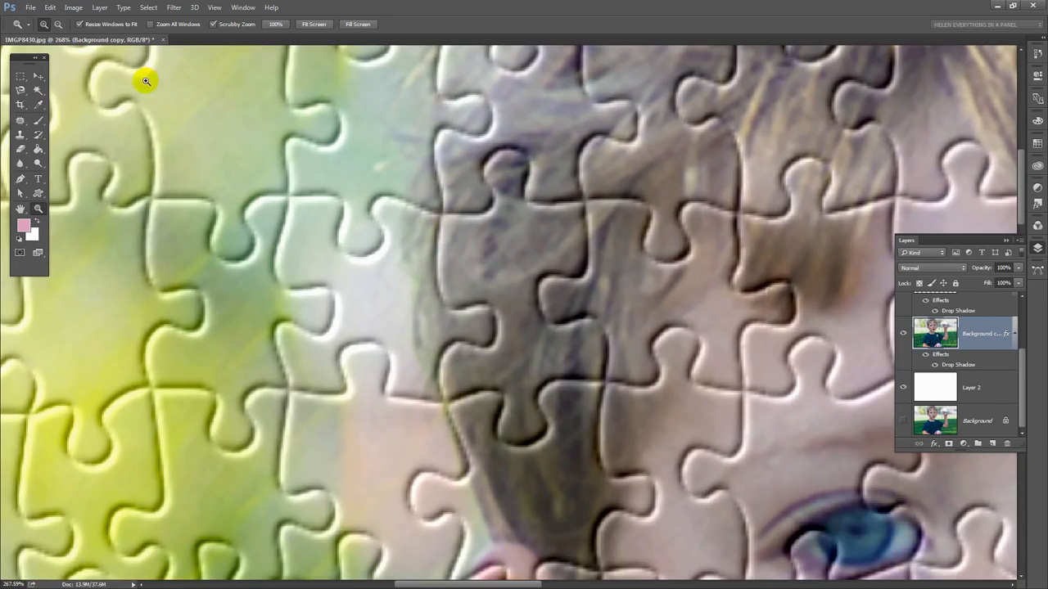
left_click(38, 178)
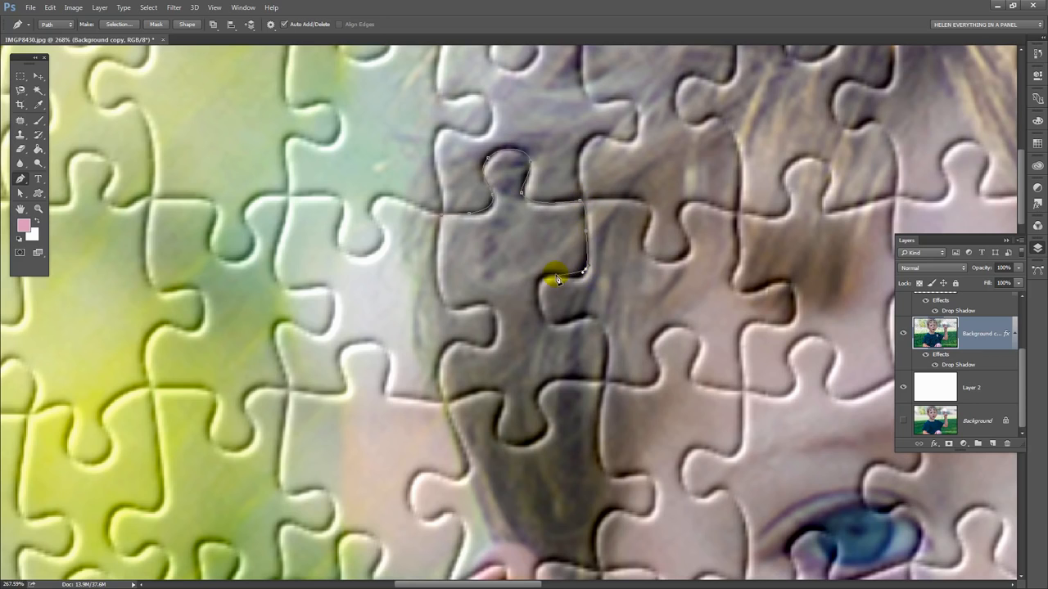
left_click(545, 339)
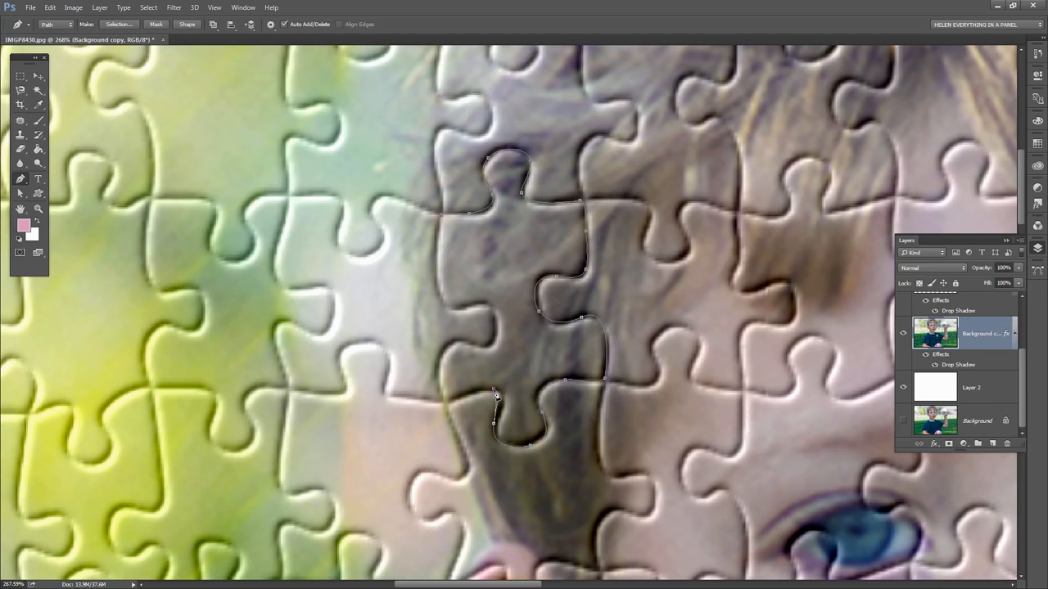
left_click(438, 363)
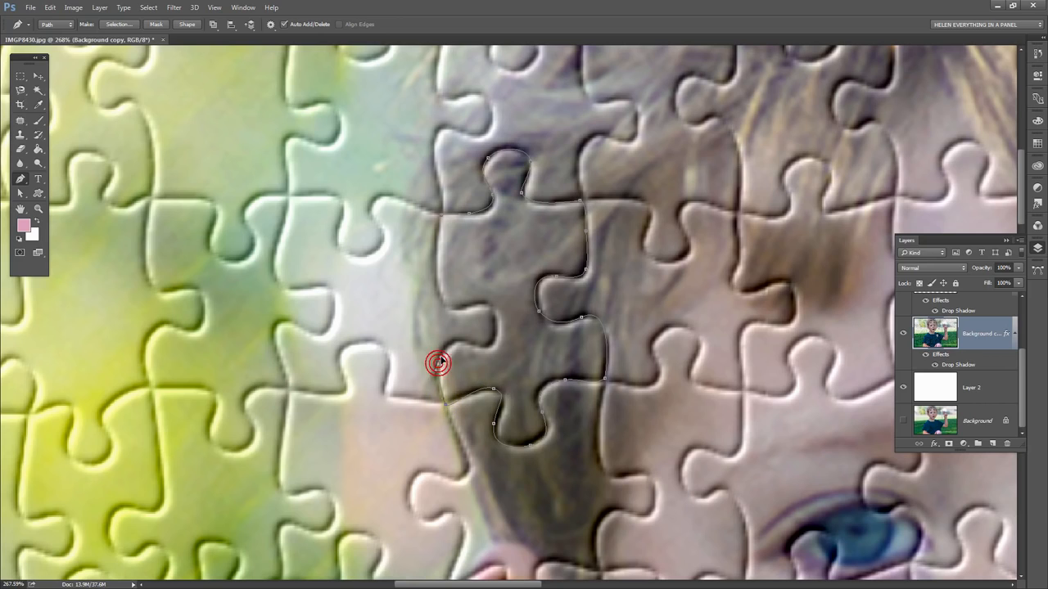
mouse_move(496, 338)
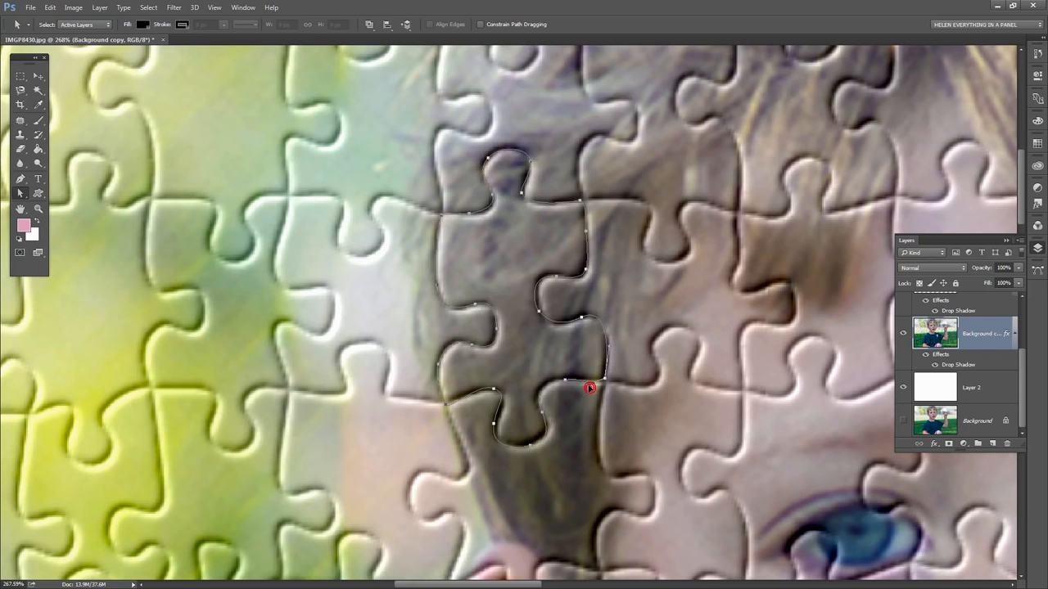
left_click_drag(589, 388, 495, 406)
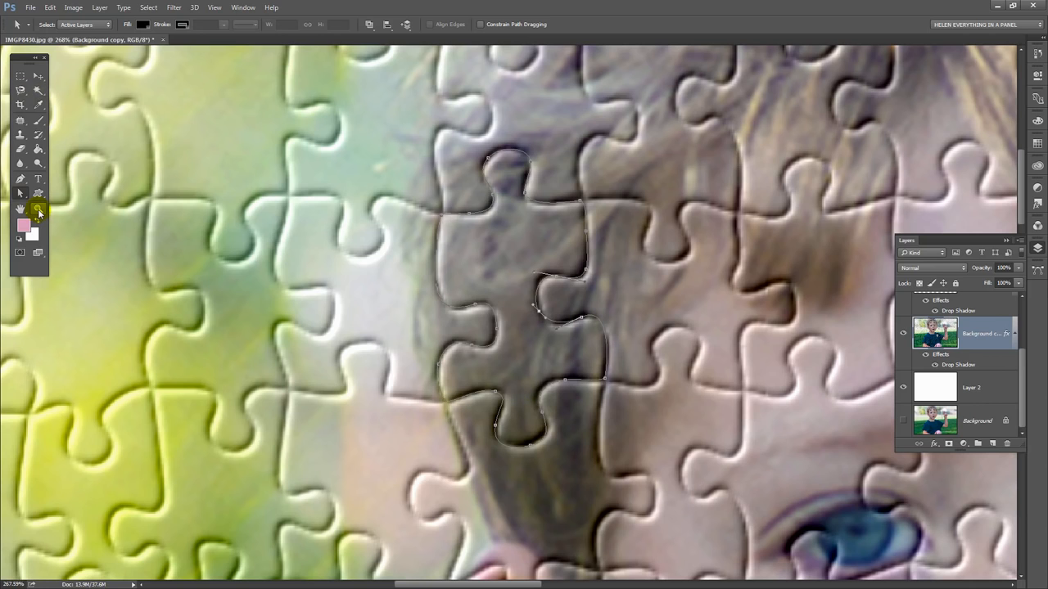
Cut the traced hair piece onto its own layer, Layer 4.
left_click(20, 208)
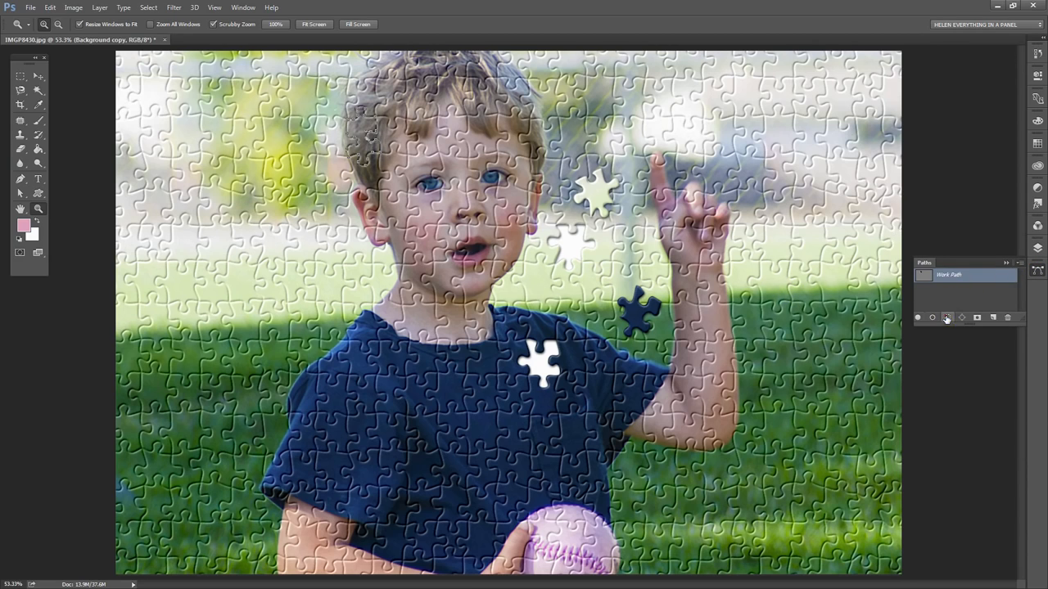
left_click(99, 7)
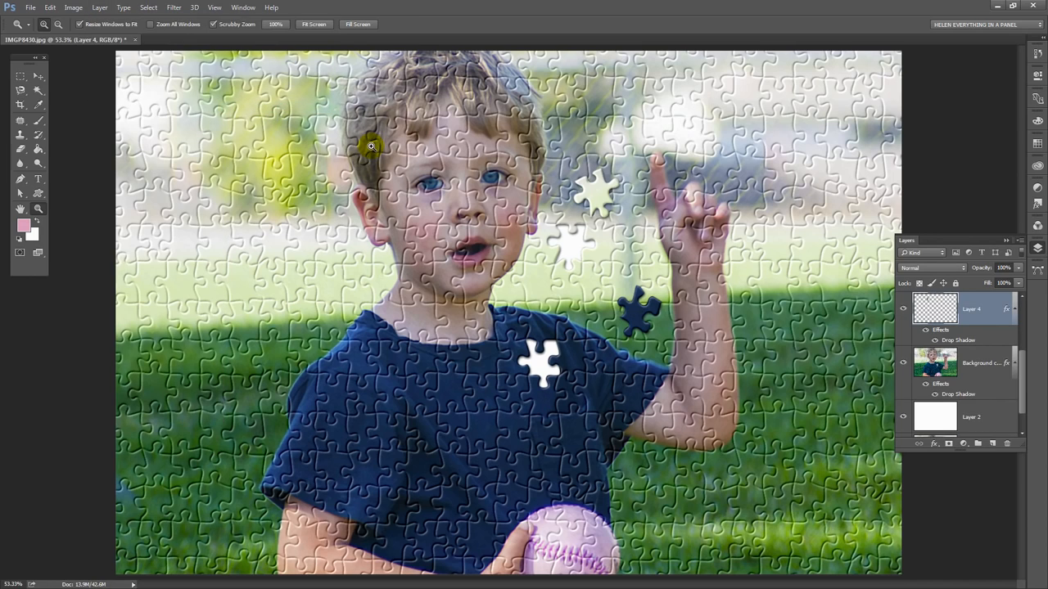
left_click(20, 76)
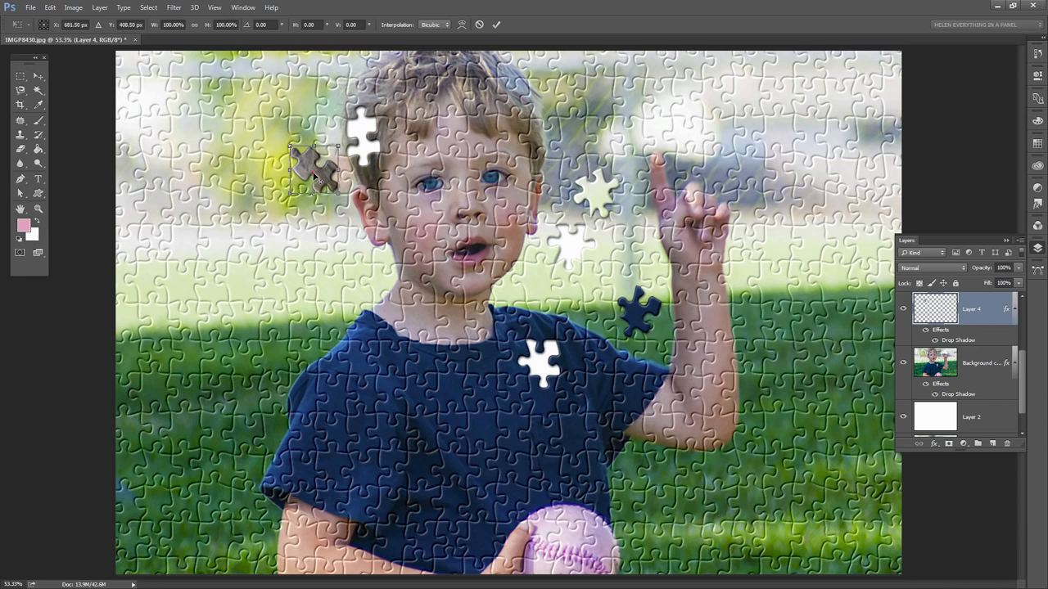
Move the hair piece up near the raised hand at the top of the photo.
left_click_drag(315, 168, 618, 123)
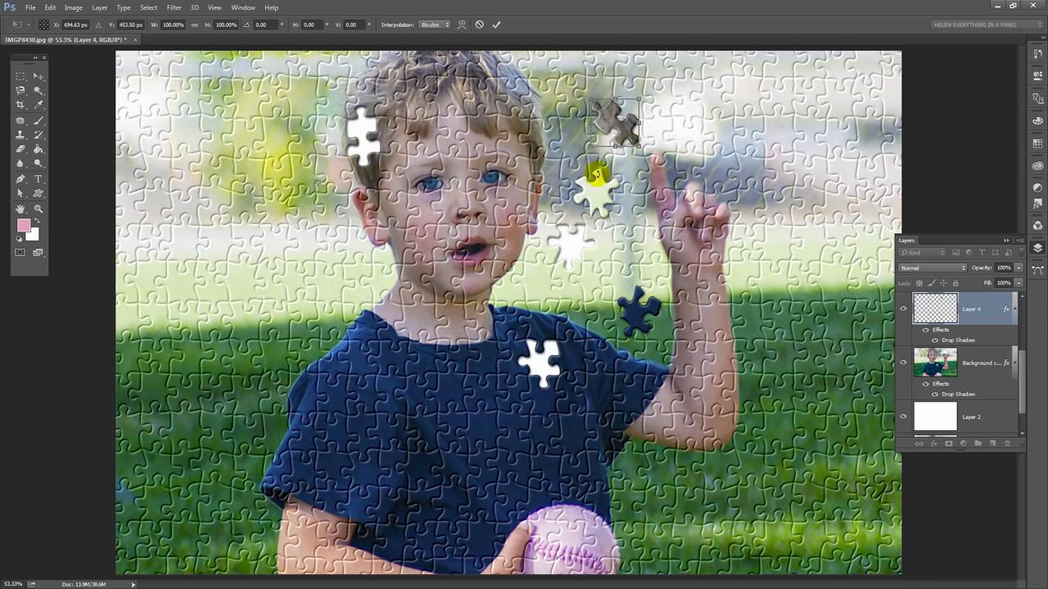
left_click_drag(598, 192, 705, 347)
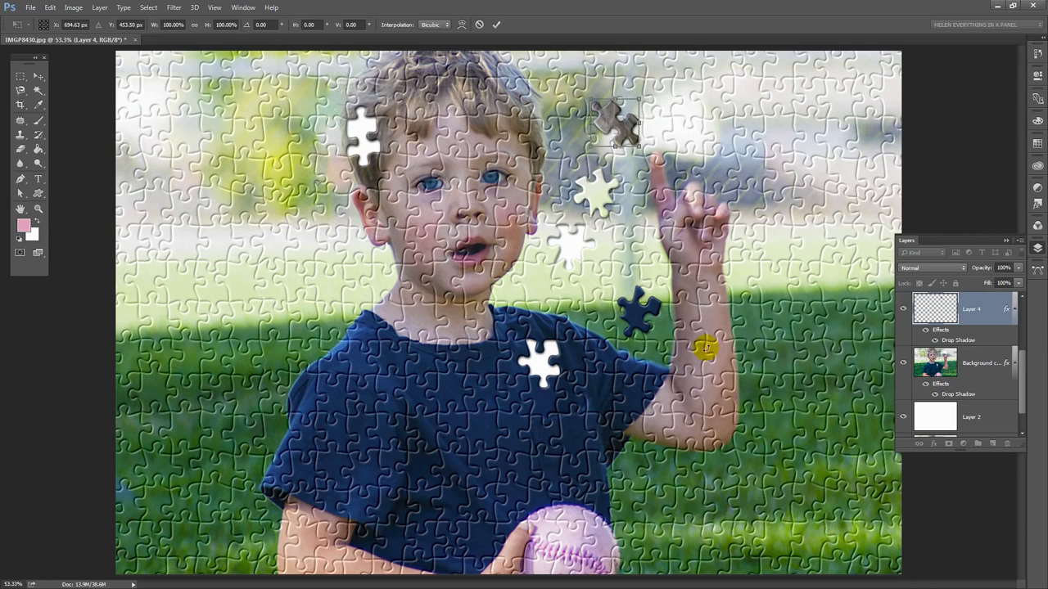
scroll("down", 3)
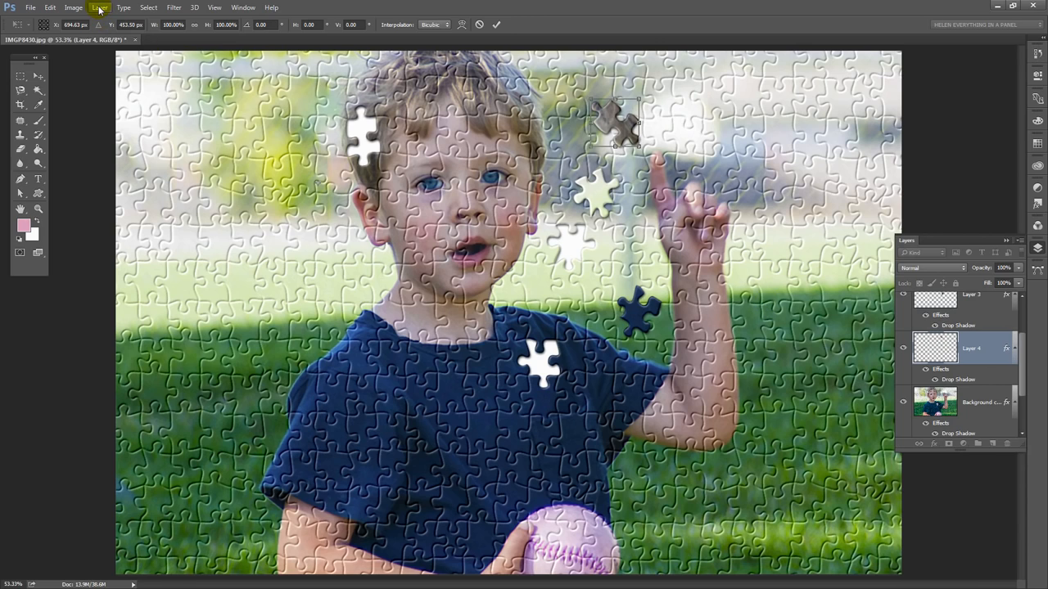
left_click(99, 7)
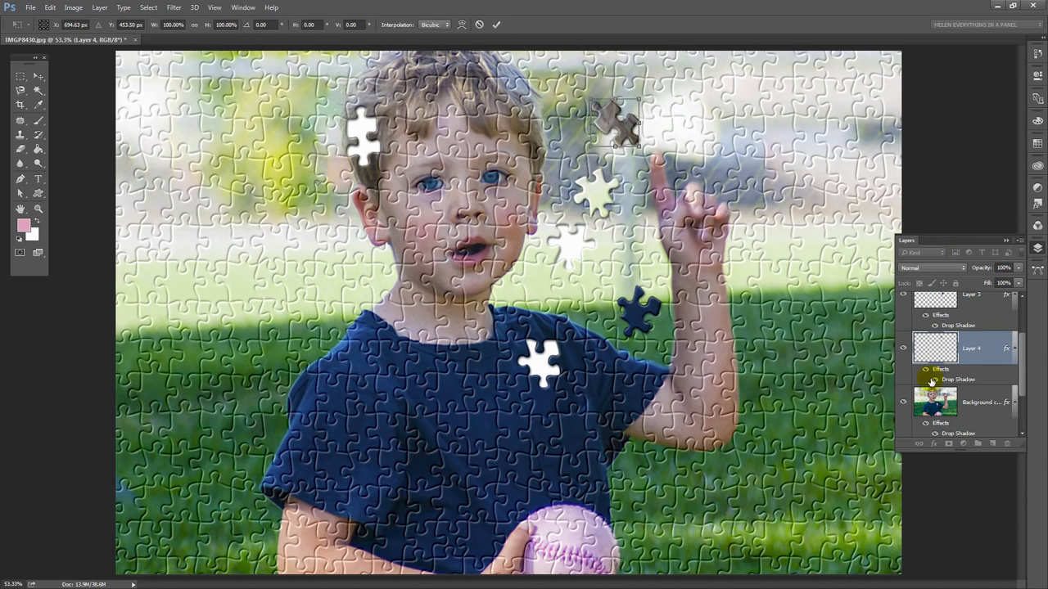
mouse_move(949, 379)
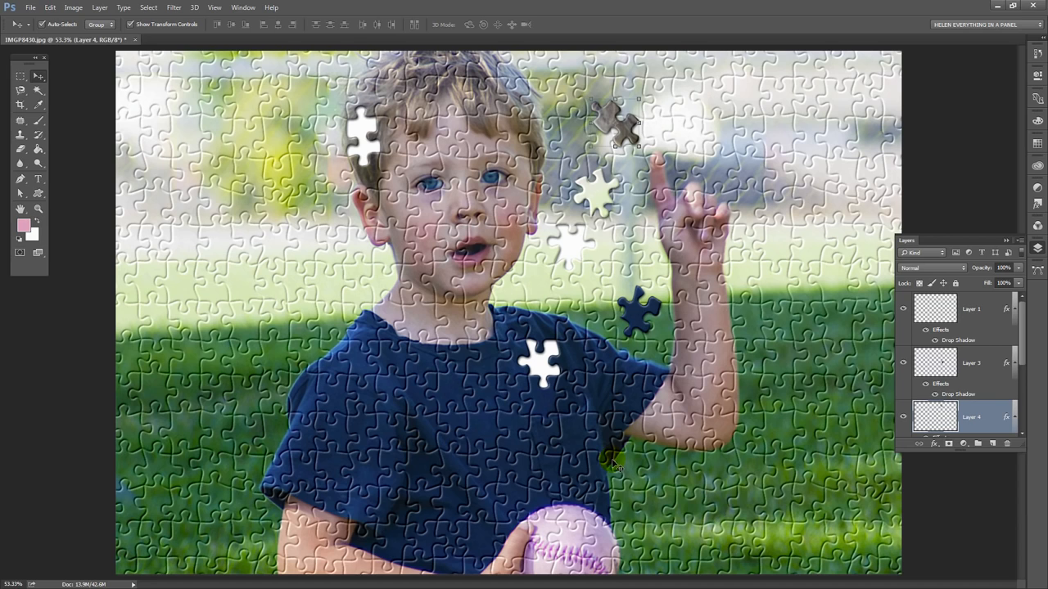
mouse_move(647, 458)
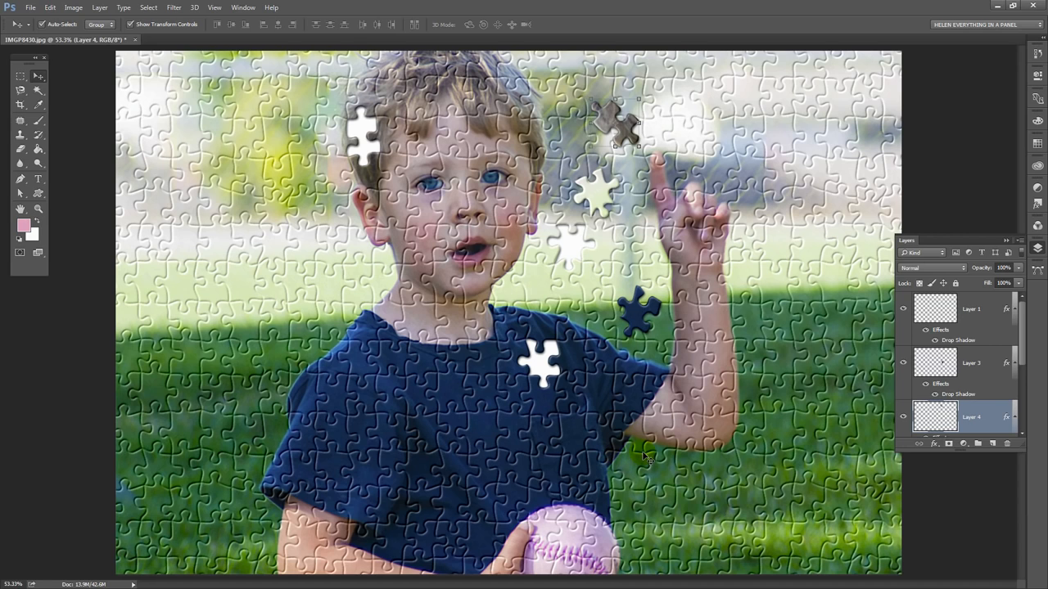